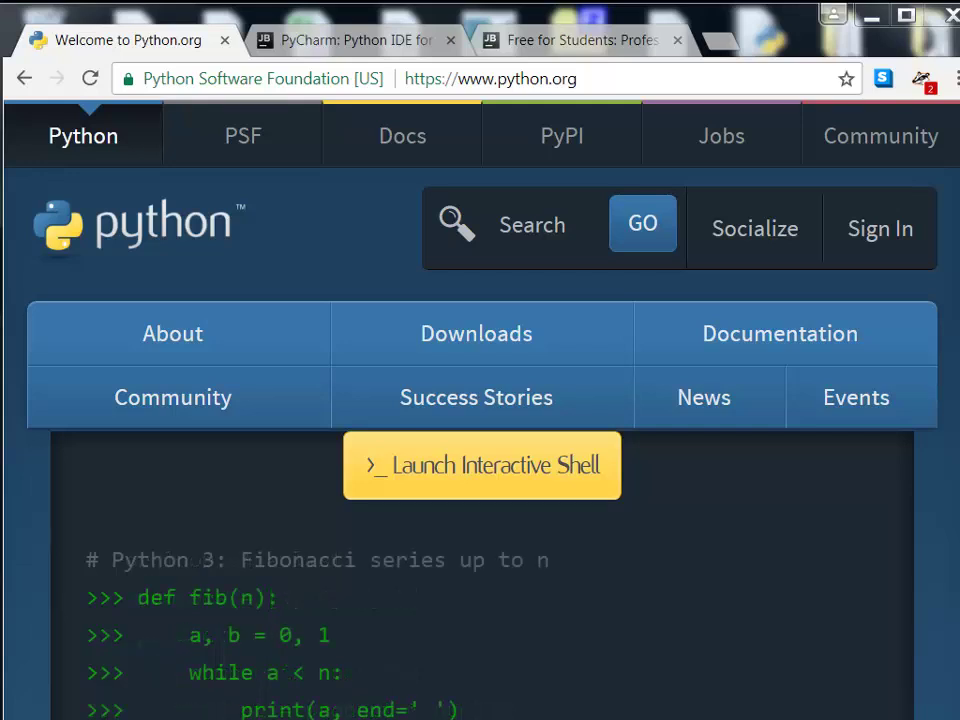
{"action": "mouse_move", "coordinate": [918, 532]}
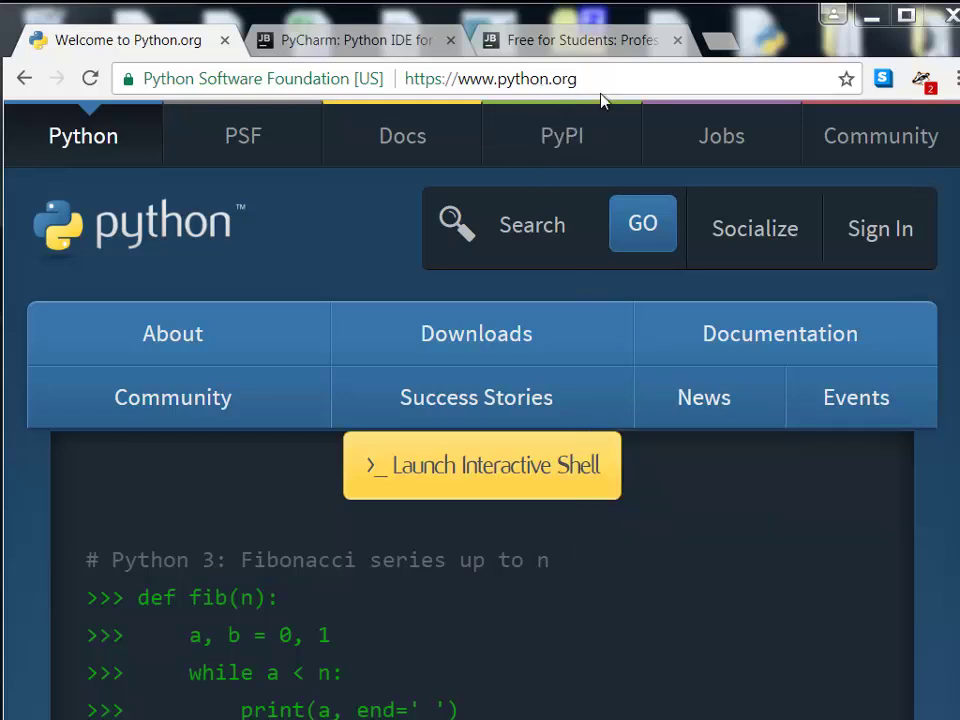
Step: Go to python.org Downloads and scroll to the Python 3.6.2 and 2.7.13 buttons
{"action": "left_click", "coordinate": [476, 333]}
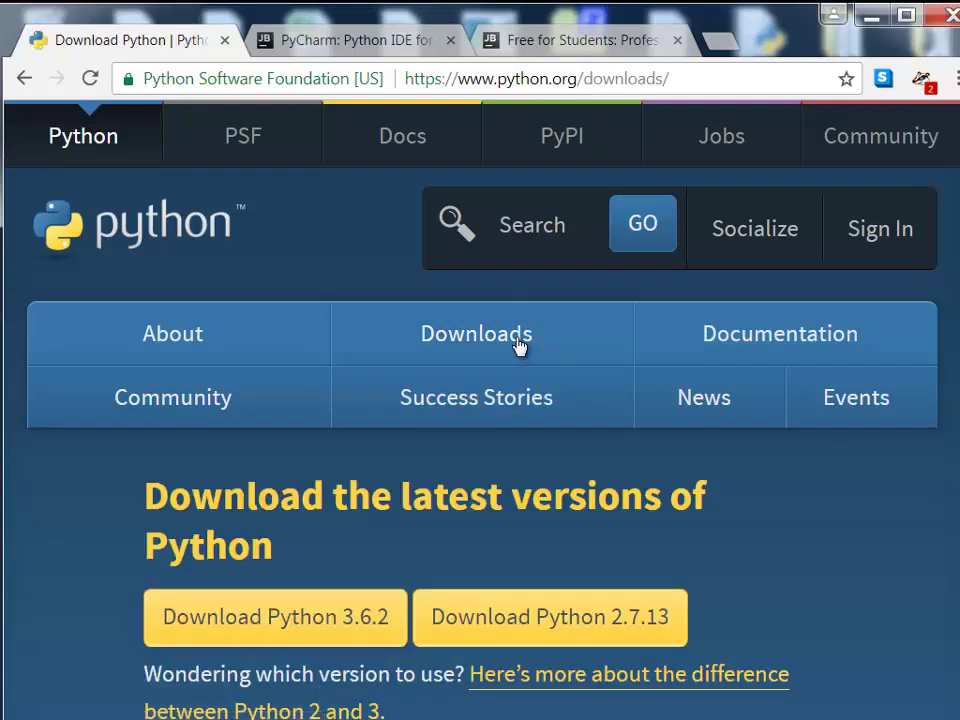
{"action": "scroll", "scroll_direction": "down", "scroll_amount": 3}
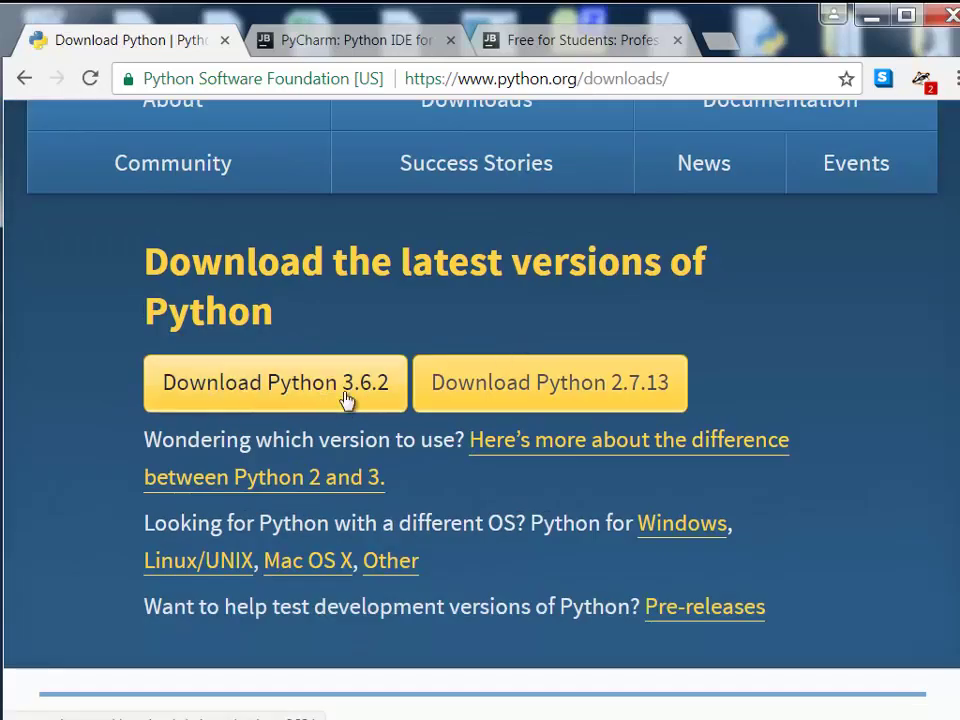
{"action": "mouse_move", "coordinate": [350, 403]}
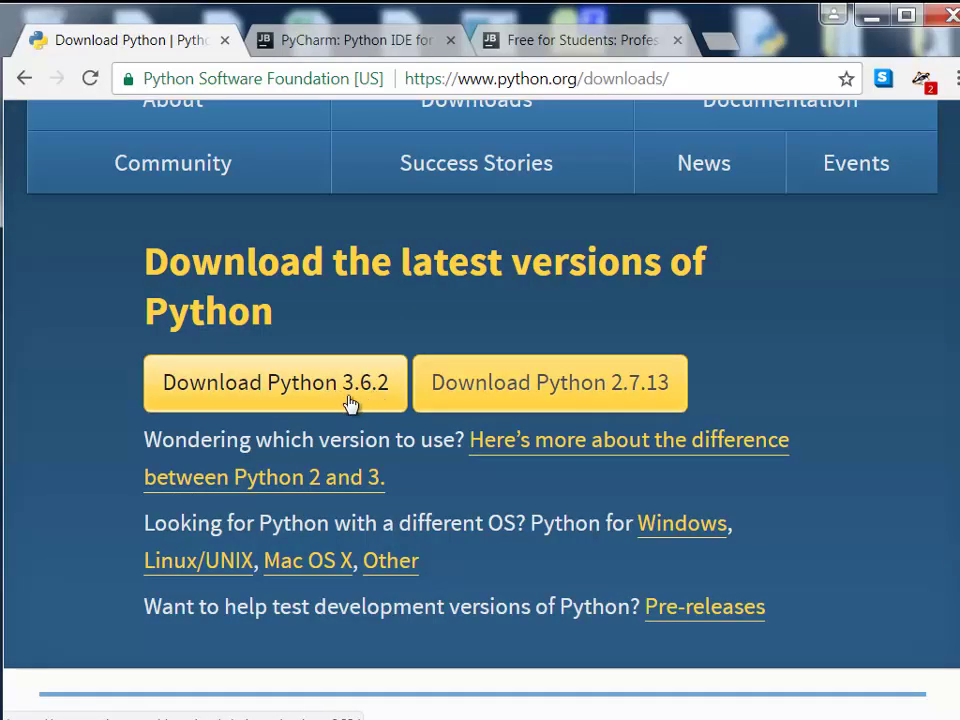
{"action": "mouse_move", "coordinate": [368, 405]}
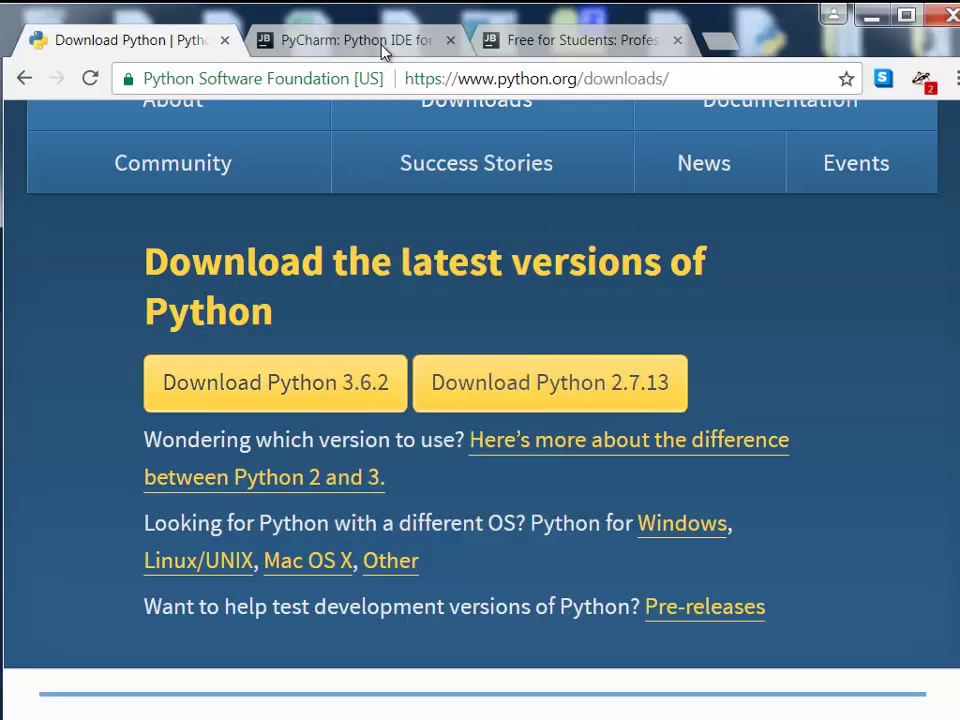
{"action": "mouse_move", "coordinate": [358, 40]}
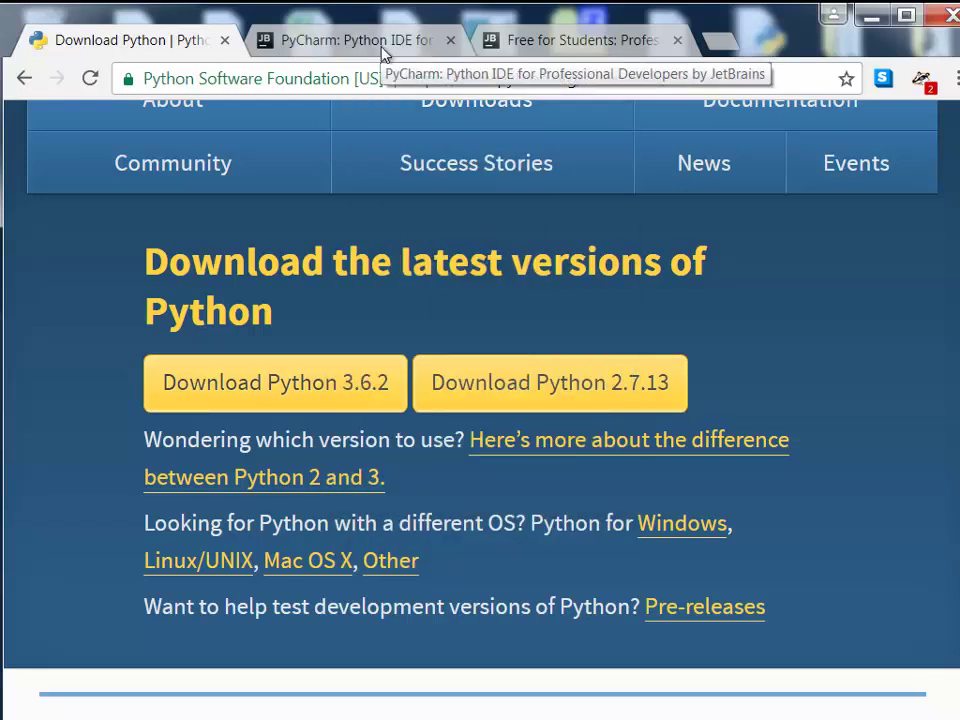
Step: Switch to the PyCharm website tab and zoom the page out
{"action": "left_click", "coordinate": [355, 40]}
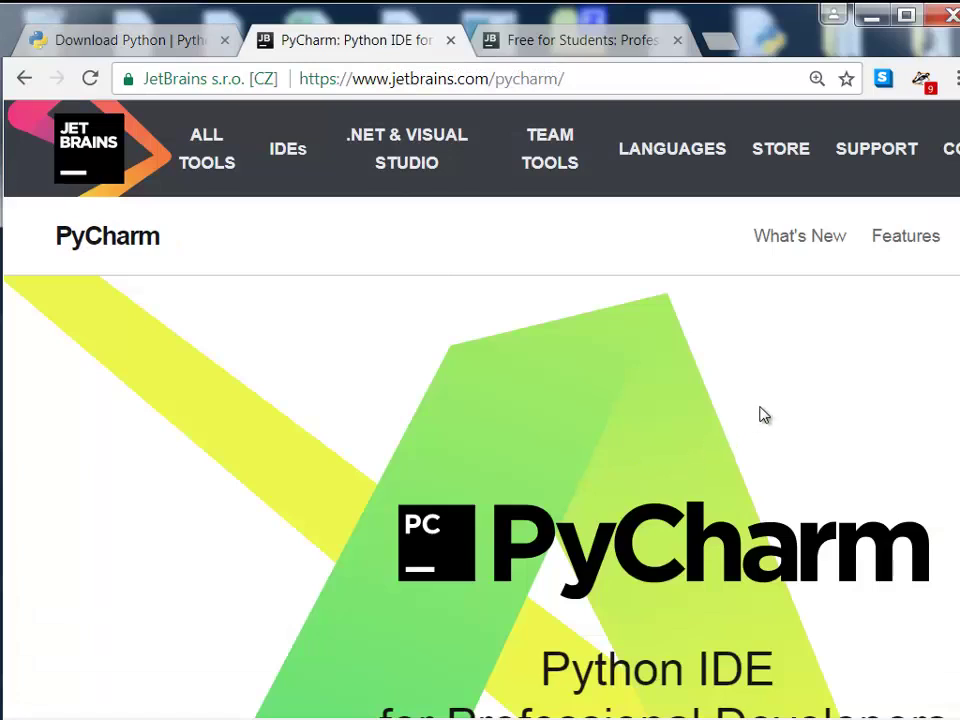
{"action": "scroll", "scroll_direction": "down", "scroll_amount": 3}
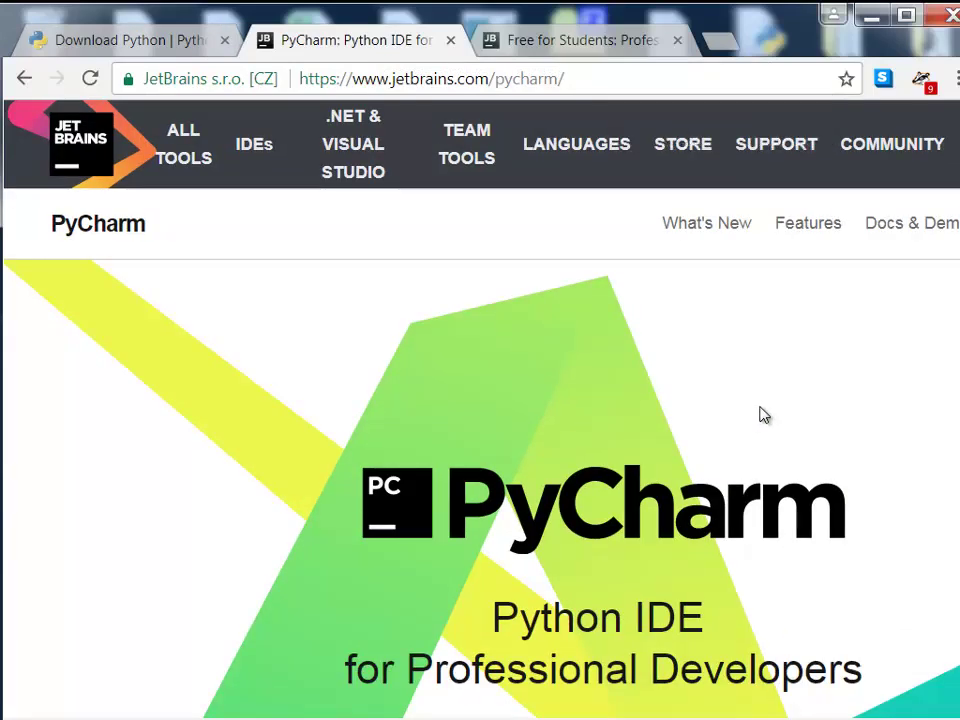
{"action": "key", "text": "ctrl+minus"}
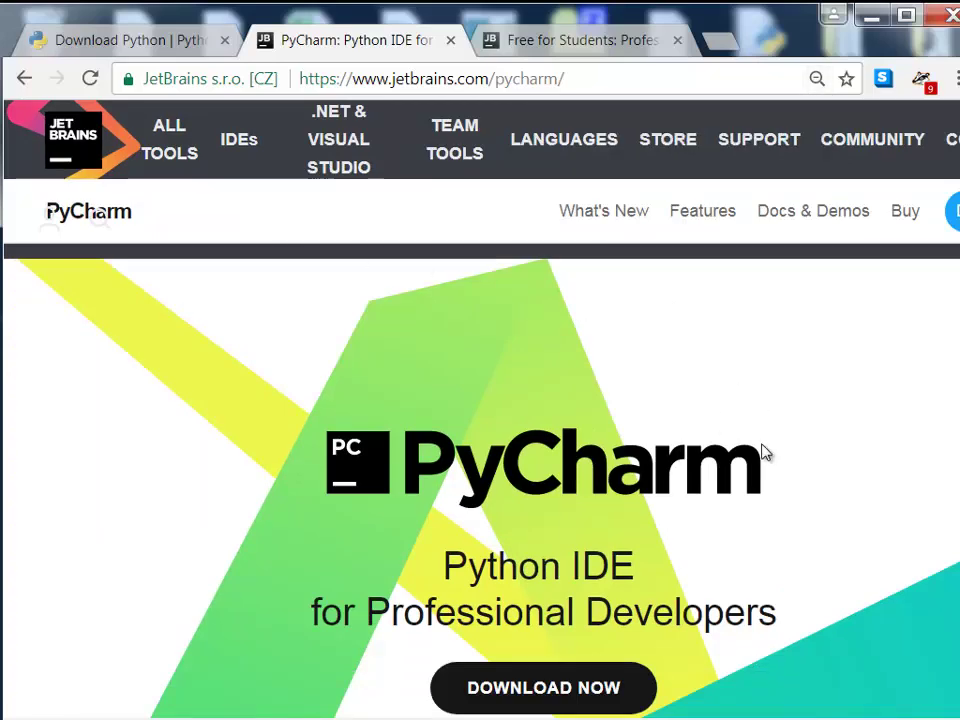
{"action": "scroll", "scroll_direction": "down", "scroll_amount": 3}
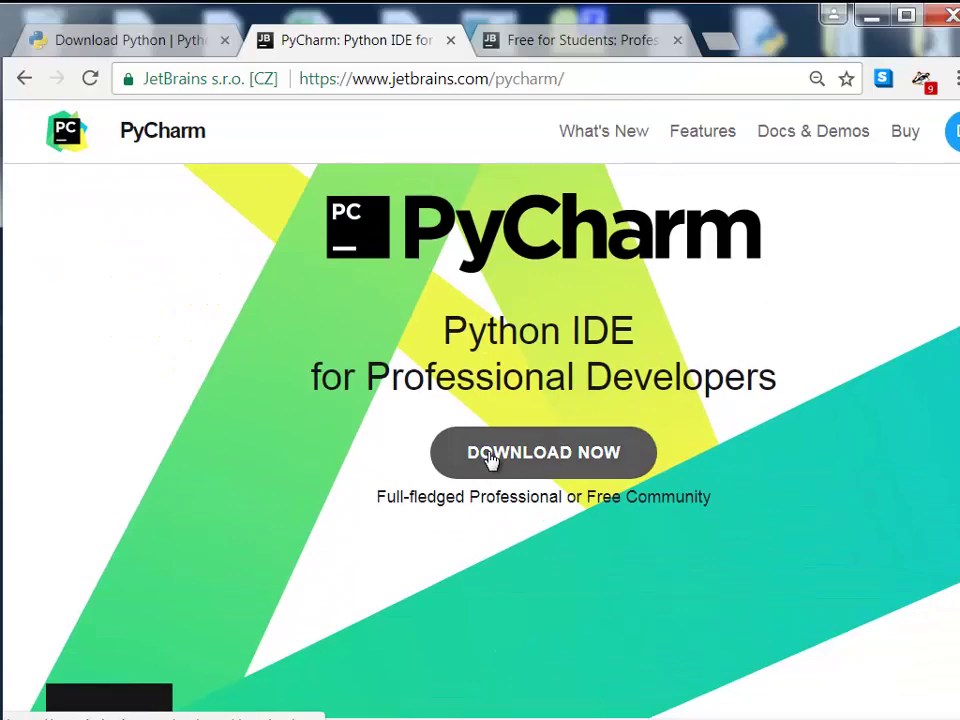
Step: Open the PyCharm Windows download page with Professional and Community 2017.2.1 editions
{"action": "left_click", "coordinate": [543, 452]}
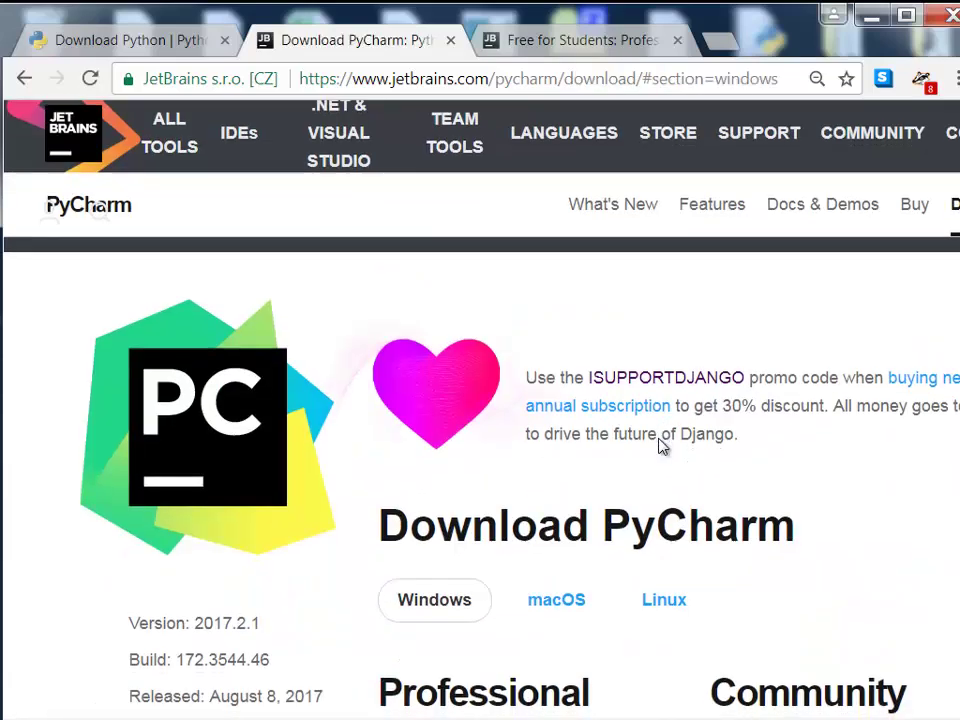
{"action": "scroll", "scroll_direction": "down", "scroll_amount": 3}
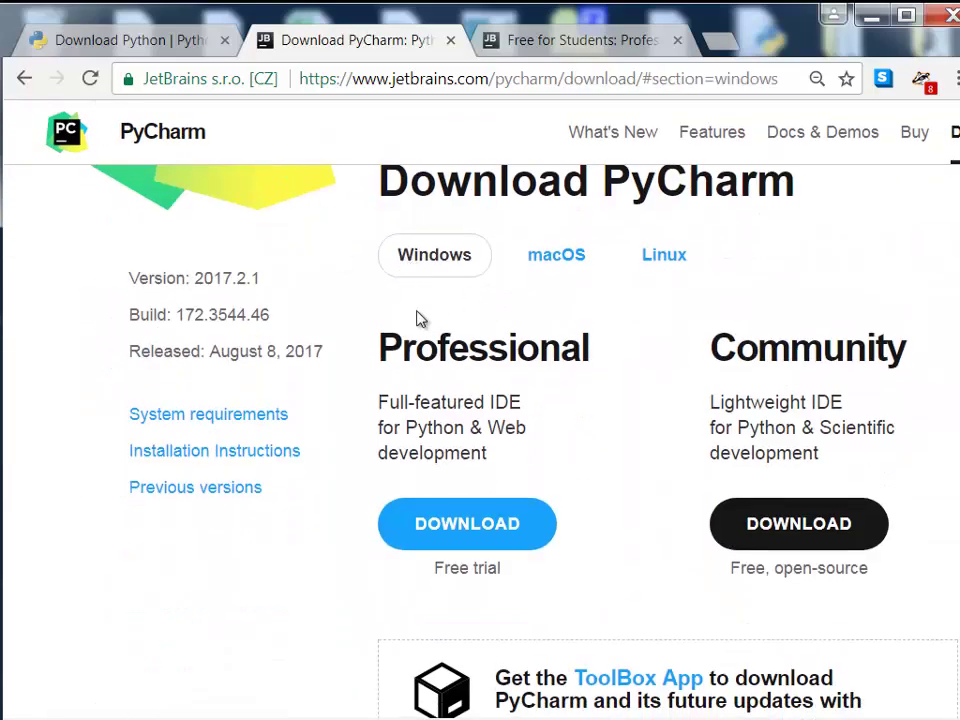
{"action": "scroll", "scroll_direction": "up", "scroll_amount": 3}
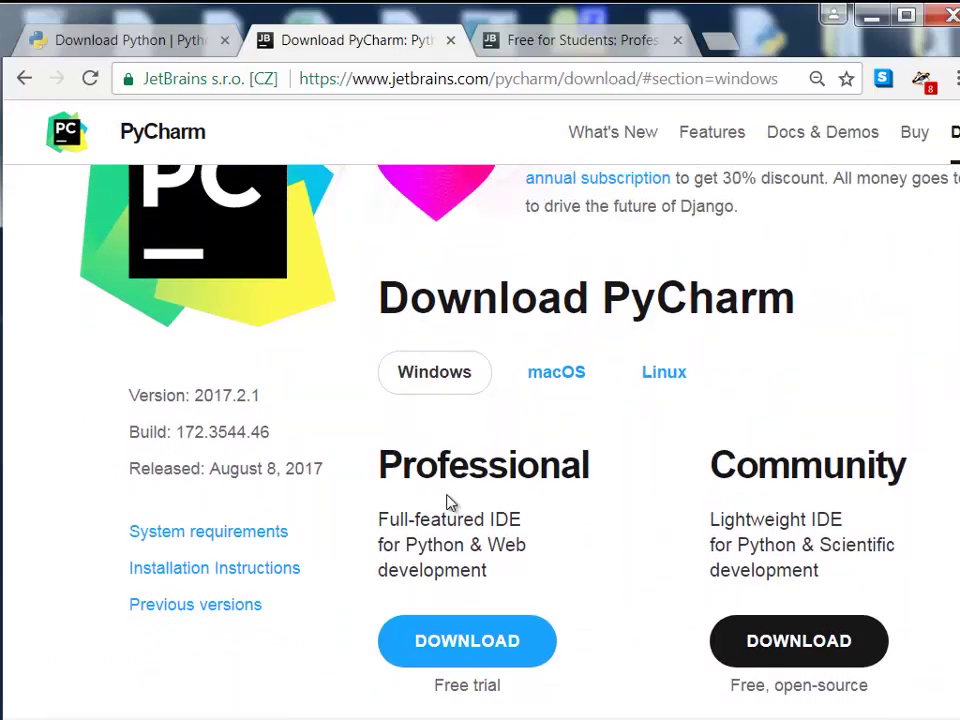
{"action": "mouse_move", "coordinate": [793, 489]}
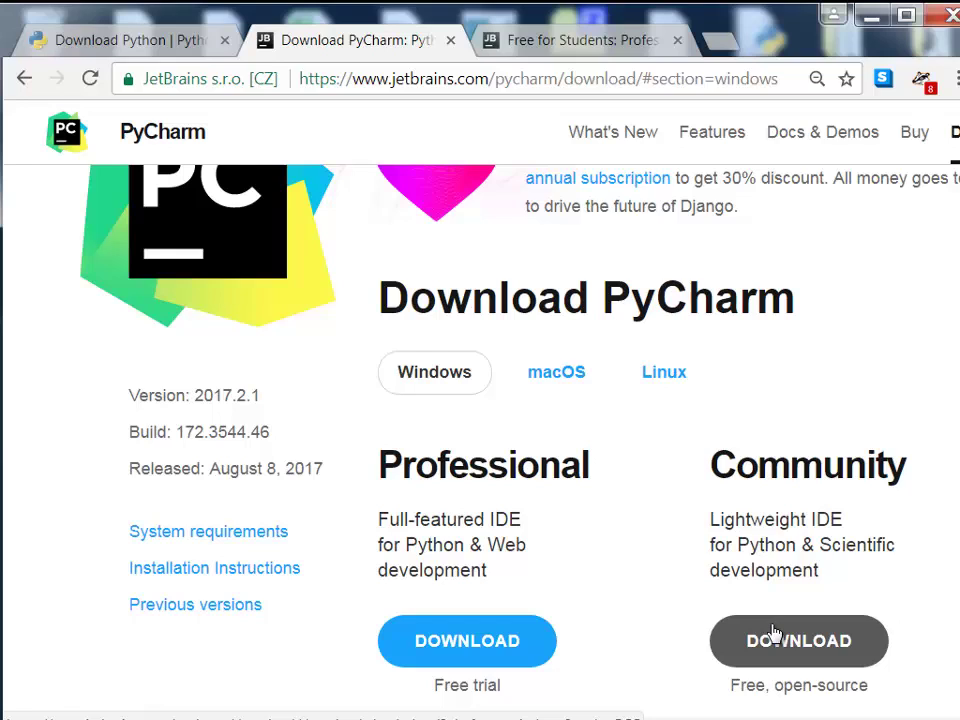
{"action": "mouse_move", "coordinate": [612, 360]}
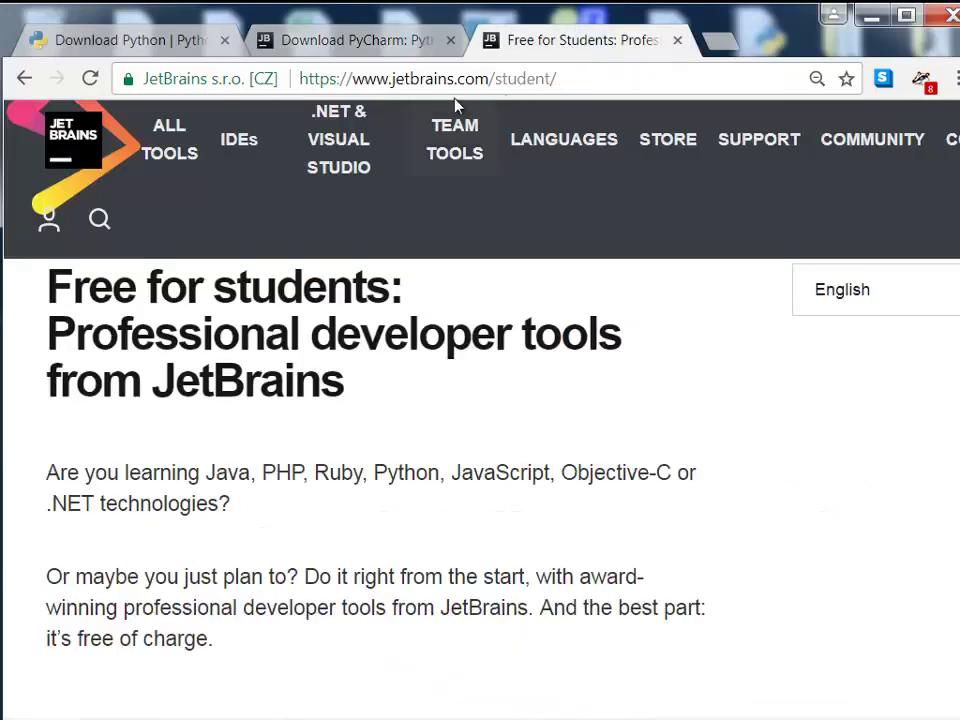
{"action": "mouse_move", "coordinate": [550, 95]}
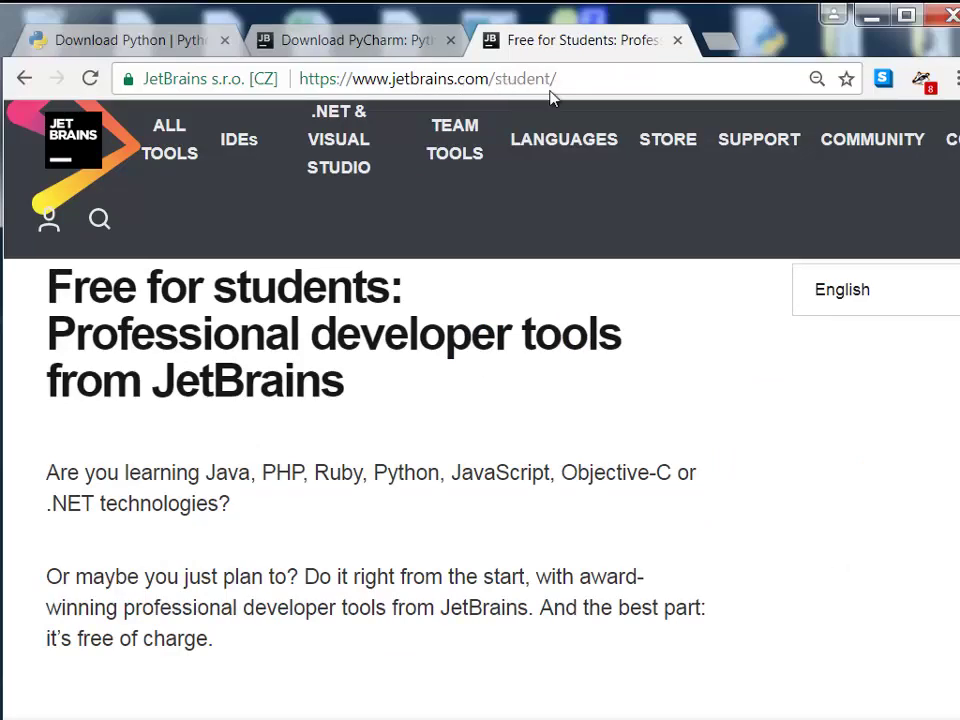
{"action": "scroll", "scroll_direction": "down", "scroll_amount": 3}
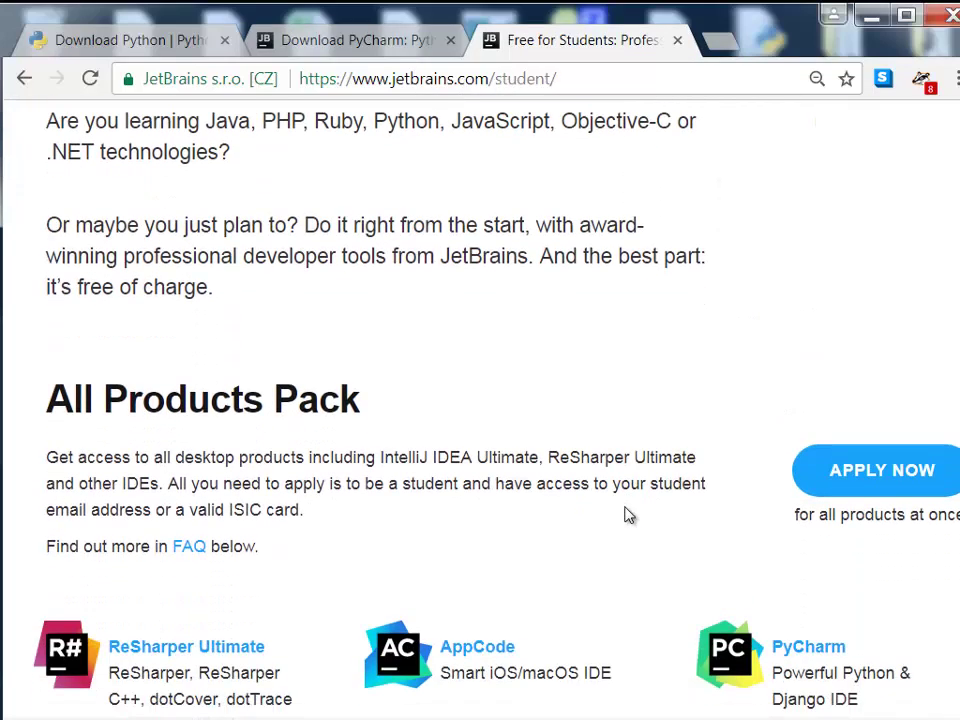
{"action": "scroll", "scroll_direction": "down", "scroll_amount": 3}
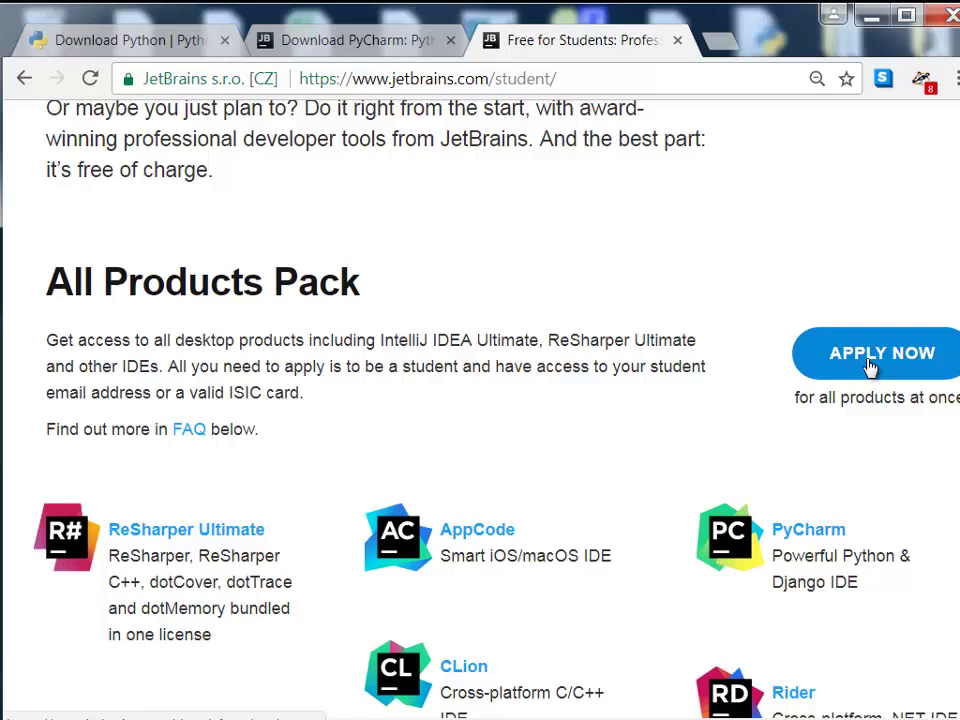
{"action": "mouse_move", "coordinate": [565, 375]}
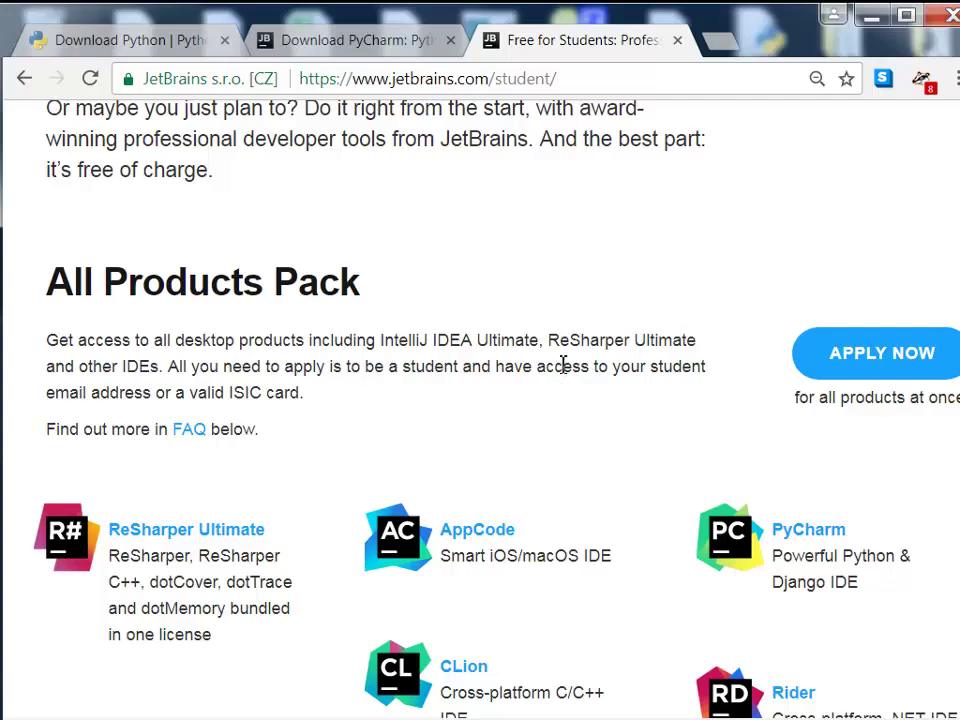
{"action": "mouse_move", "coordinate": [614, 378]}
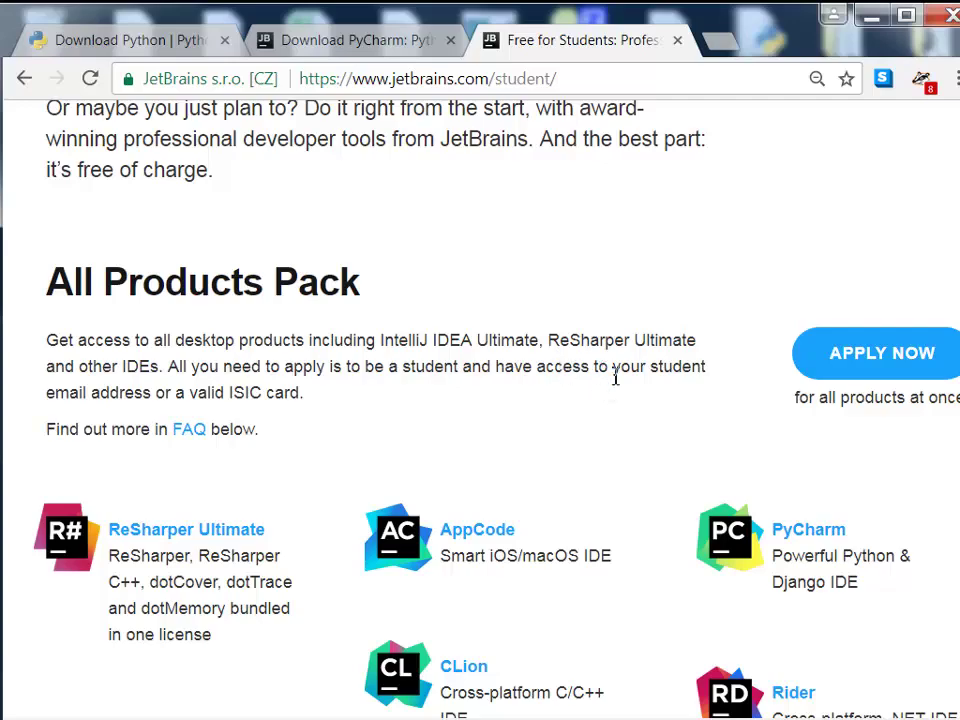
{"action": "scroll", "scroll_direction": "up", "scroll_amount": 3}
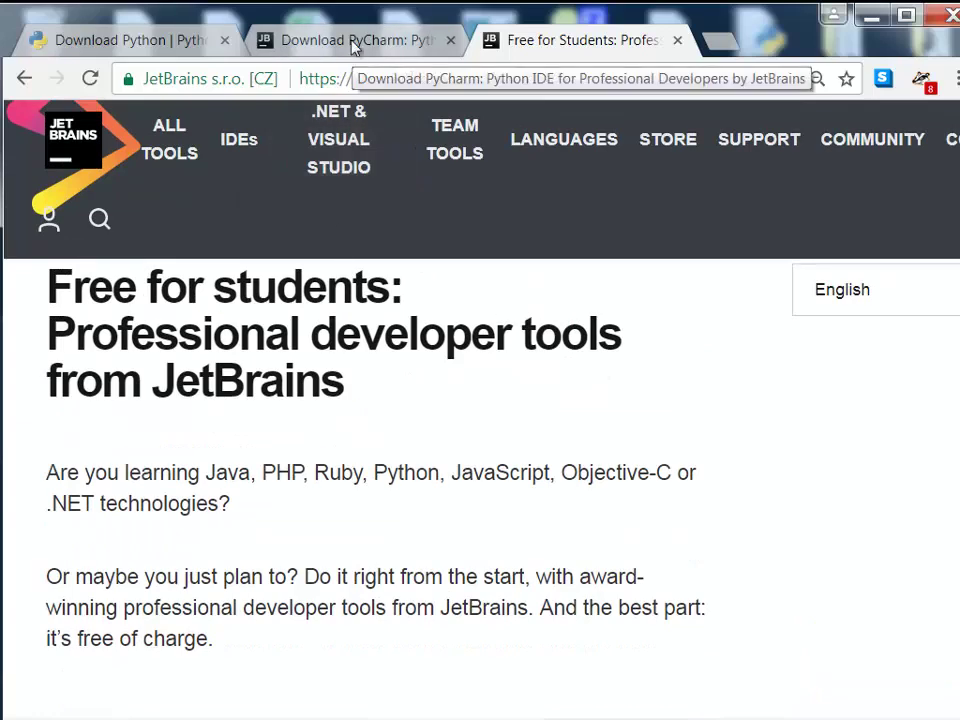
Step: Return to the Download PyCharm tab and scroll through the editions
{"action": "left_click", "coordinate": [350, 40]}
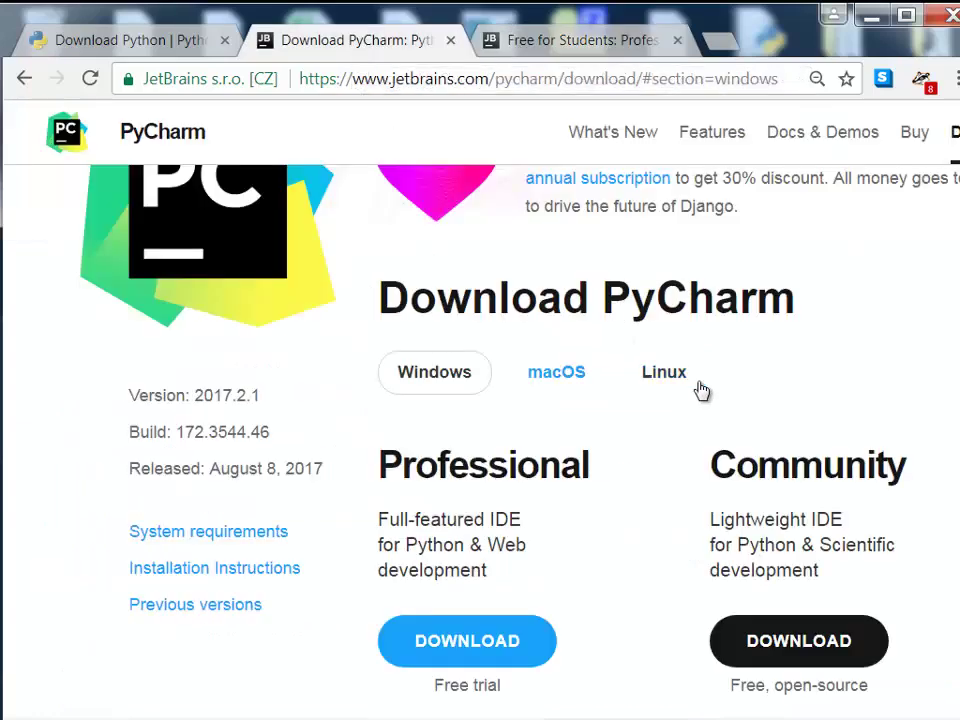
{"action": "scroll", "scroll_direction": "down", "scroll_amount": 3}
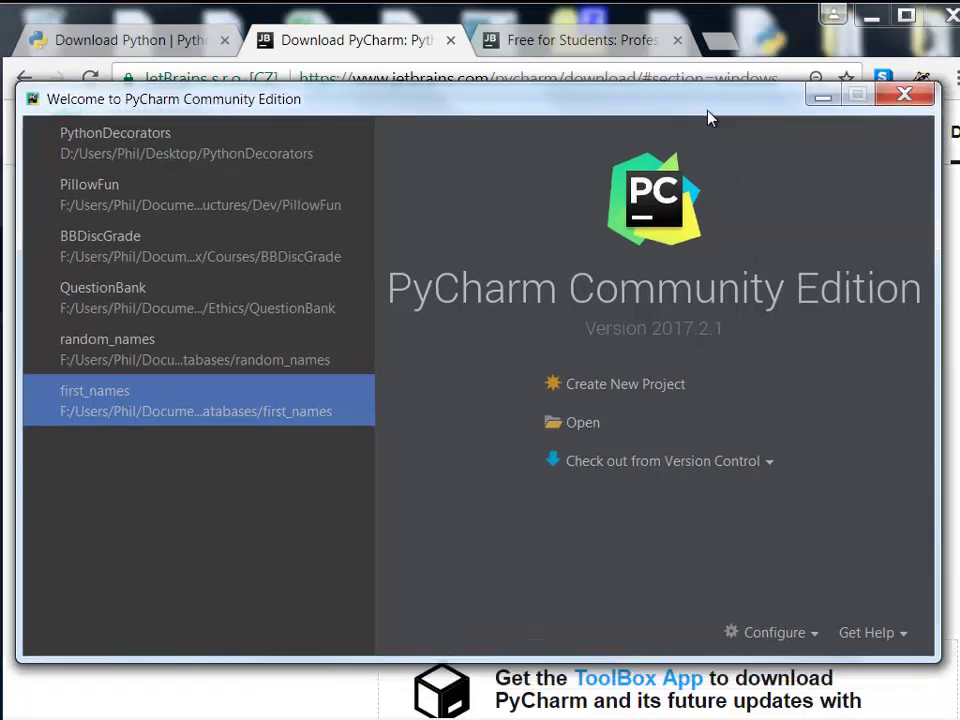
{"action": "mouse_move", "coordinate": [883, 347]}
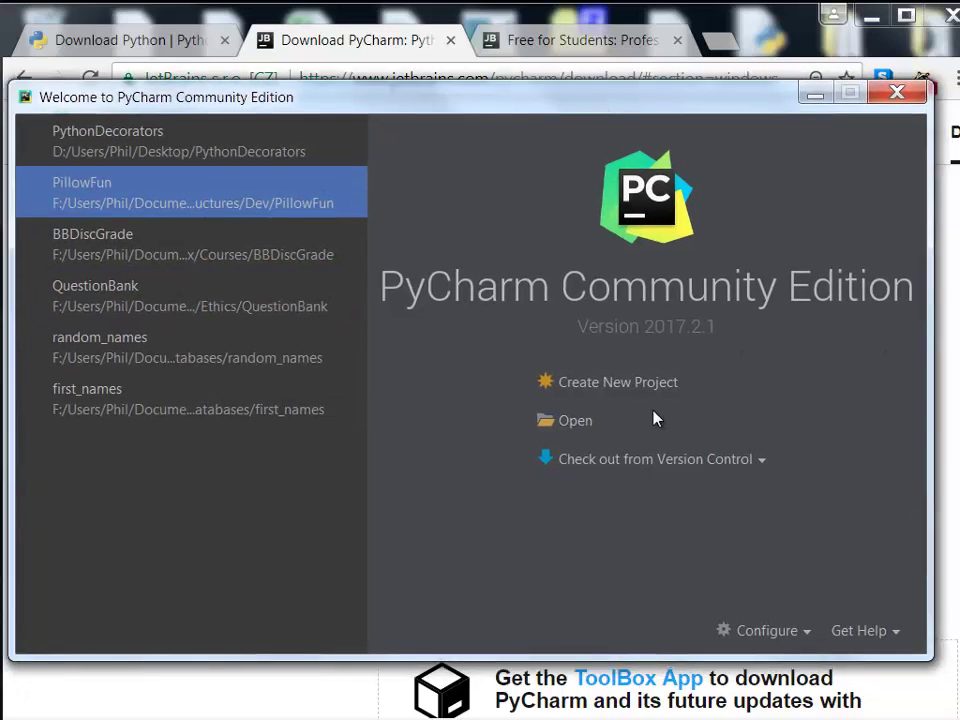
{"action": "mouse_move", "coordinate": [645, 390]}
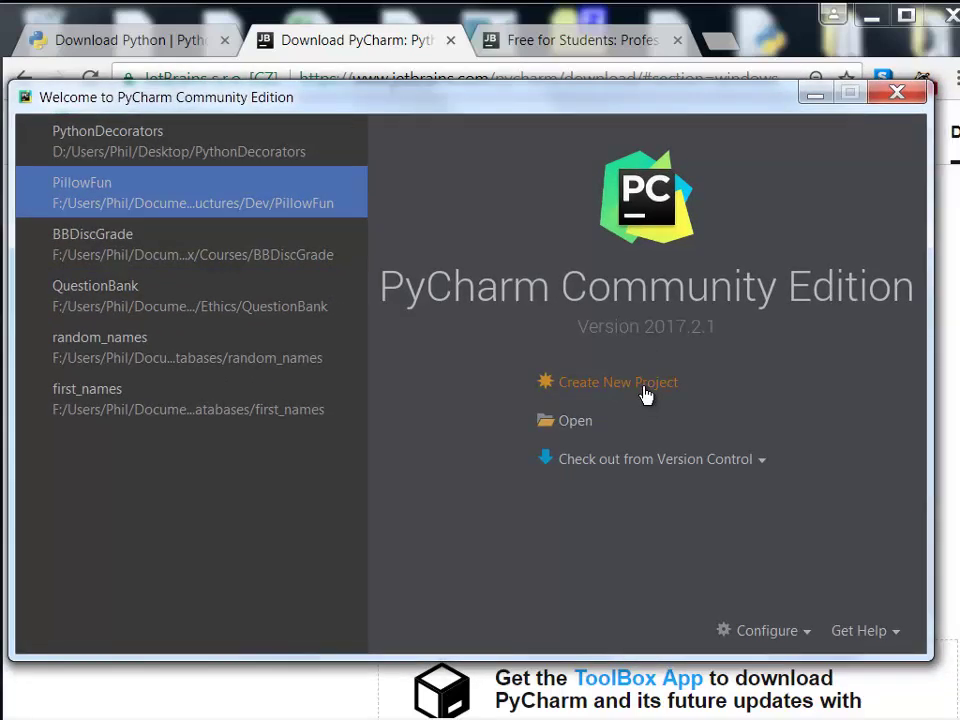
Step: Create project First at ...\DataStructures\First using the Python 3.5.1 interpreter
{"action": "left_click", "coordinate": [617, 382]}
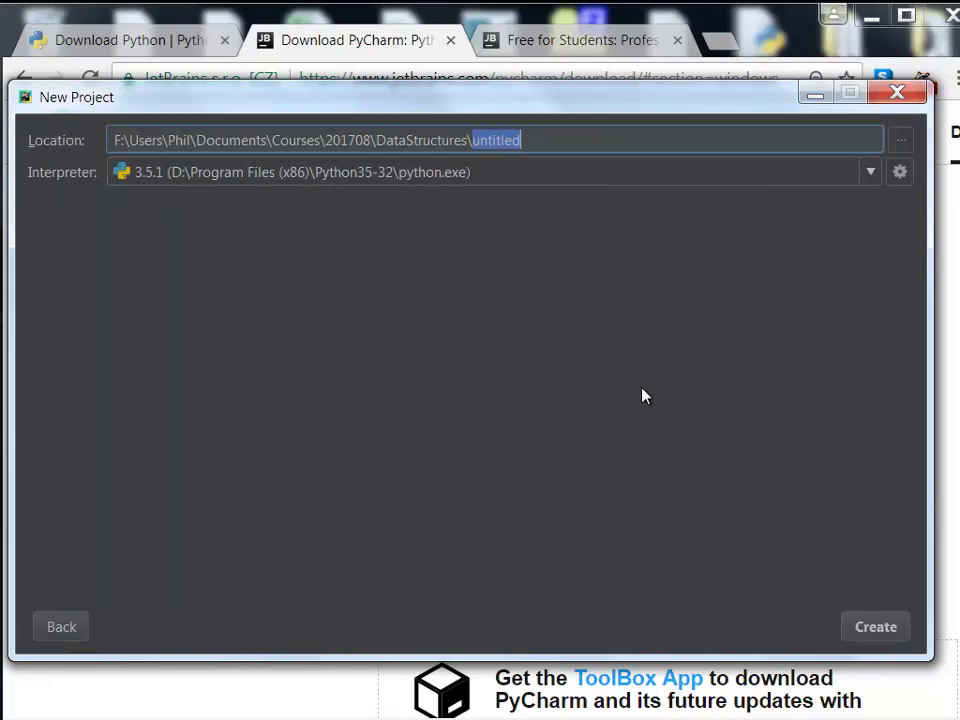
{"action": "mouse_move", "coordinate": [82, 210]}
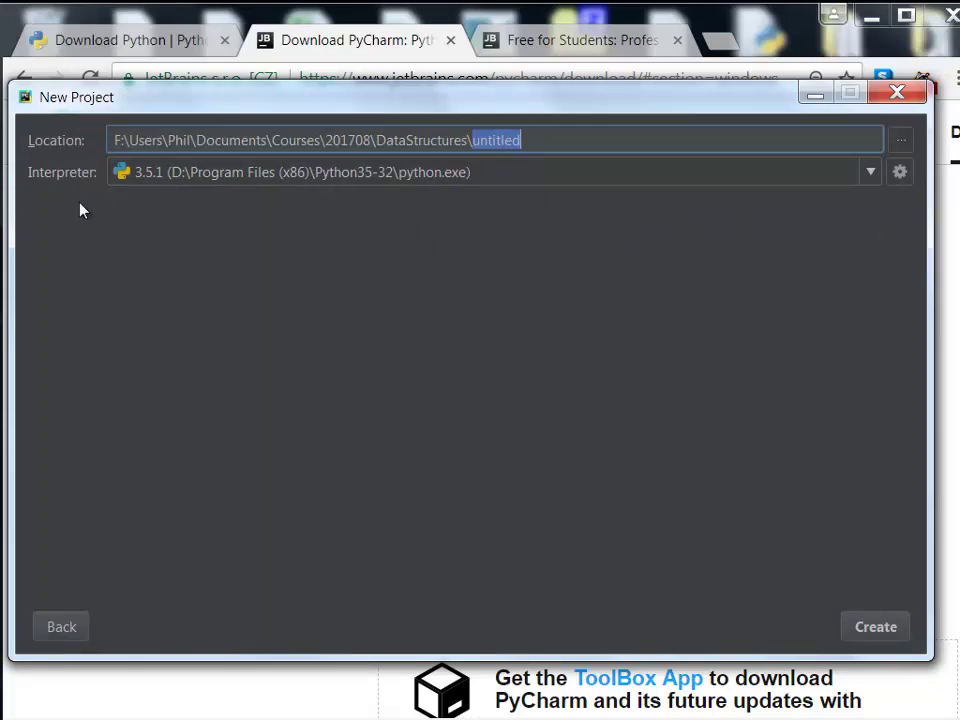
{"action": "mouse_move", "coordinate": [567, 198]}
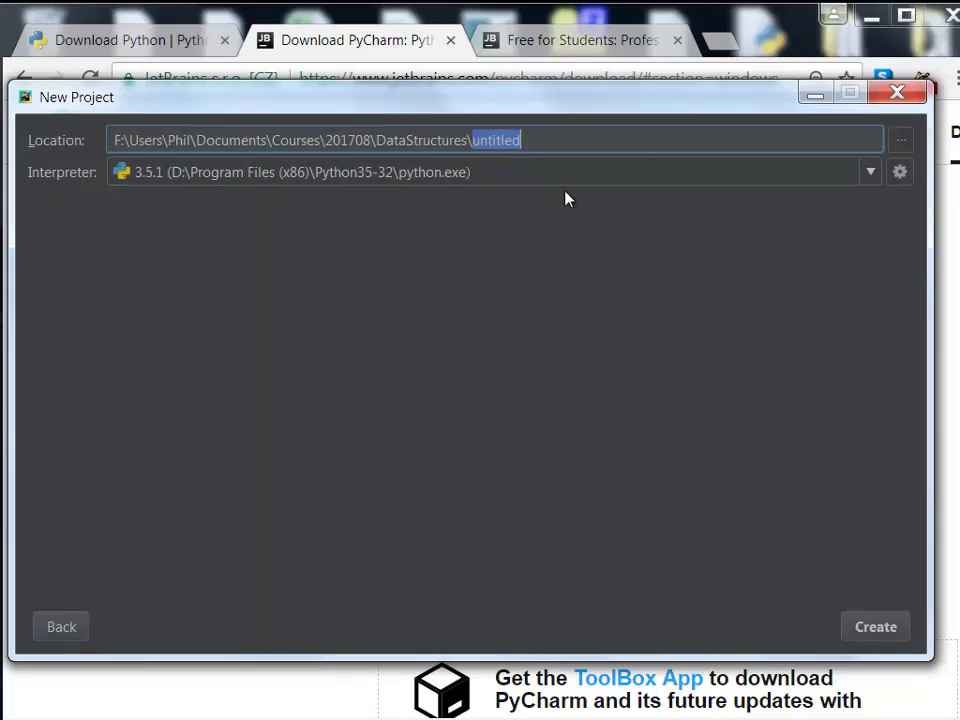
{"action": "type", "text": "F"}
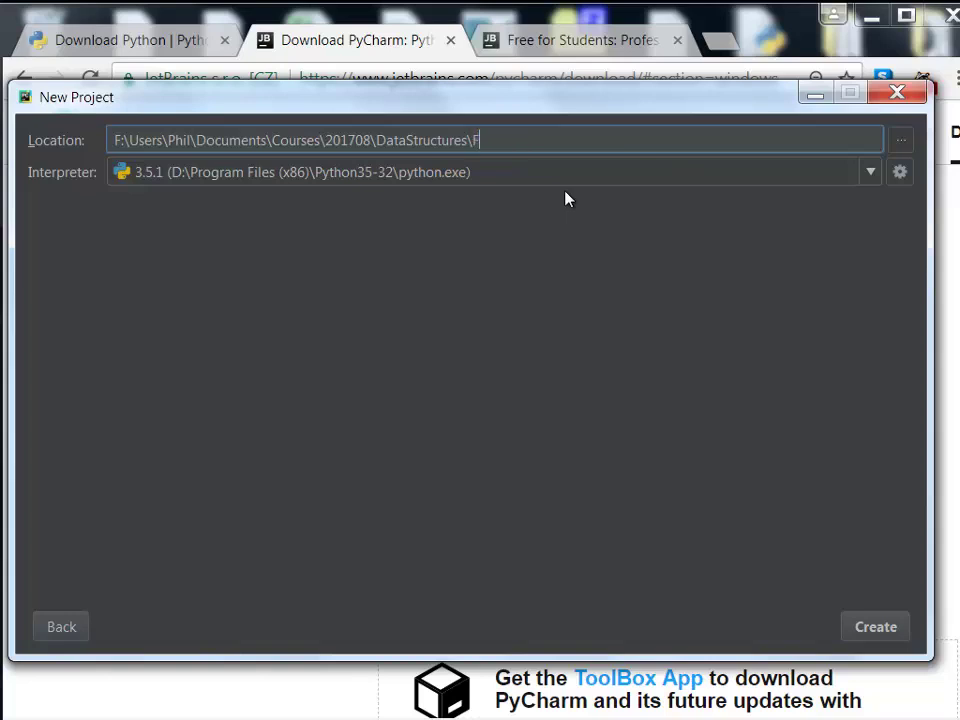
{"action": "type", "text": "irst"}
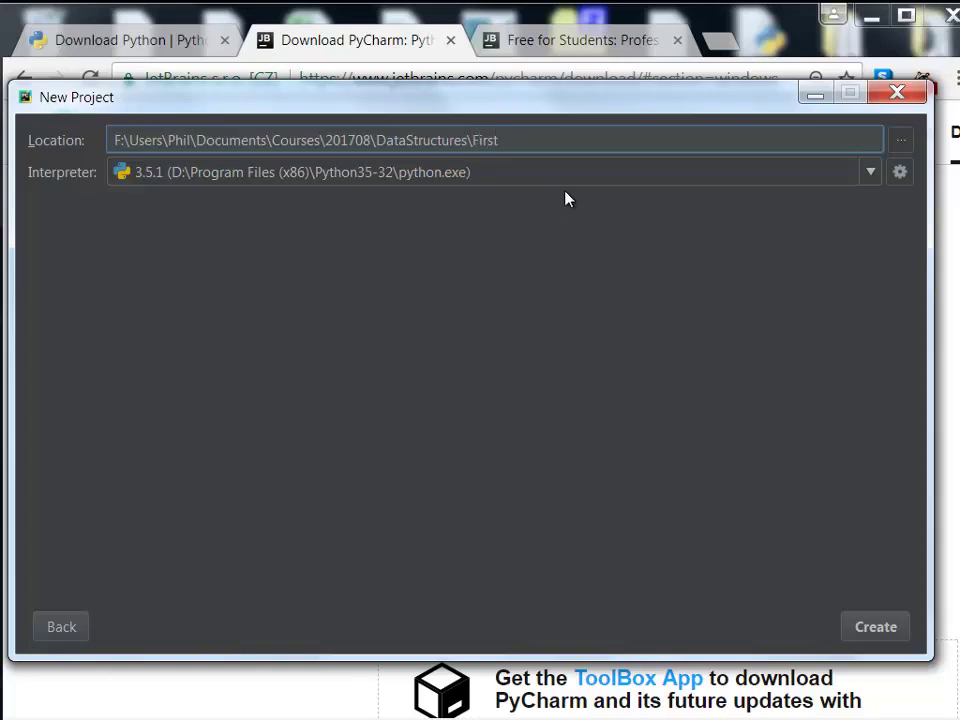
{"action": "mouse_move", "coordinate": [118, 191]}
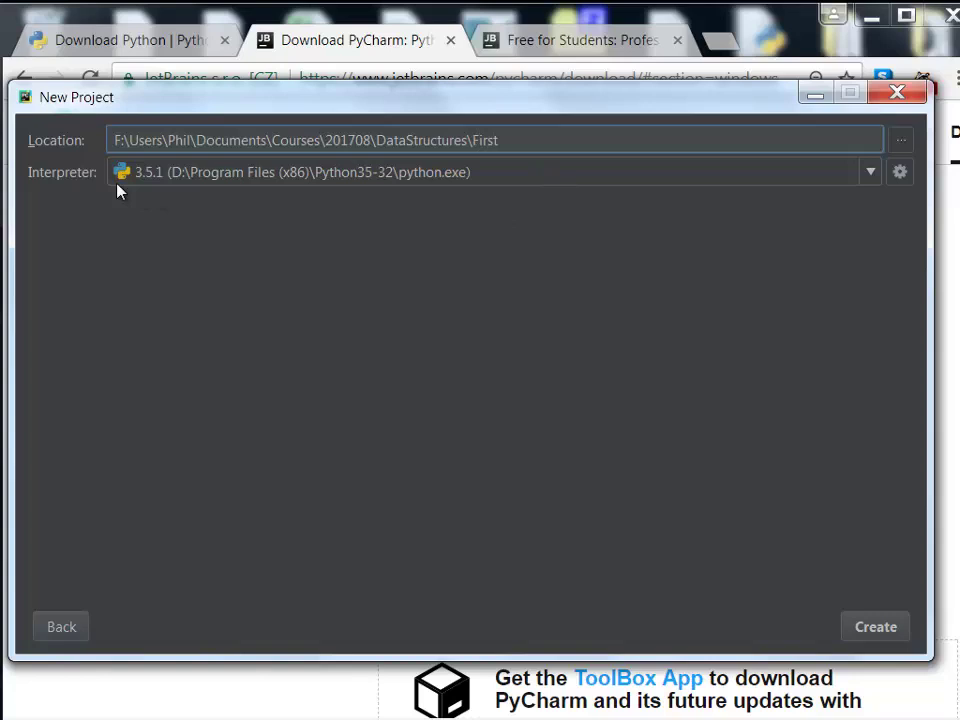
{"action": "mouse_move", "coordinate": [547, 216]}
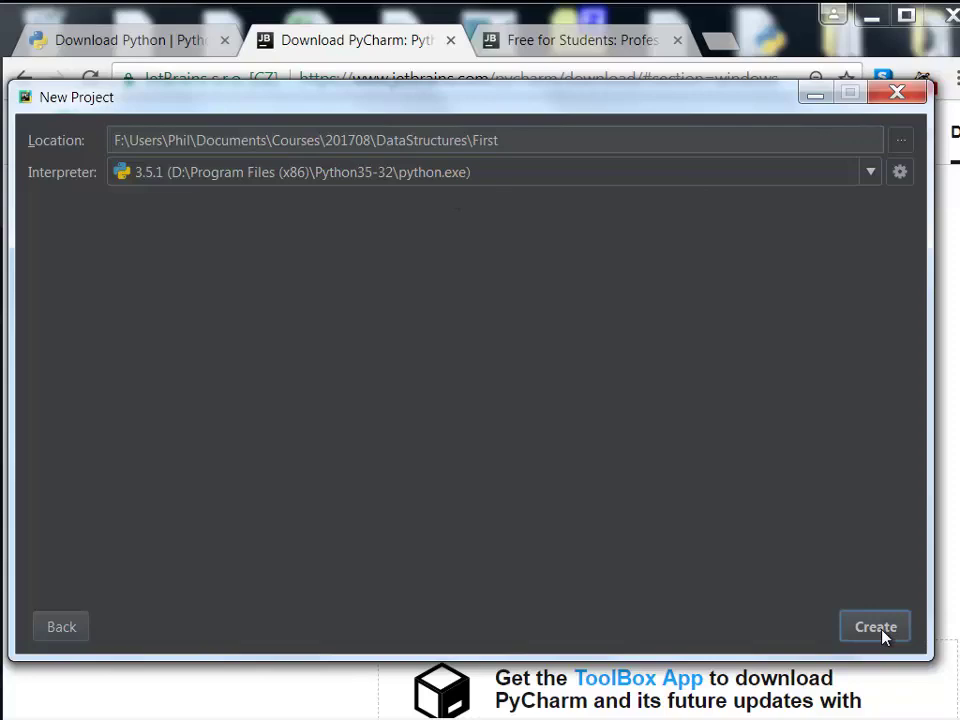
{"action": "left_click", "coordinate": [874, 626]}
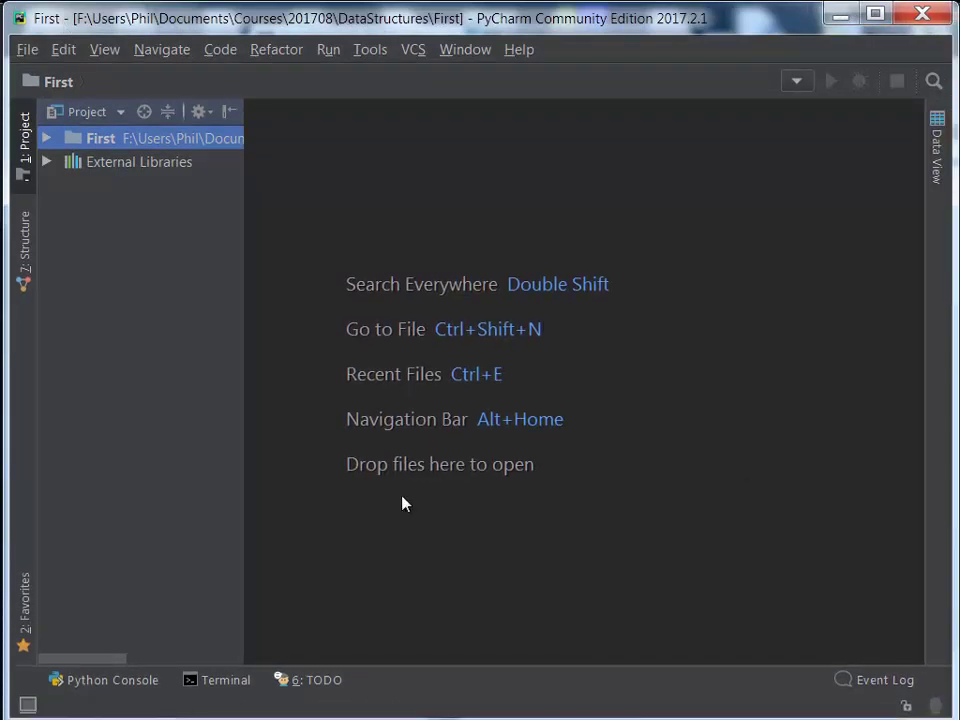
{"action": "mouse_move", "coordinate": [290, 417]}
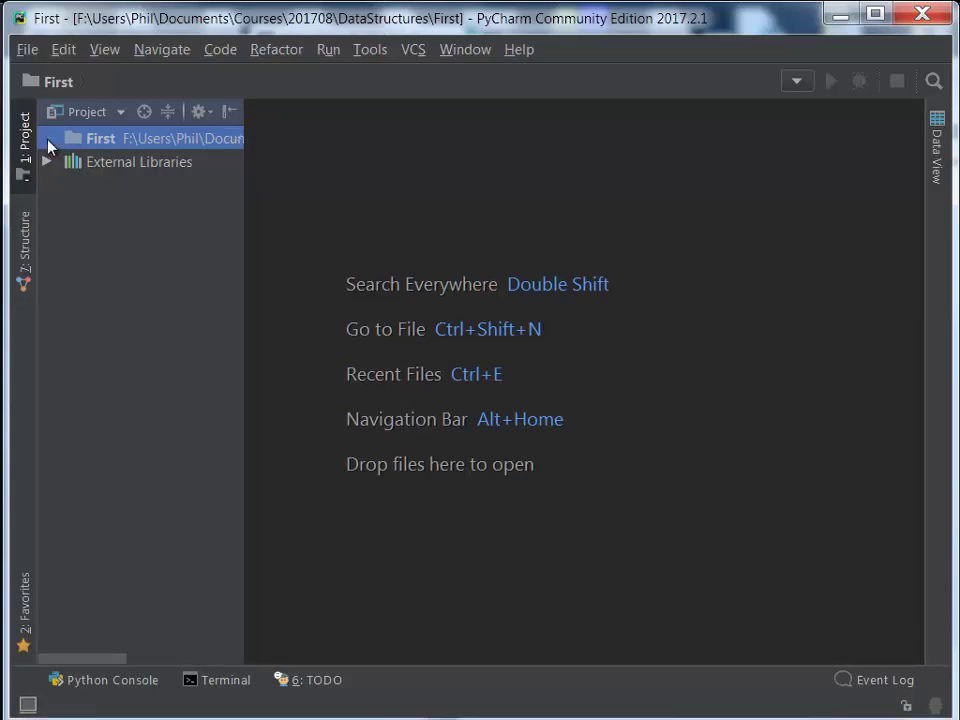
Step: Select the First root folder in the Project tool window
{"action": "left_click", "coordinate": [100, 138]}
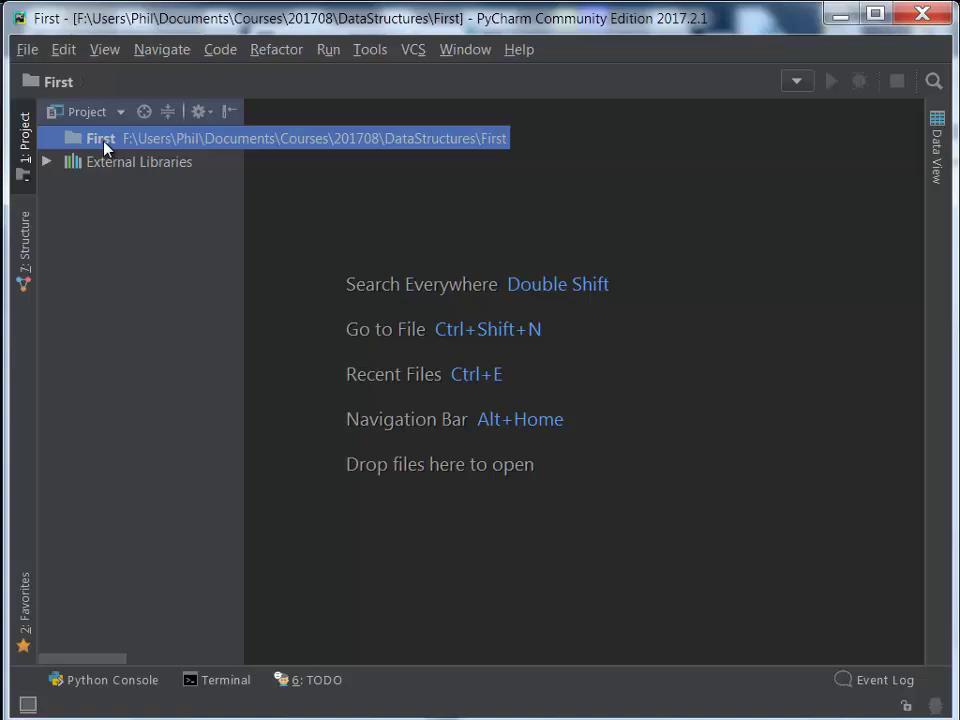
Step: Add a new Python file named 'first' to the First folder
{"action": "right_click", "coordinate": [99, 138]}
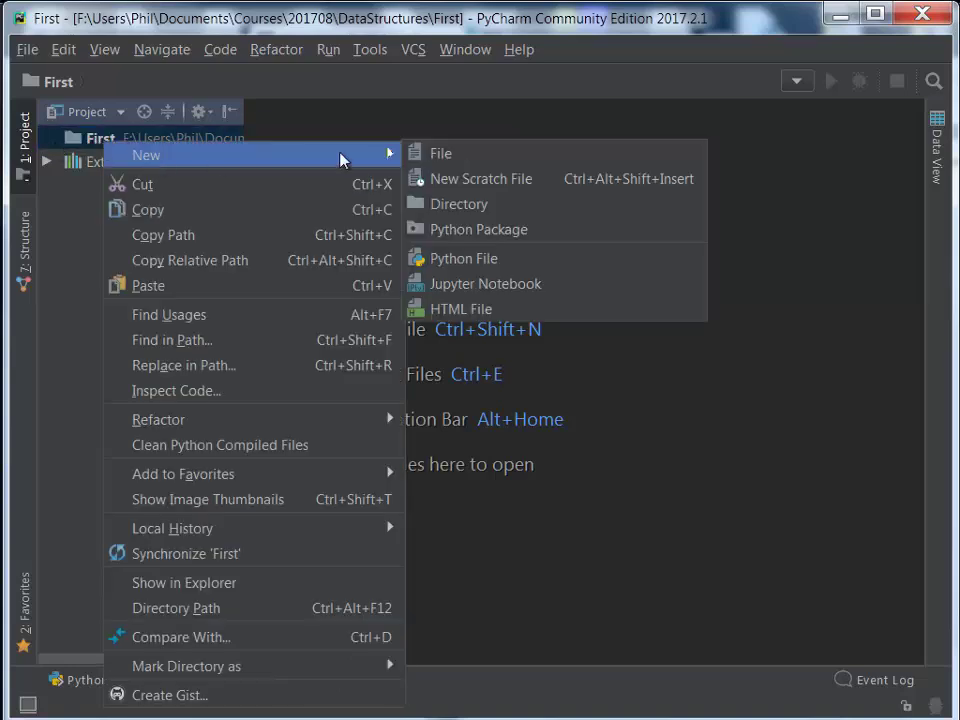
{"action": "mouse_move", "coordinate": [463, 258]}
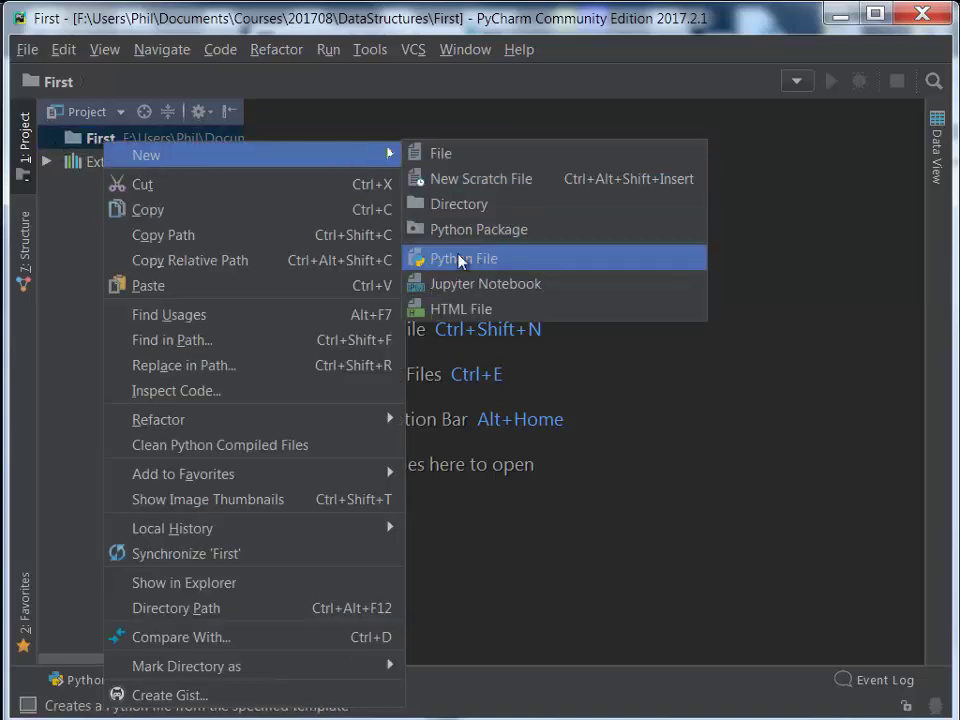
{"action": "mouse_move", "coordinate": [509, 264]}
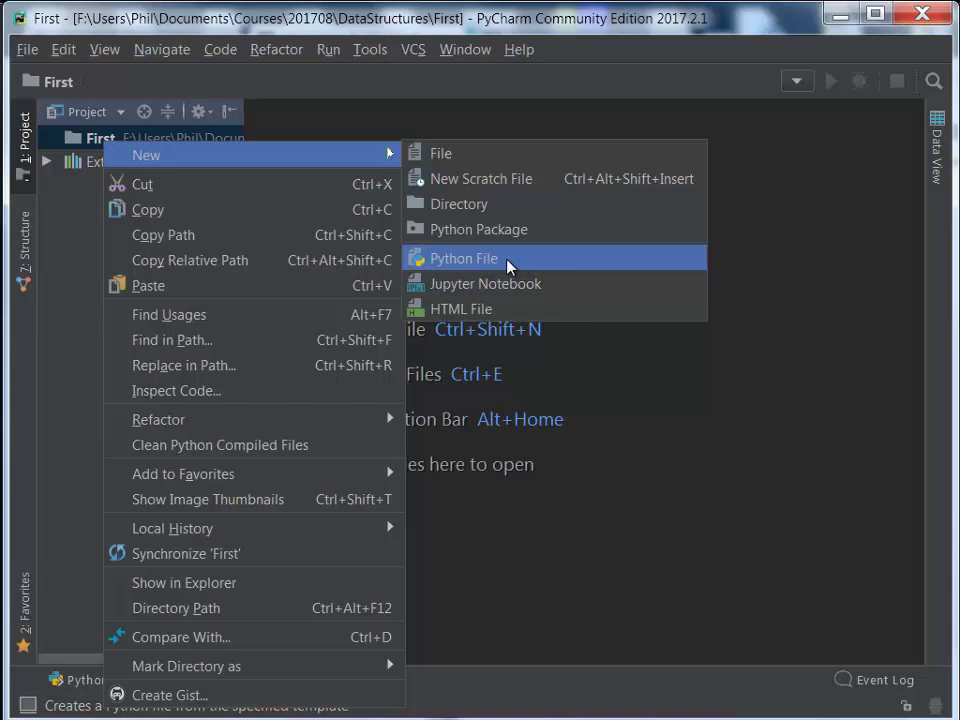
{"action": "left_click", "coordinate": [463, 258]}
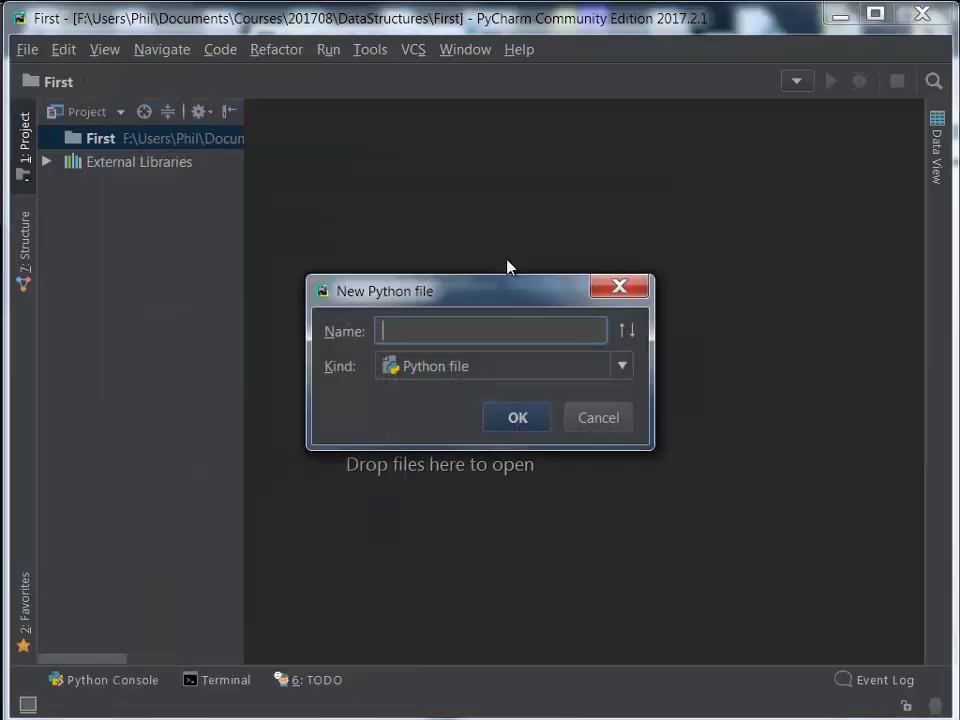
{"action": "type", "text": "first"}
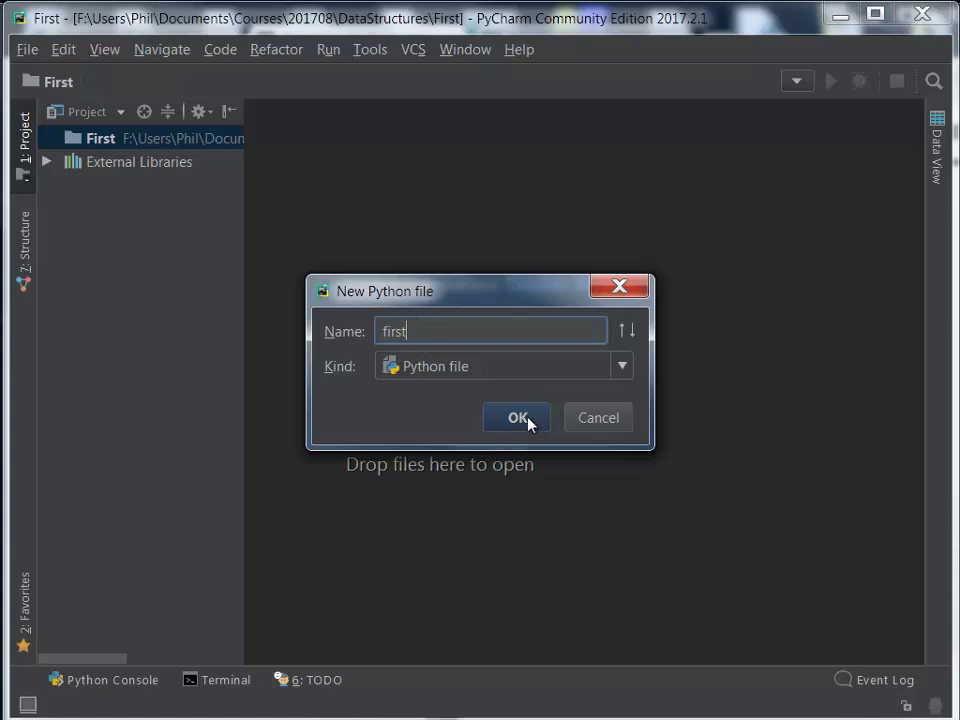
{"action": "left_click", "coordinate": [517, 417]}
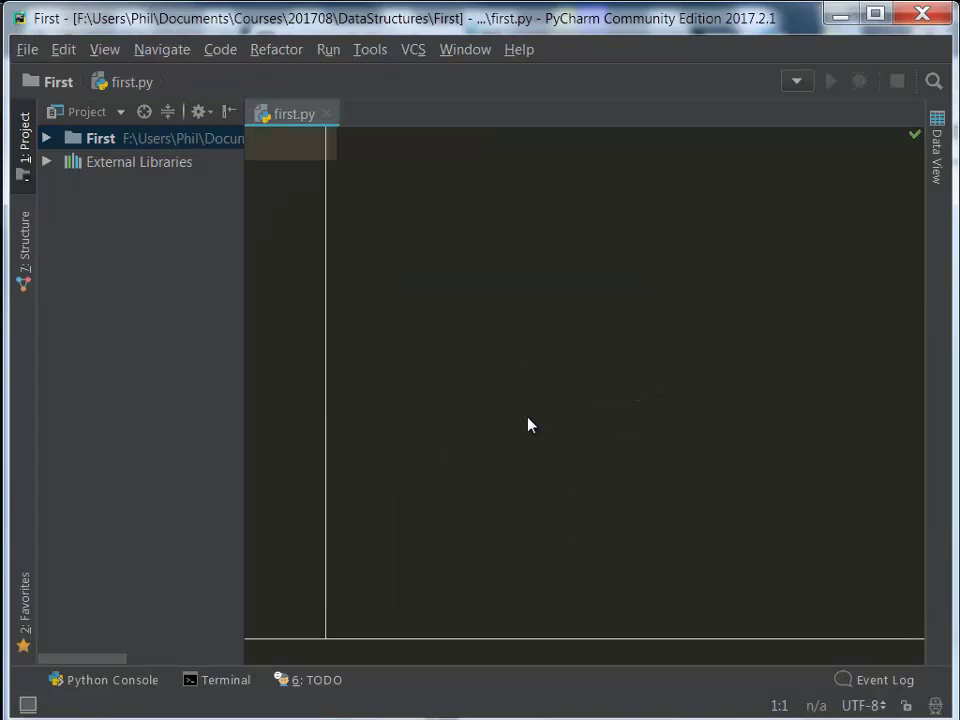
{"action": "mouse_move", "coordinate": [367, 214]}
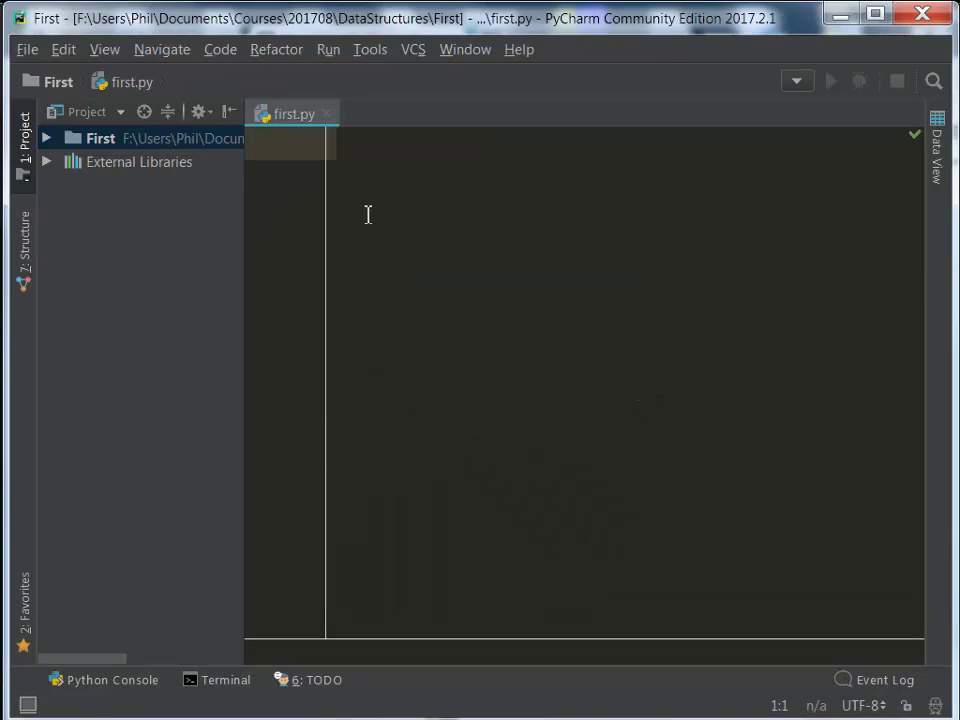
Step: Expand the First folder, select first.py, and place the cursor in its editor
{"action": "left_click", "coordinate": [46, 138]}
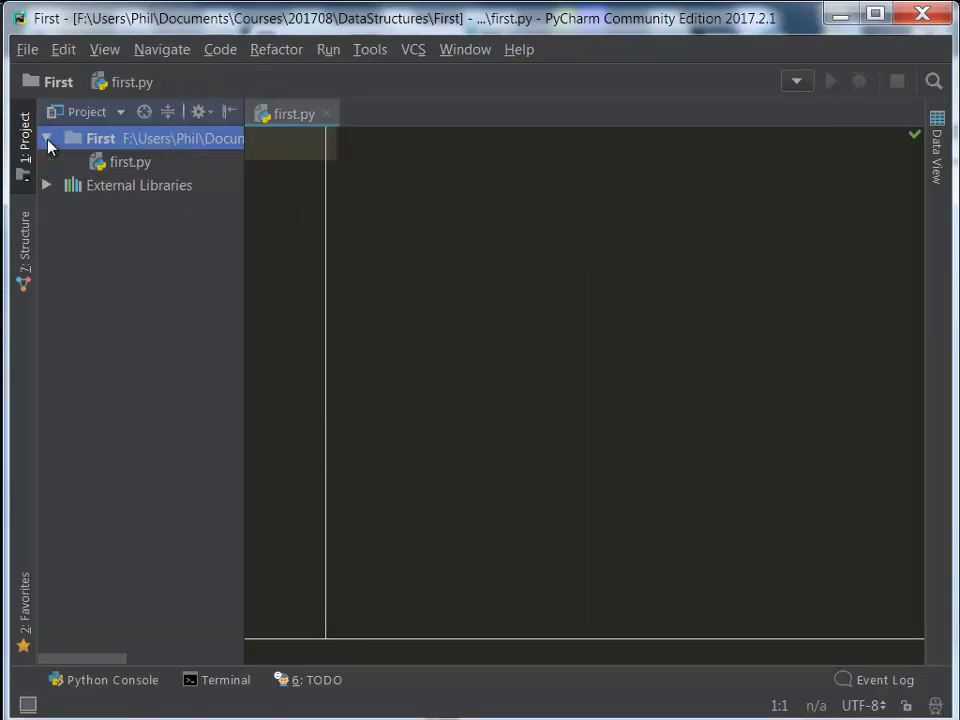
{"action": "left_click", "coordinate": [130, 162]}
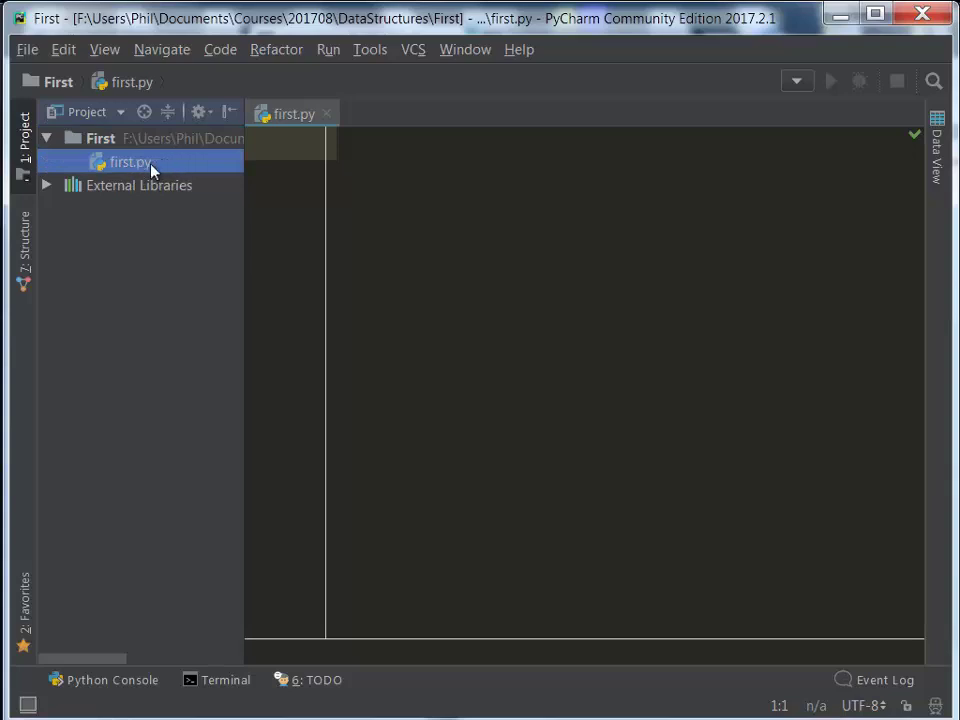
{"action": "left_click", "coordinate": [516, 434]}
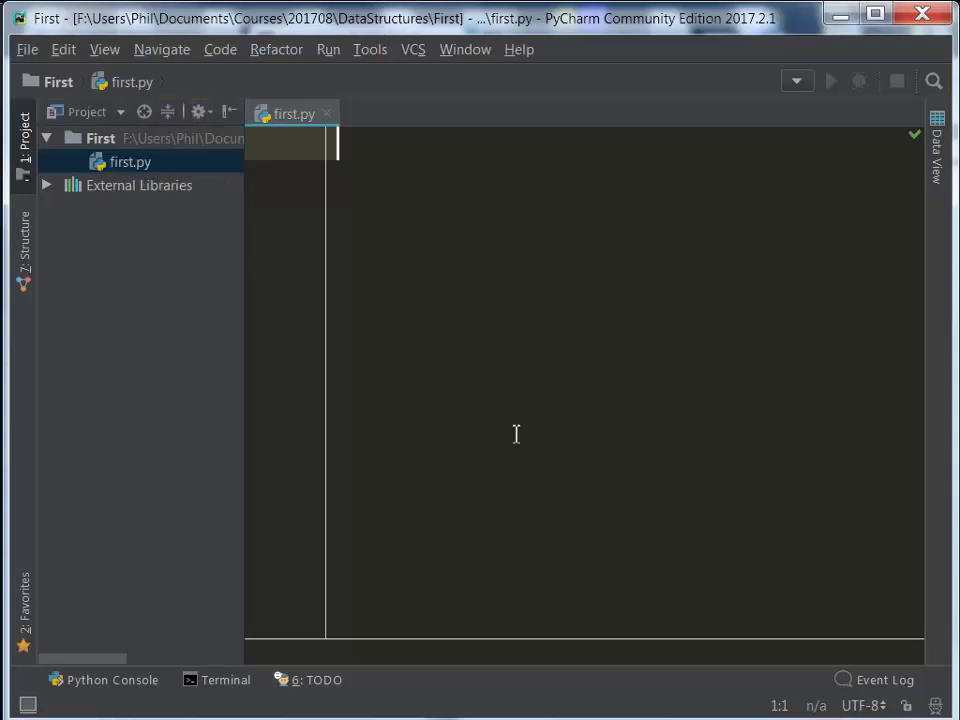
{"action": "mouse_move", "coordinate": [439, 333]}
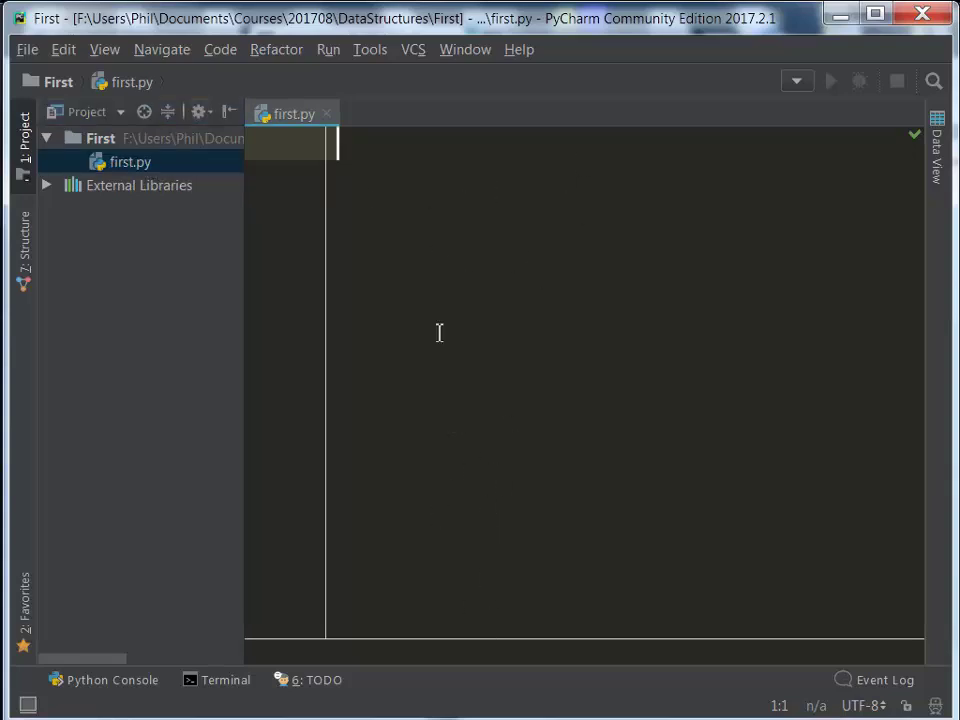
{"action": "mouse_move", "coordinate": [418, 186]}
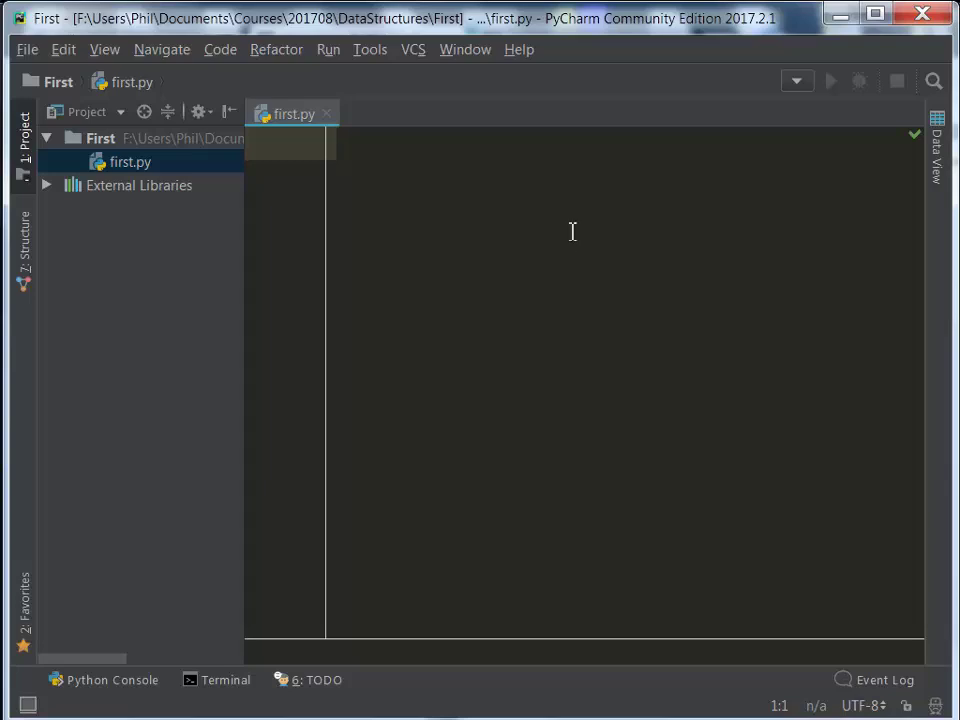
{"action": "mouse_move", "coordinate": [448, 556]}
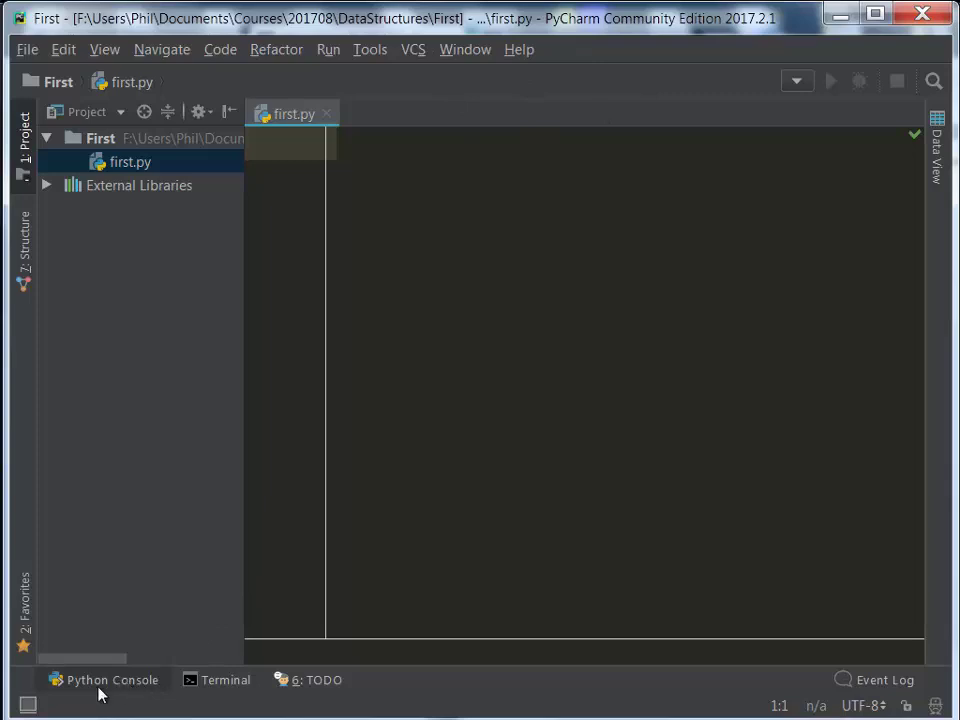
{"action": "mouse_move", "coordinate": [118, 690]}
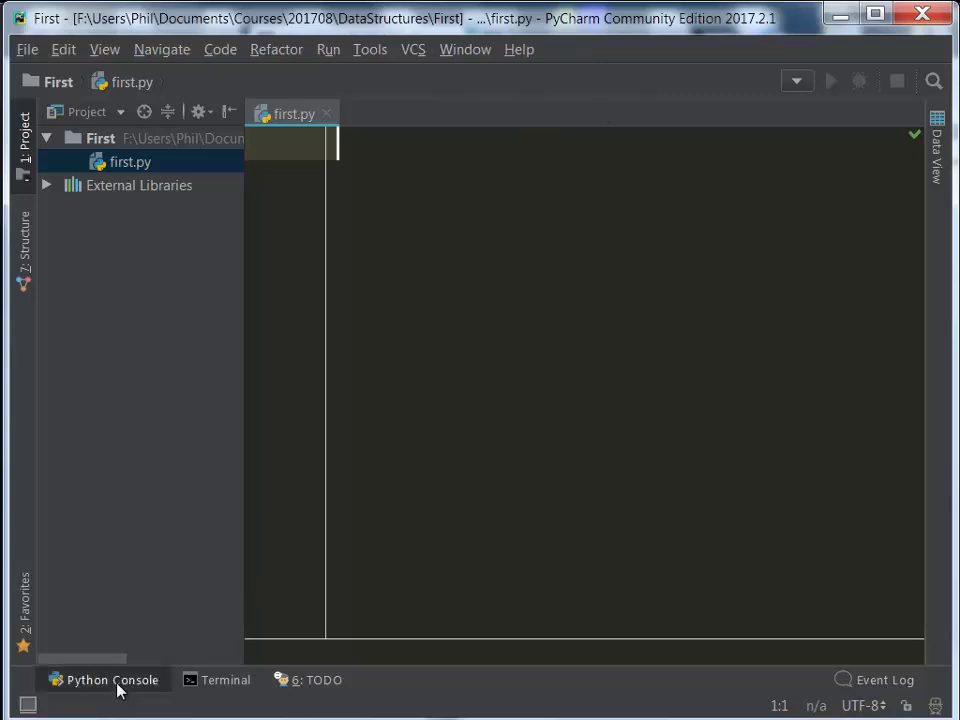
Step: Enlarge the Python Console panel and evaluate 3 + 4, getting 7
{"action": "left_click", "coordinate": [104, 679]}
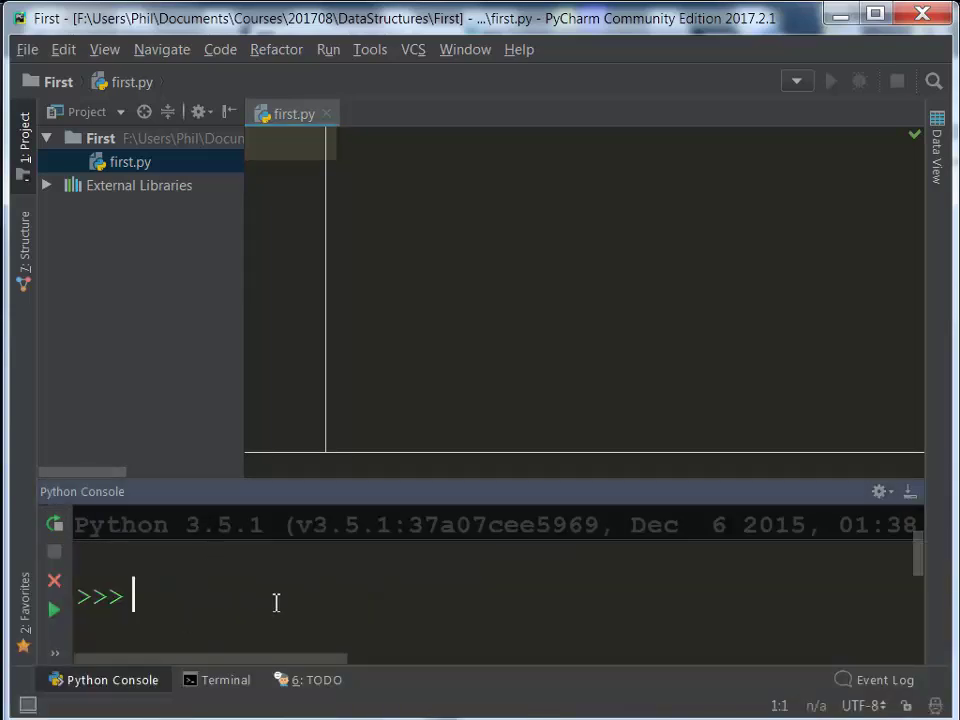
{"action": "left_click_drag", "start_coordinate": [428, 479], "coordinate": [428, 370]}
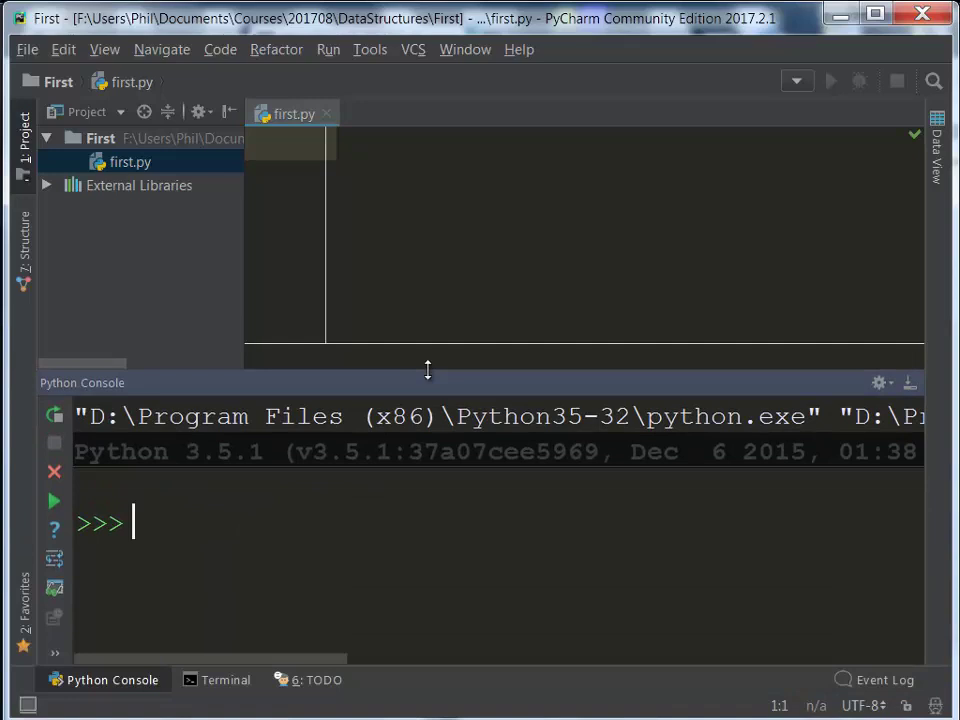
{"action": "type", "text": "3"}
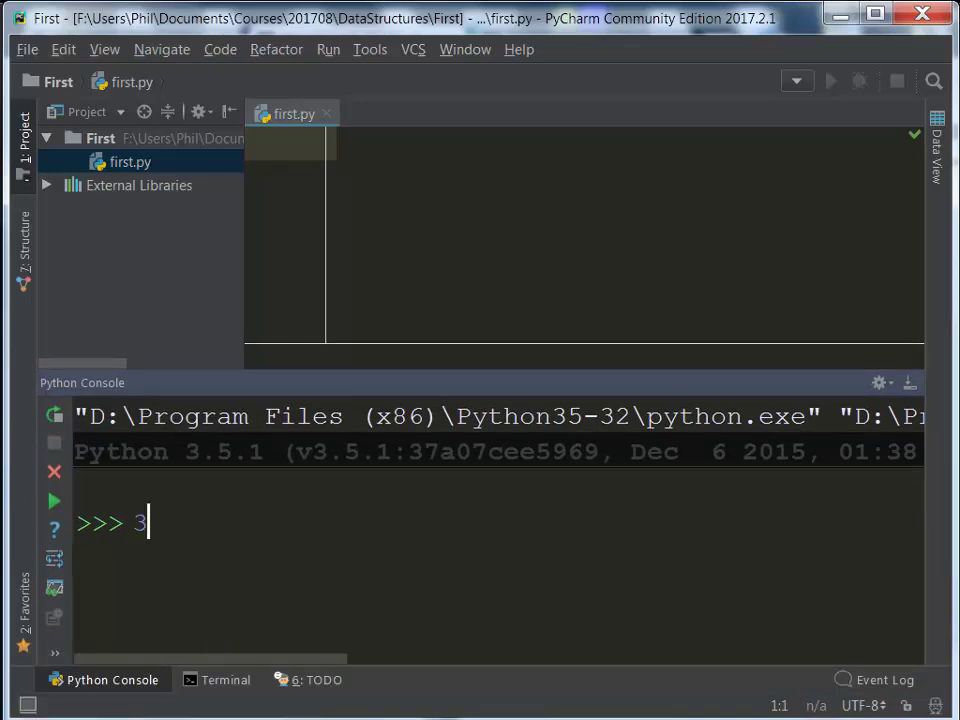
{"action": "type", "text": "+ 4"}
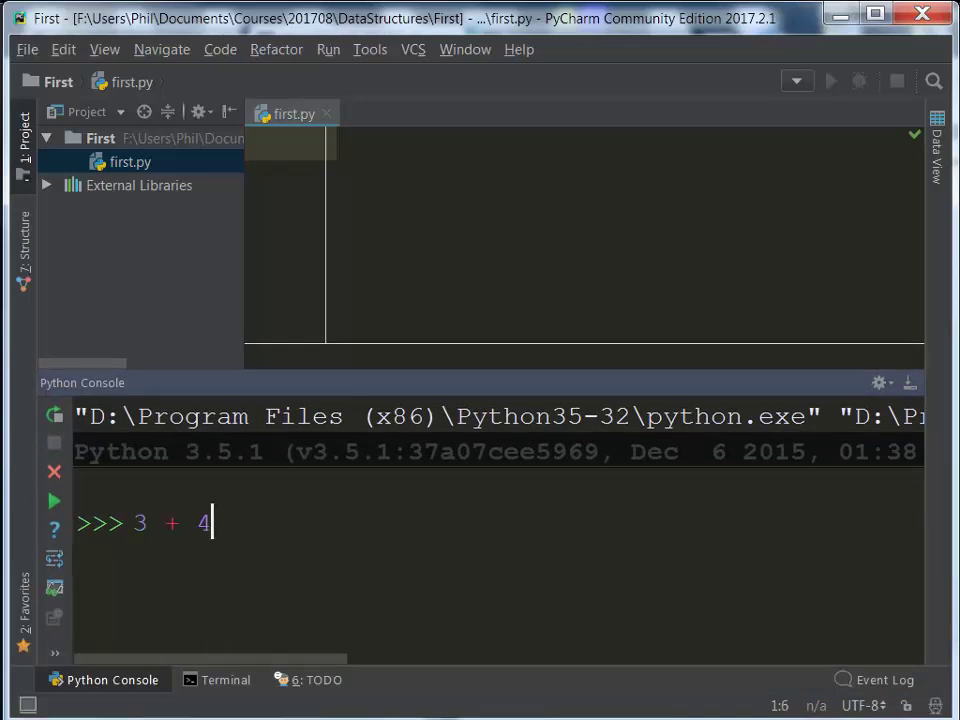
{"action": "key", "text": "Return"}
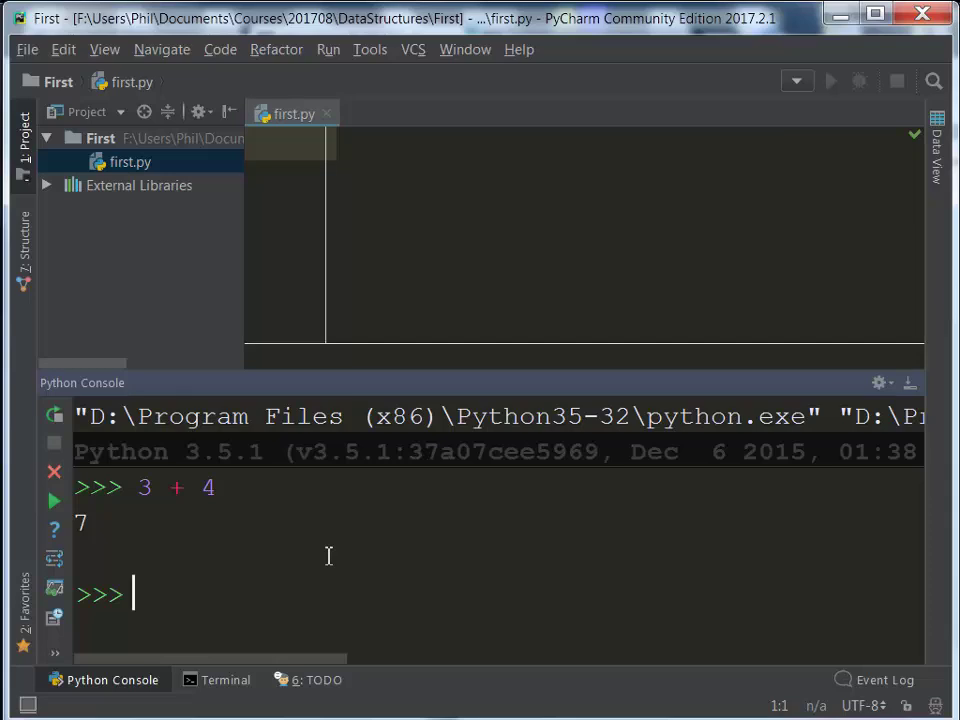
{"action": "mouse_move", "coordinate": [191, 618]}
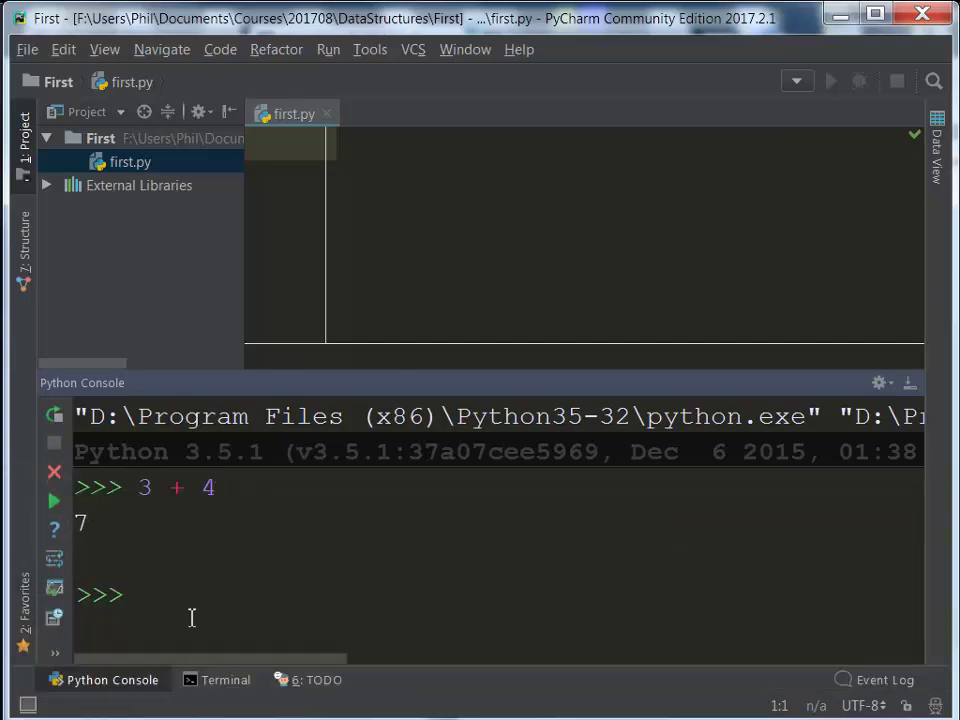
Step: Evaluate 3 * 2 and 'Hello' + ', World!' with single and double quotes
{"action": "type", "text": "3"}
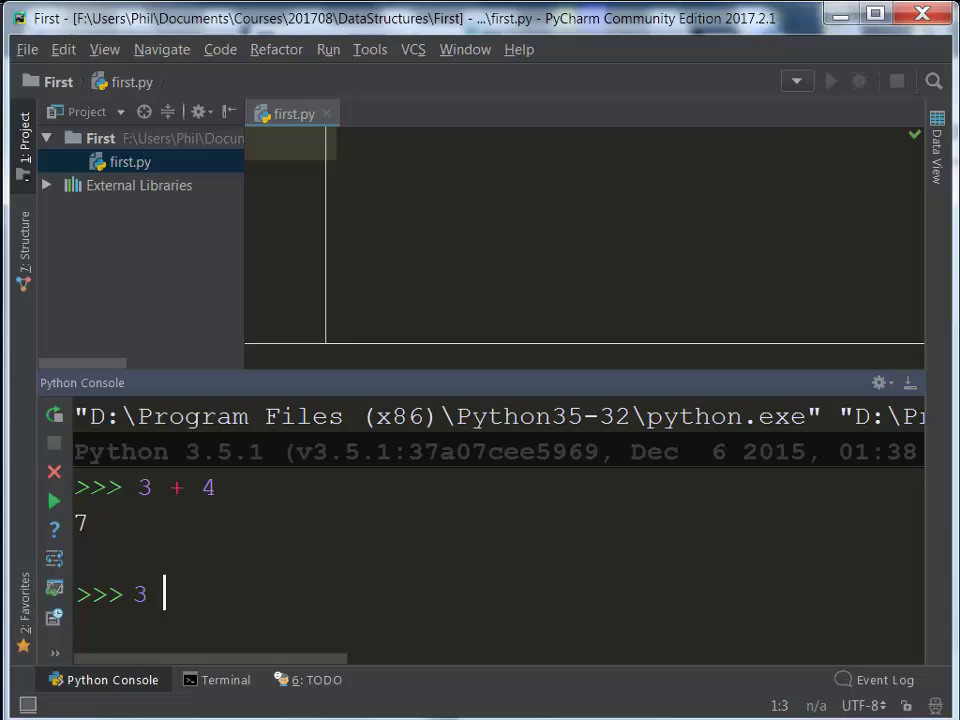
{"action": "type", "text": "*"}
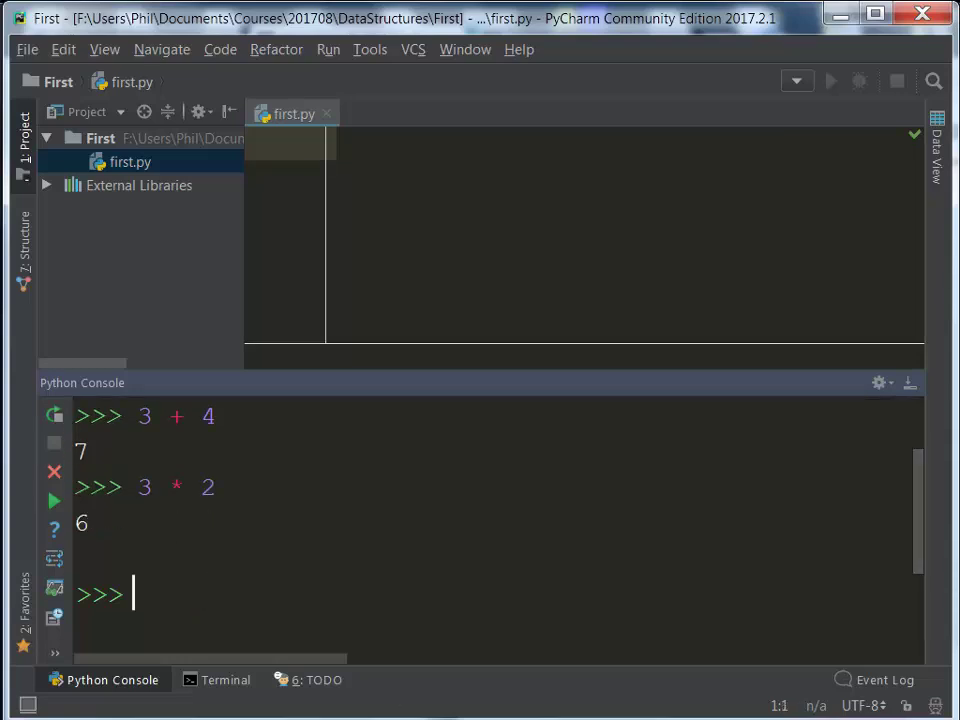
{"action": "type", "text": "'Hello'"}
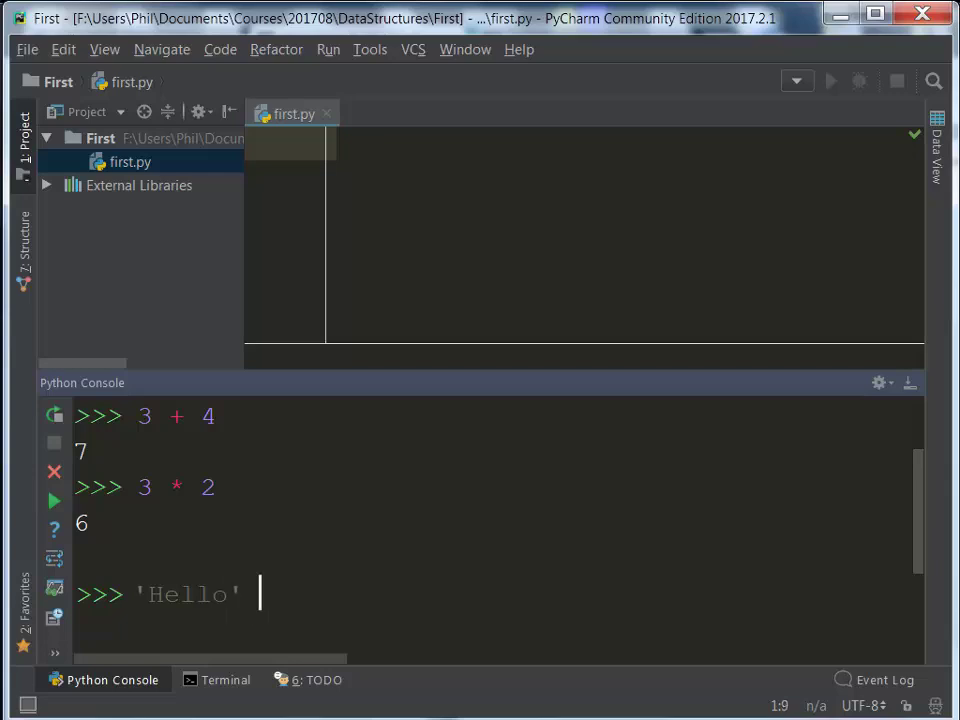
{"action": "type", "text": "+ ',"}
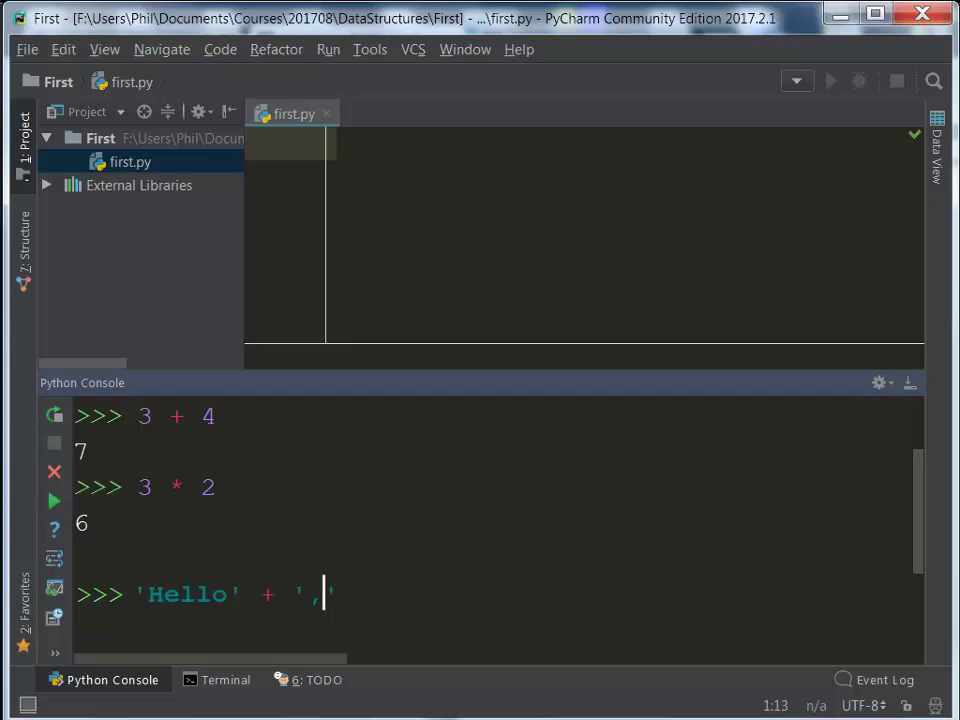
{"action": "type", "text": "World!"}
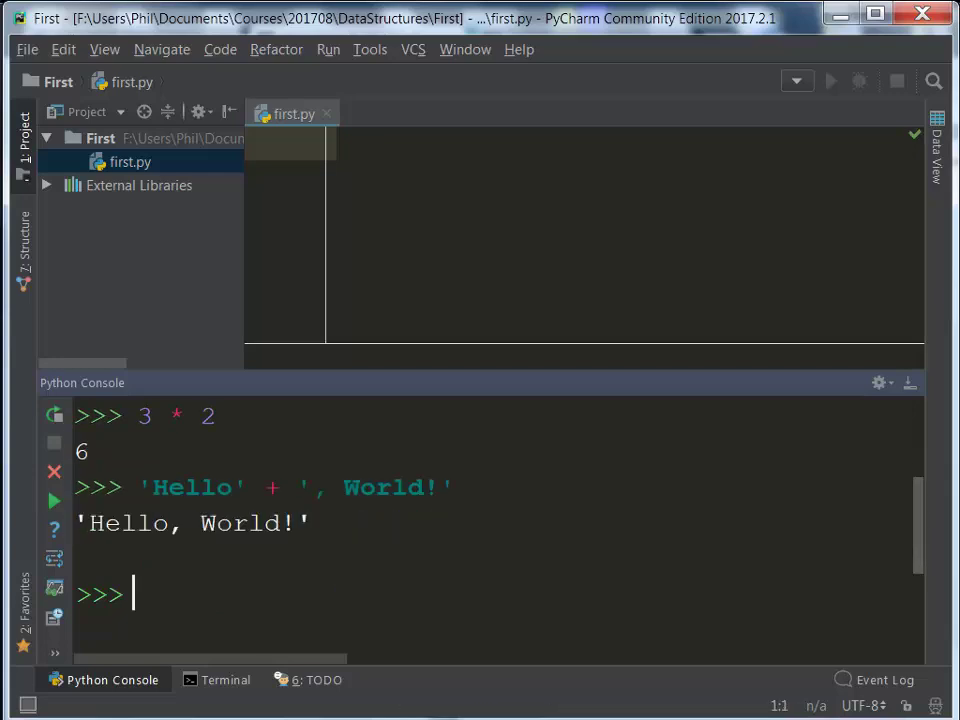
{"action": "mouse_move", "coordinate": [391, 503]}
{"action": "type", "text": "'Hello' + \", World!\""}
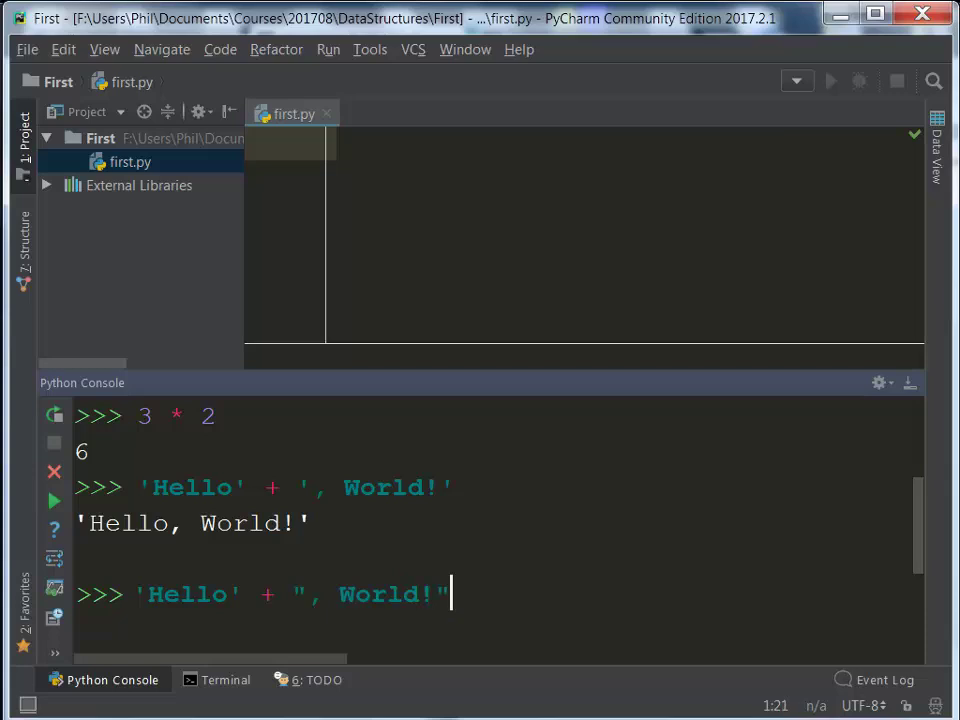
{"action": "key", "text": "Return"}
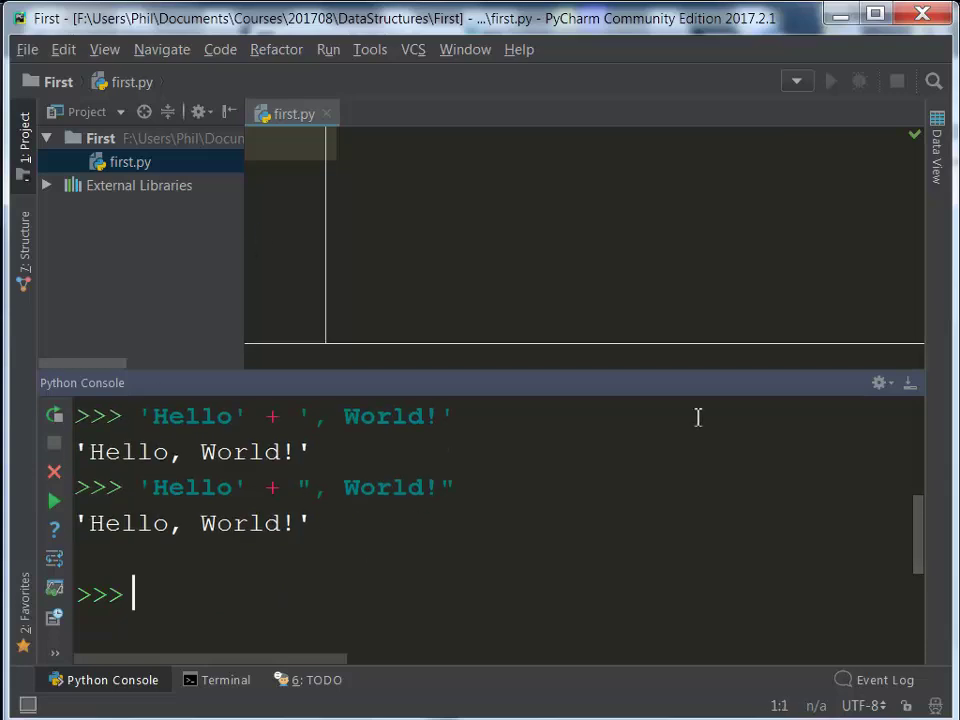
{"action": "mouse_move", "coordinate": [590, 710]}
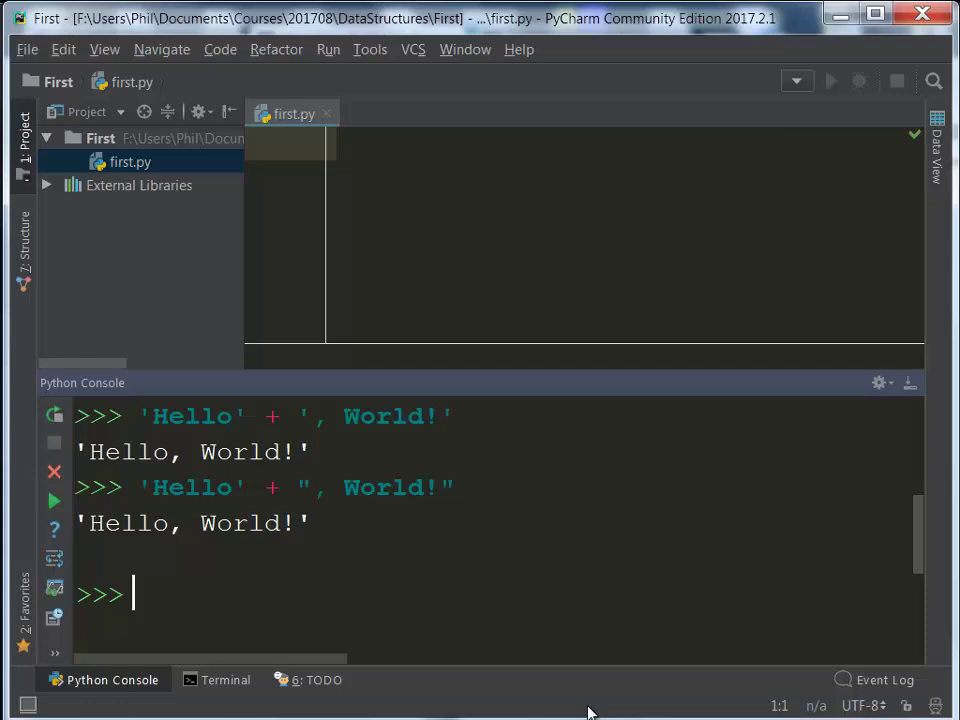
Step: Evaluate 'Foo' * 3 and '-' * 70 in the console, then focus first.py
{"action": "type", "text": "'Foo'"}
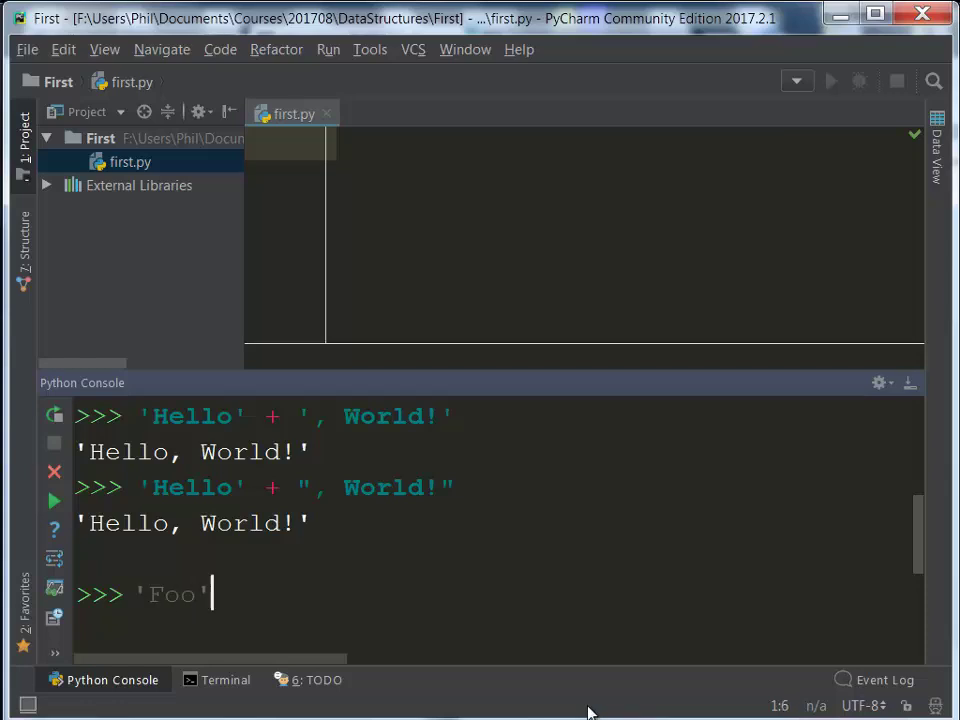
{"action": "type", "text": "* 3"}
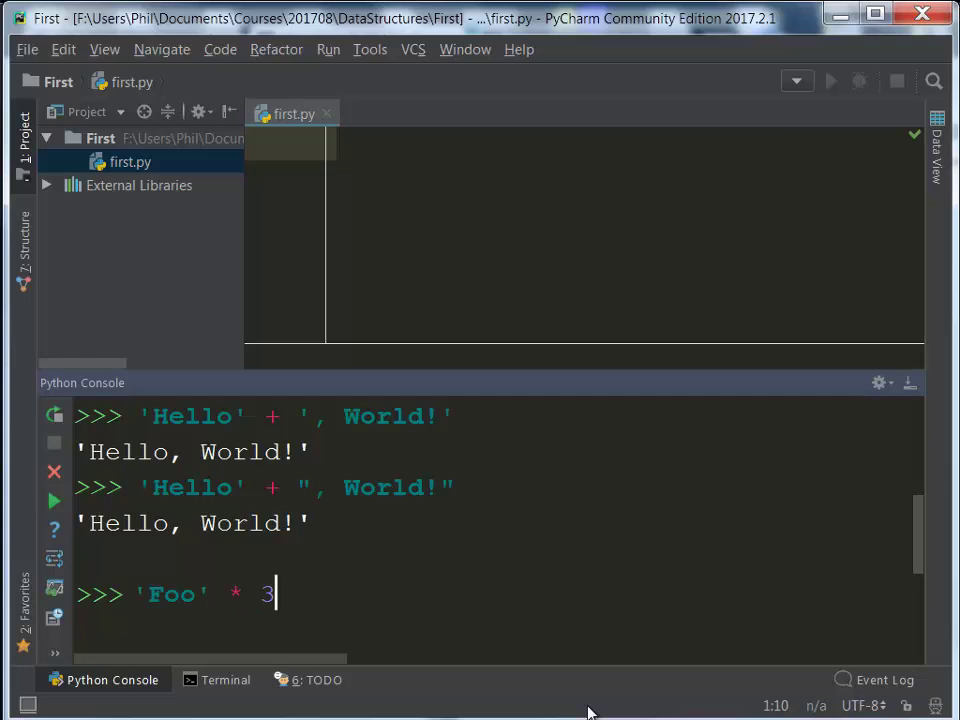
{"action": "mouse_move", "coordinate": [330, 577]}
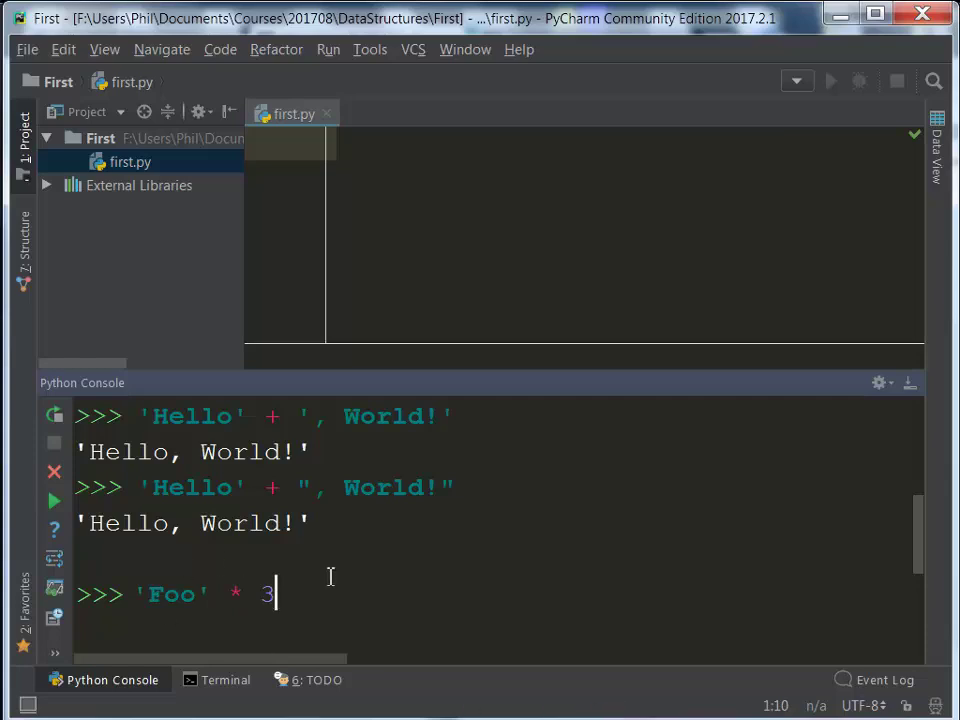
{"action": "key", "text": "Return"}
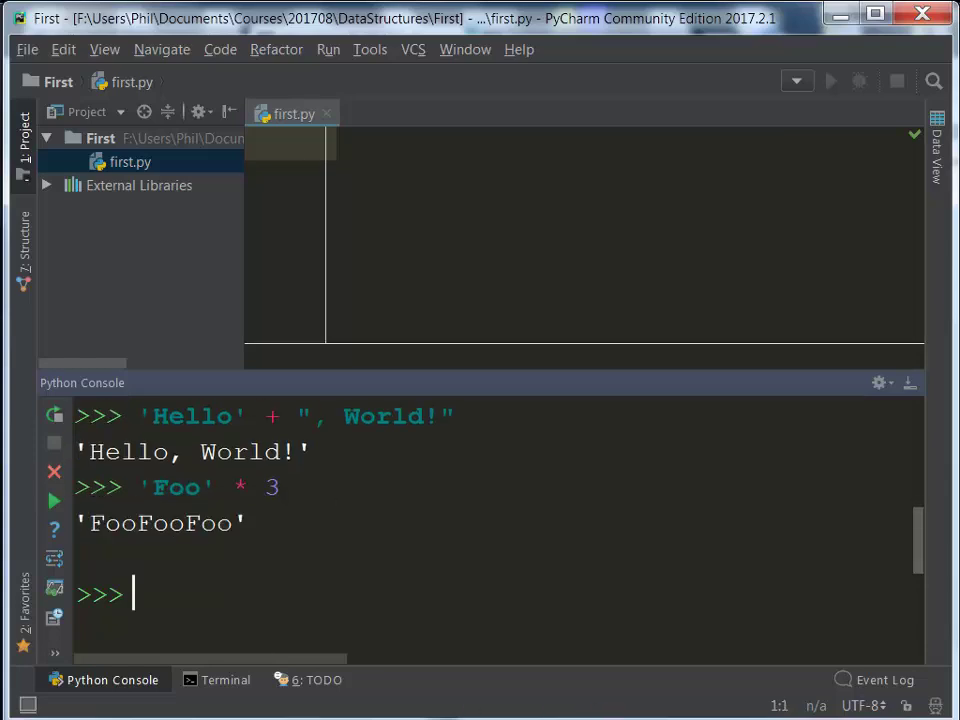
{"action": "mouse_move", "coordinate": [191, 560]}
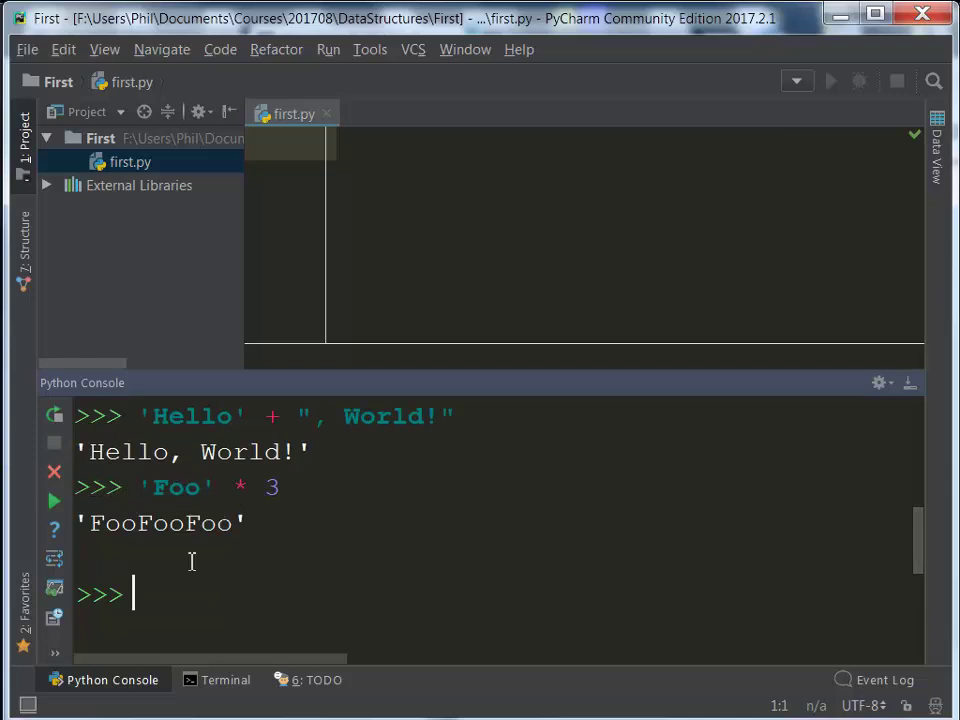
{"action": "mouse_move", "coordinate": [281, 578]}
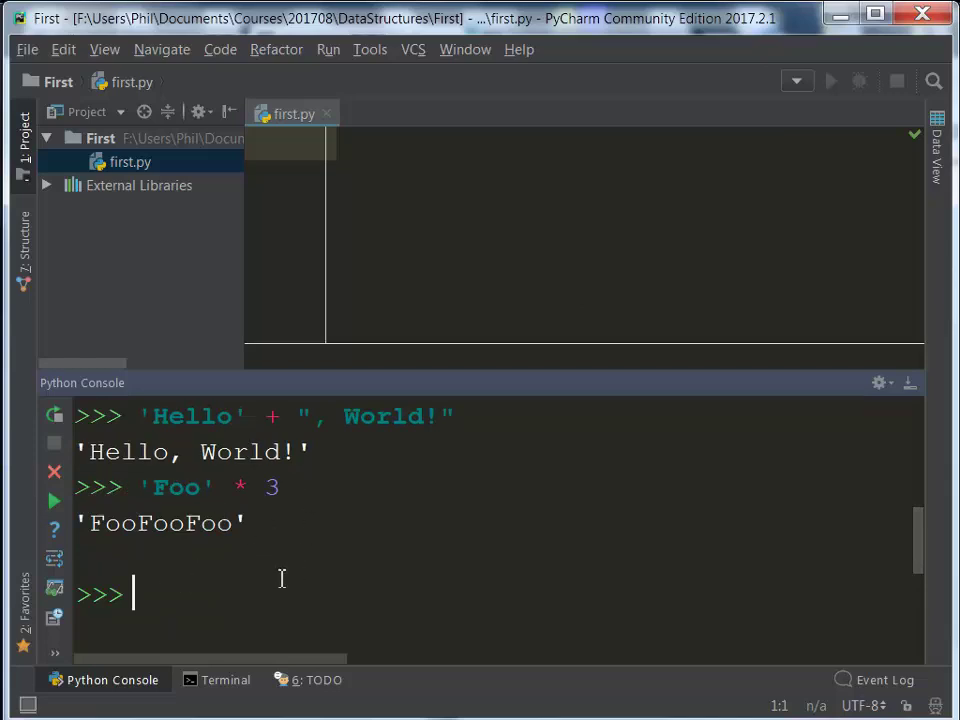
{"action": "mouse_move", "coordinate": [232, 594]}
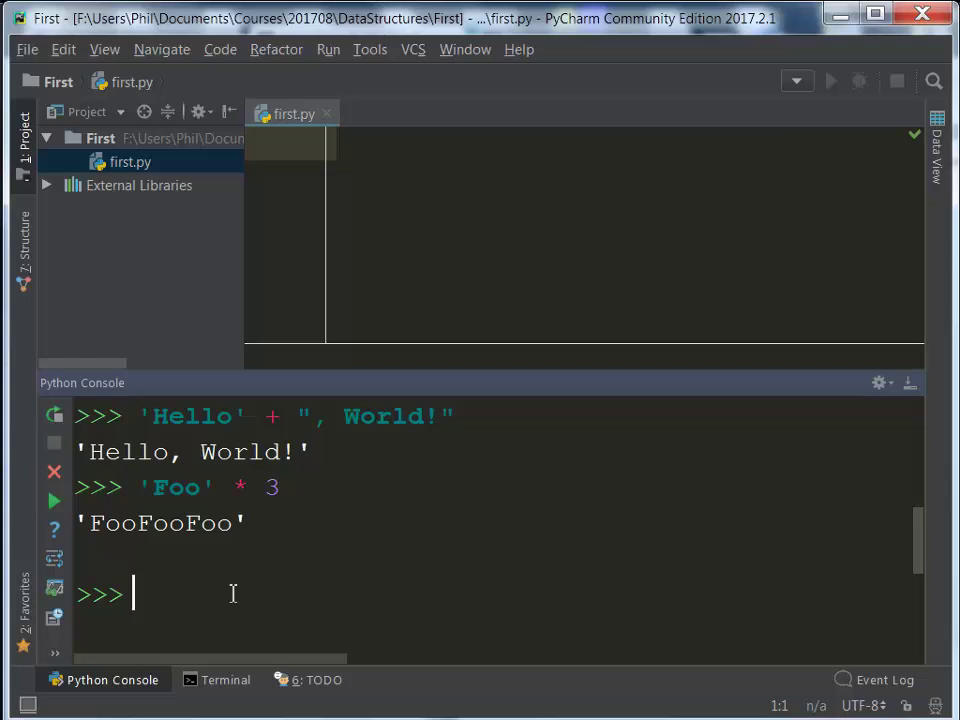
{"action": "type", "text": "'-' * 70"}
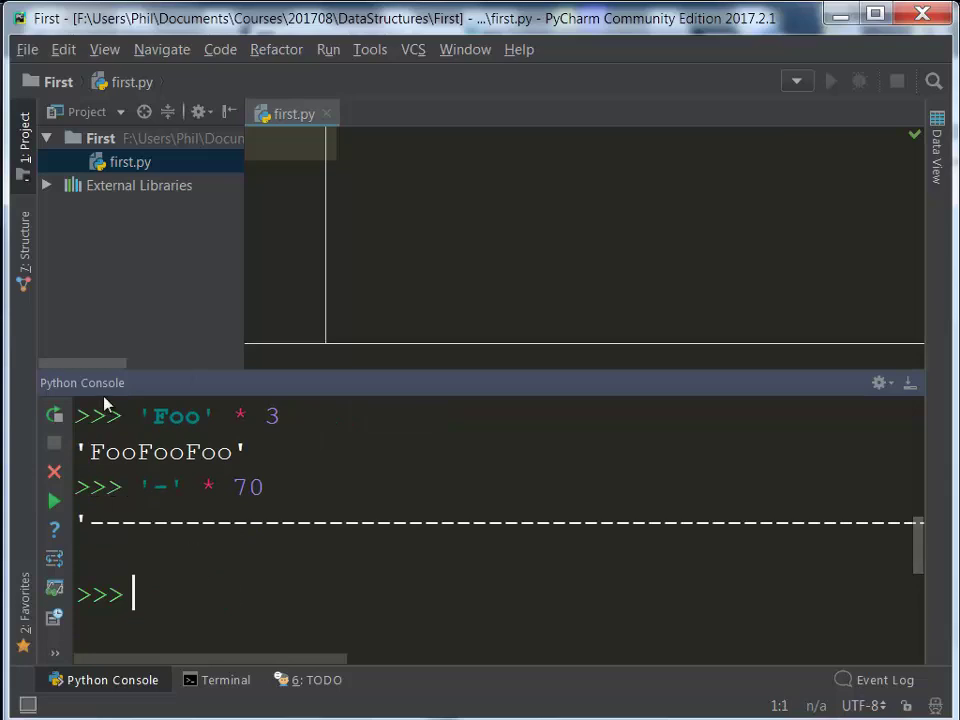
{"action": "mouse_move", "coordinate": [495, 510]}
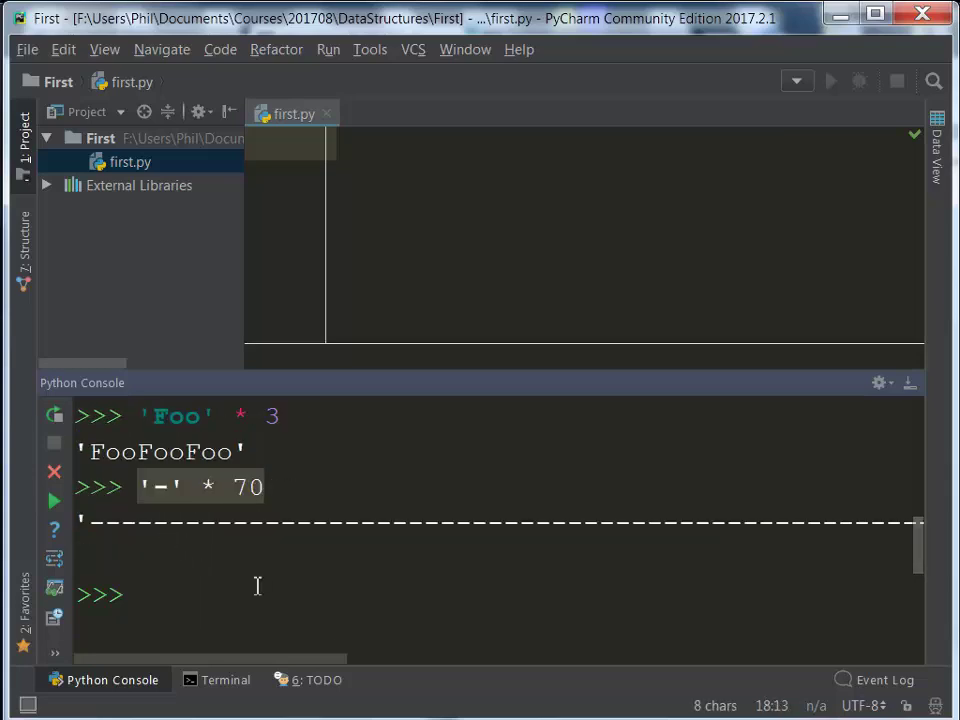
{"action": "left_click", "coordinate": [426, 249]}
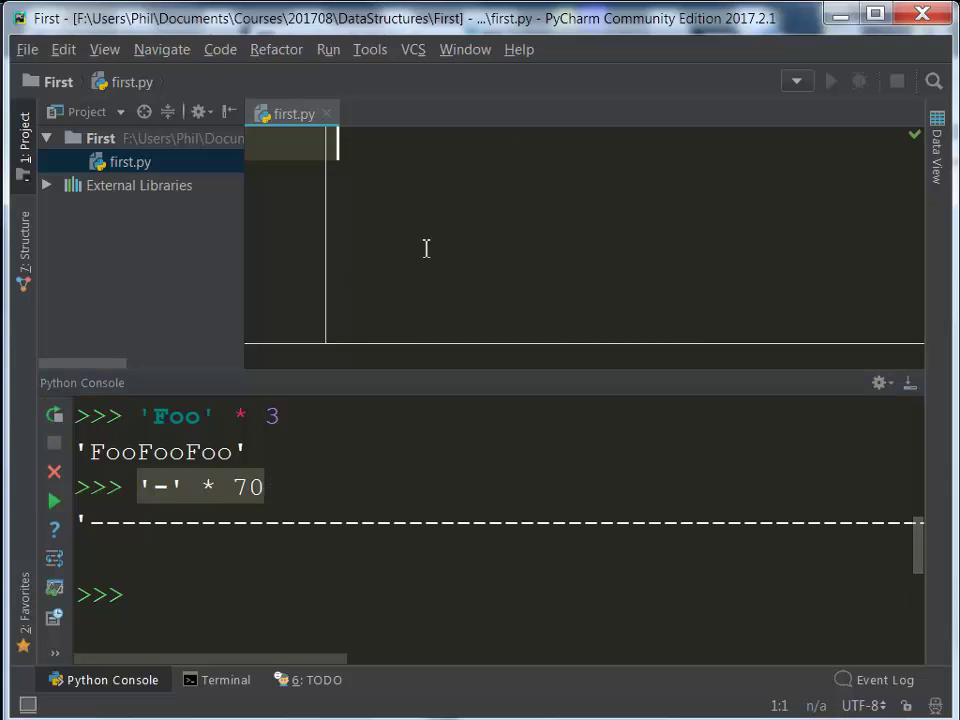
{"action": "mouse_move", "coordinate": [403, 261]}
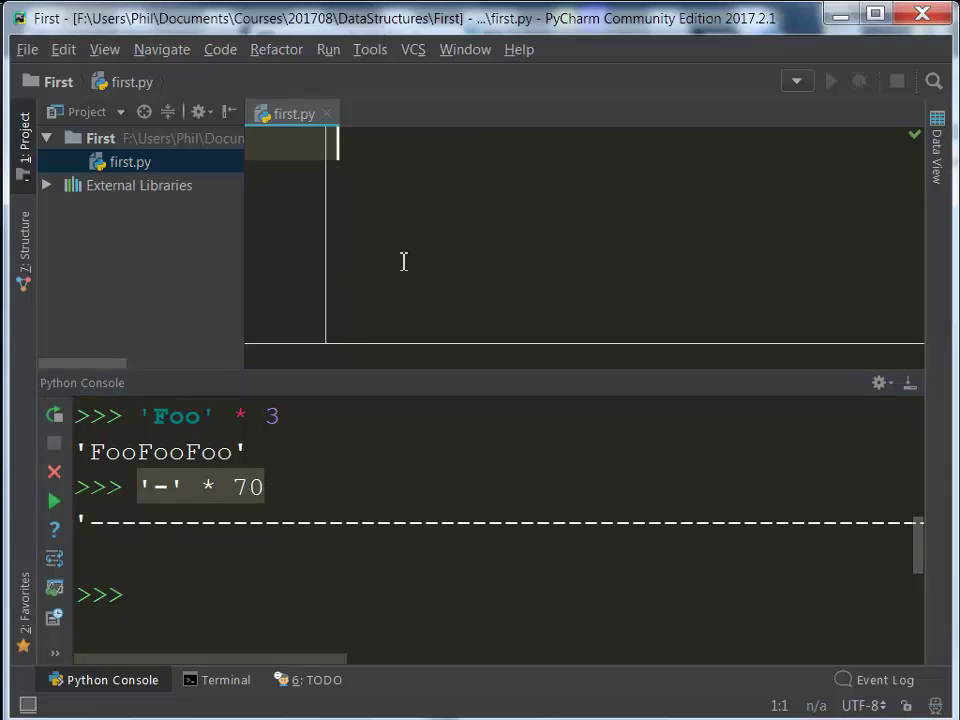
Step: Enter 3 + 4 on line 1 of first.py and bring up first.py's context menu
{"action": "type", "text": "3 + 4"}
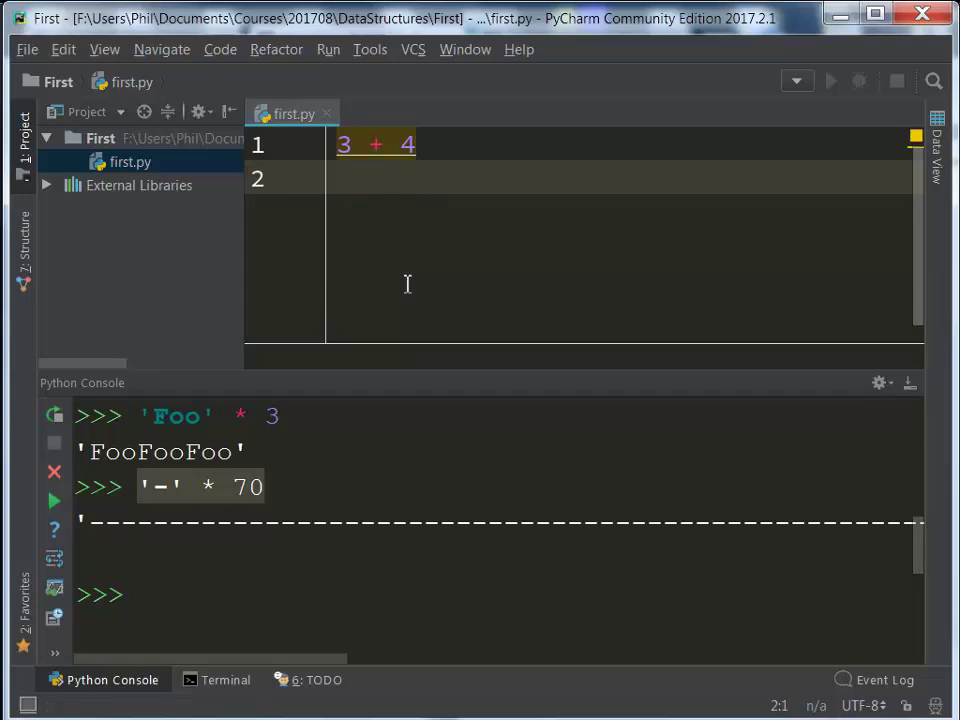
{"action": "mouse_move", "coordinate": [627, 171]}
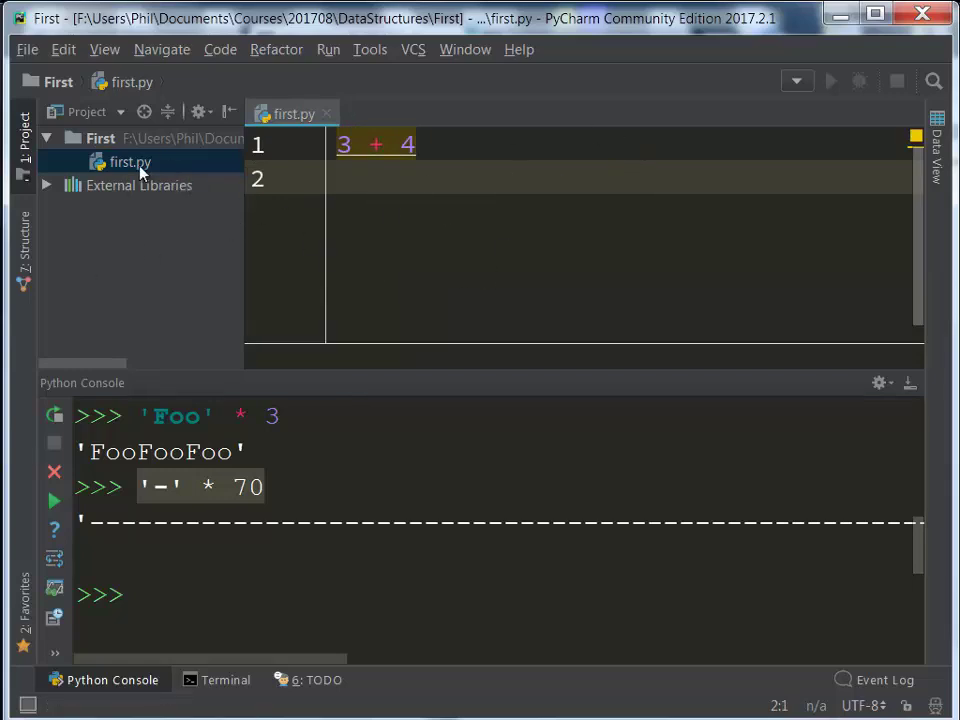
{"action": "right_click", "coordinate": [129, 162]}
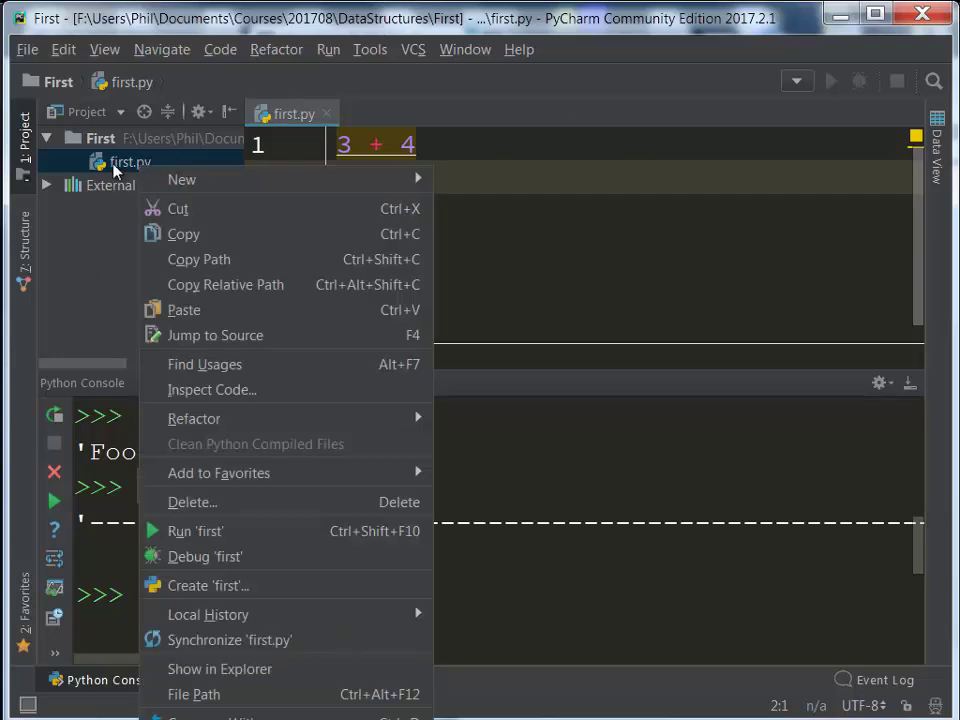
{"action": "mouse_move", "coordinate": [195, 531]}
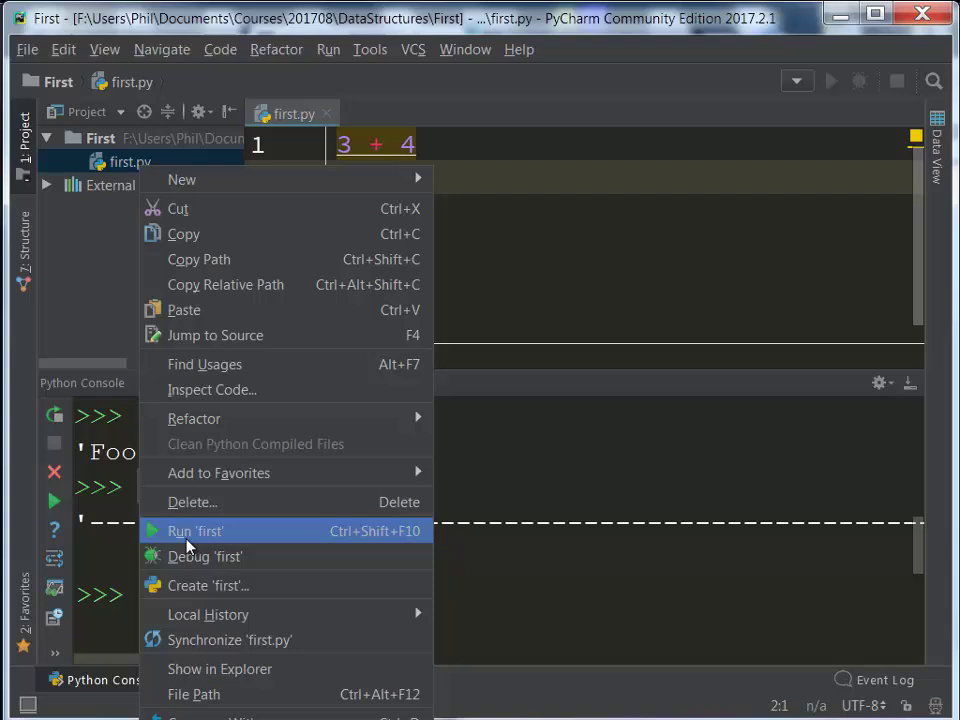
{"action": "mouse_move", "coordinate": [413, 548]}
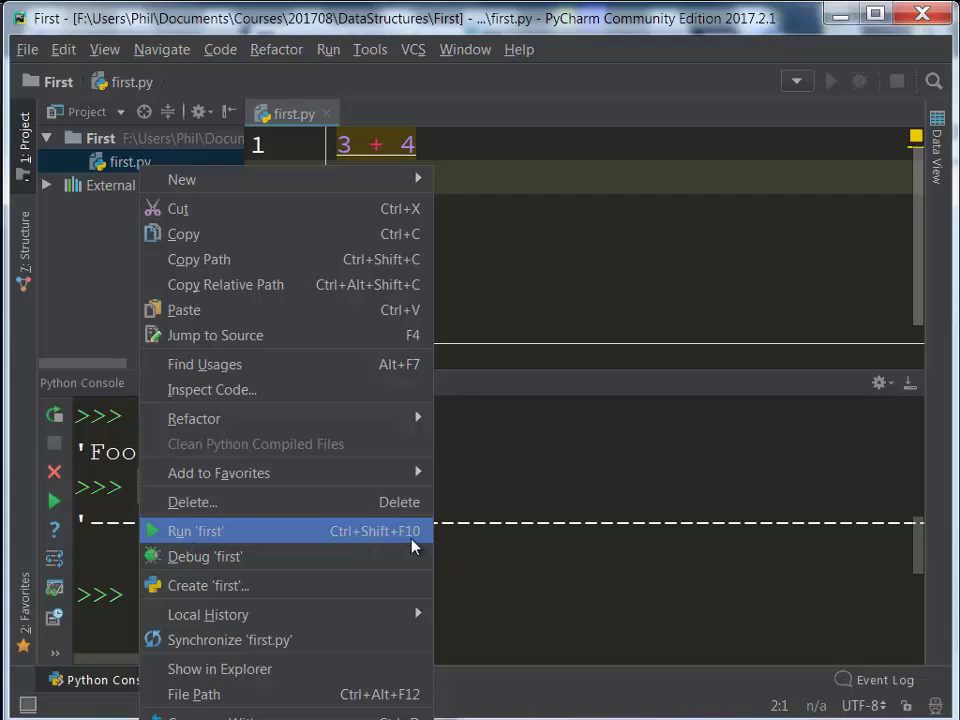
Step: Run 'first', which exits with code 0 and prints nothing, then return to the Python console
{"action": "left_click", "coordinate": [195, 531]}
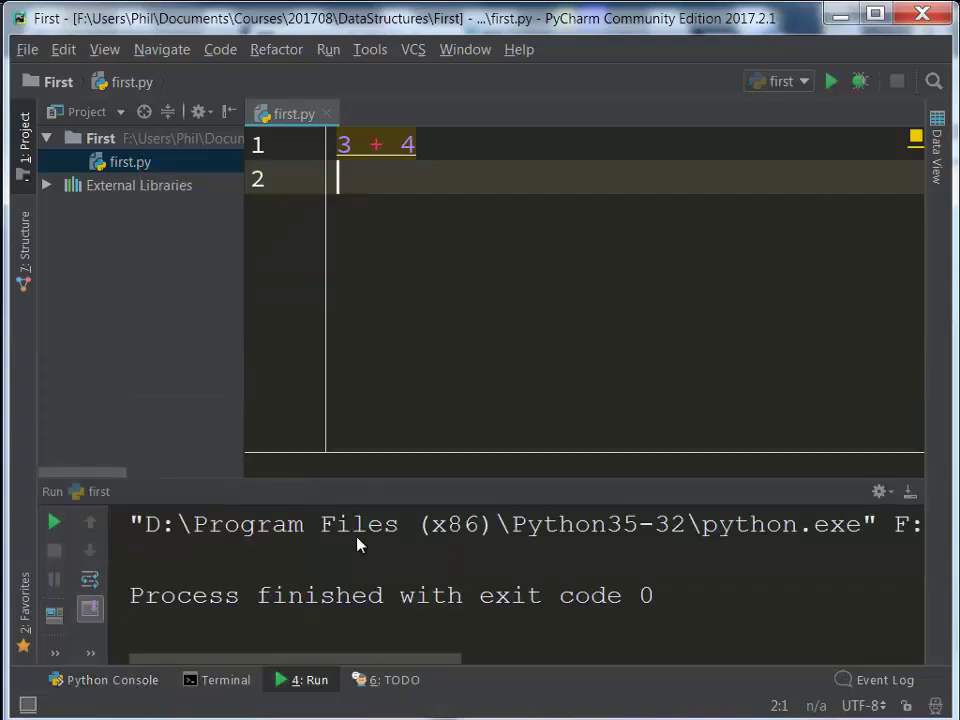
{"action": "left_click_drag", "start_coordinate": [371, 478], "coordinate": [371, 430]}
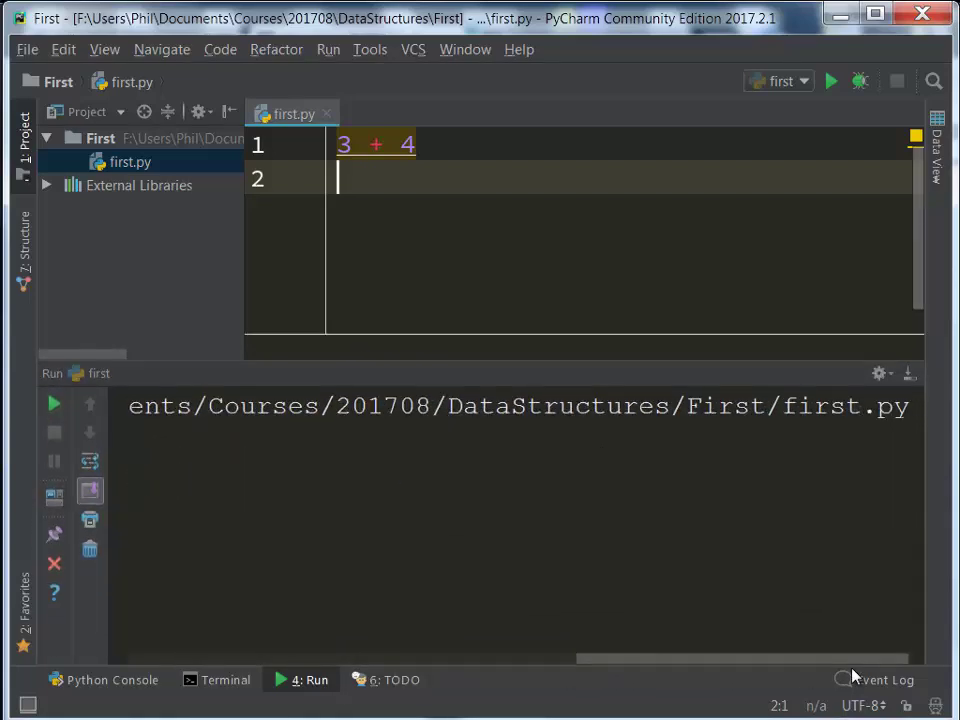
{"action": "left_click", "coordinate": [830, 81]}
{"action": "type", "text": "3 * 2"}
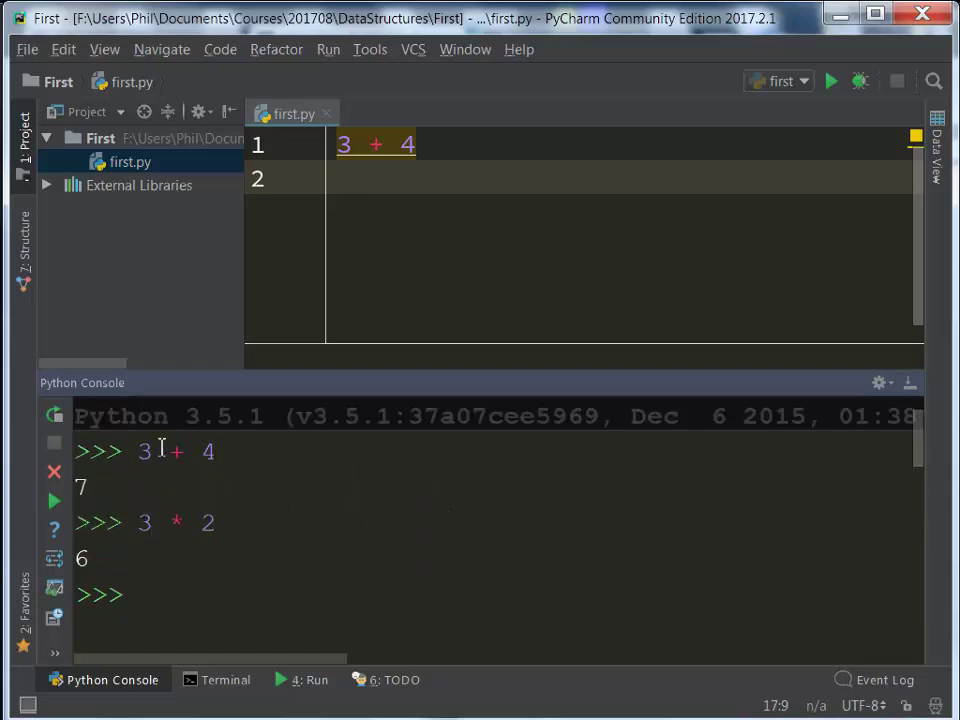
Step: Change line 1 to print(3 + 4) and rerun first.py, which outputs 7
{"action": "left_click", "coordinate": [425, 262]}
{"action": "type", "text": "print("}
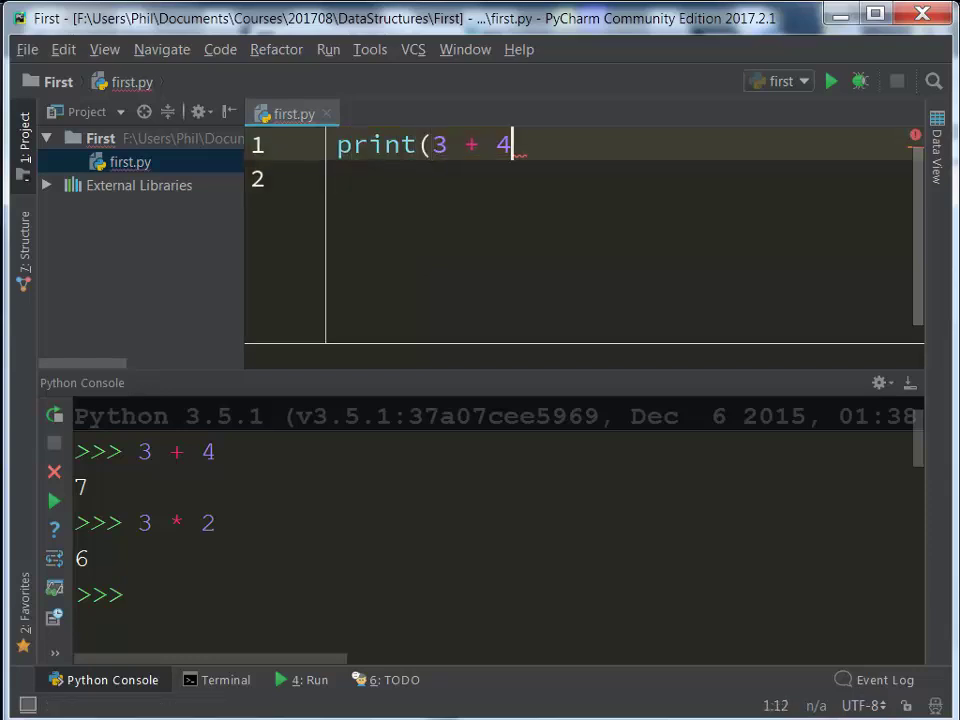
{"action": "type", "text": ")"}
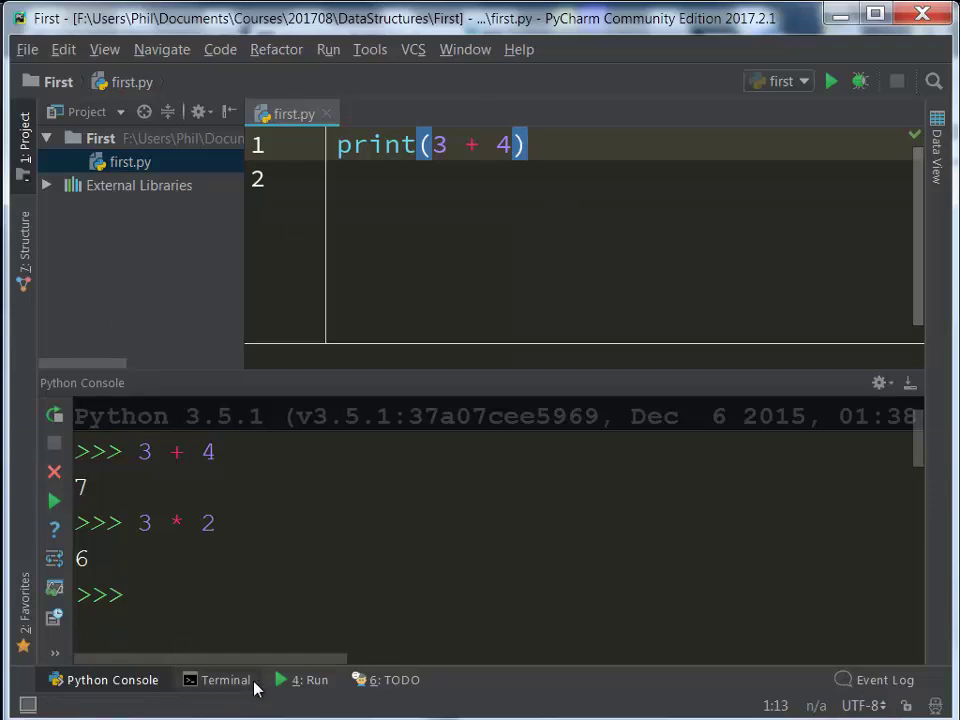
{"action": "mouse_move", "coordinate": [831, 82]}
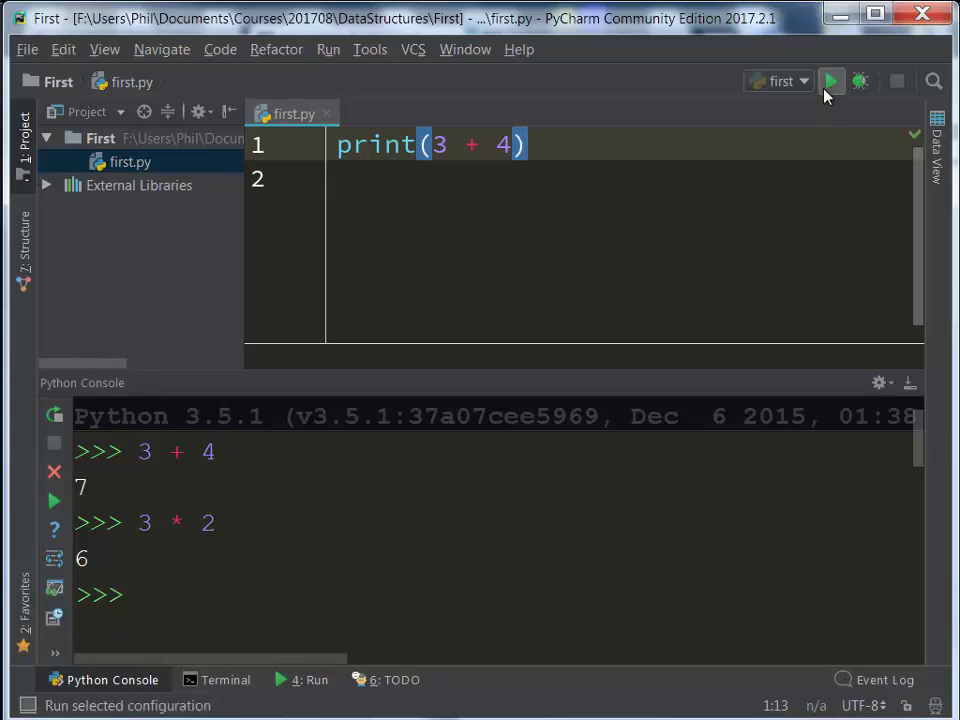
{"action": "left_click", "coordinate": [831, 81]}
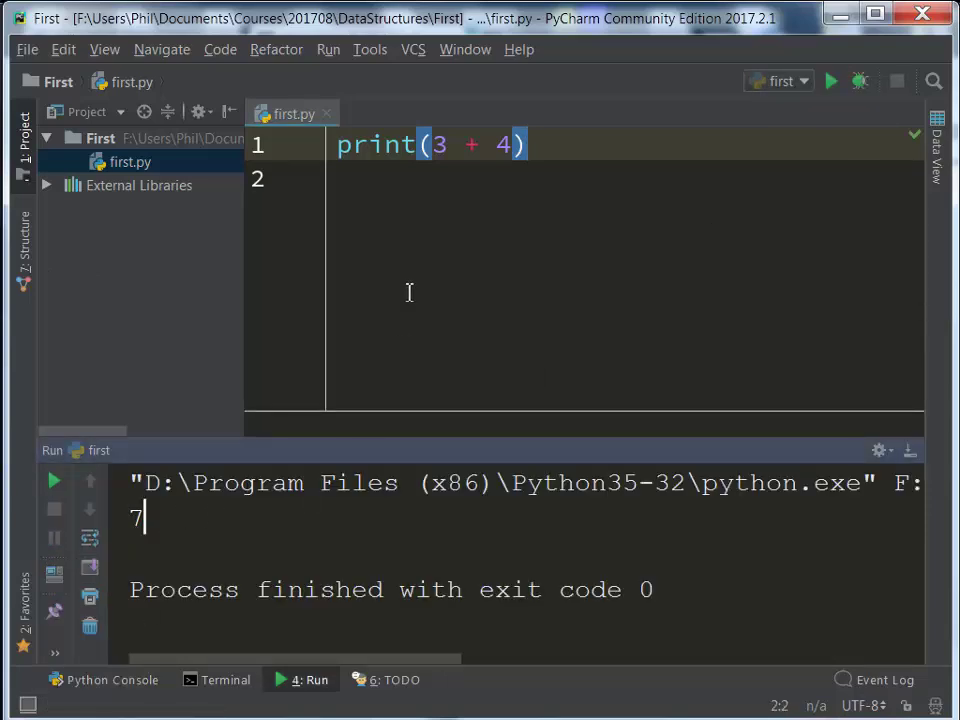
Step: Change line 1 to print('3 + 4 =', 3 + 4) so the output reads 3 + 4 = 7
{"action": "left_click", "coordinate": [428, 145]}
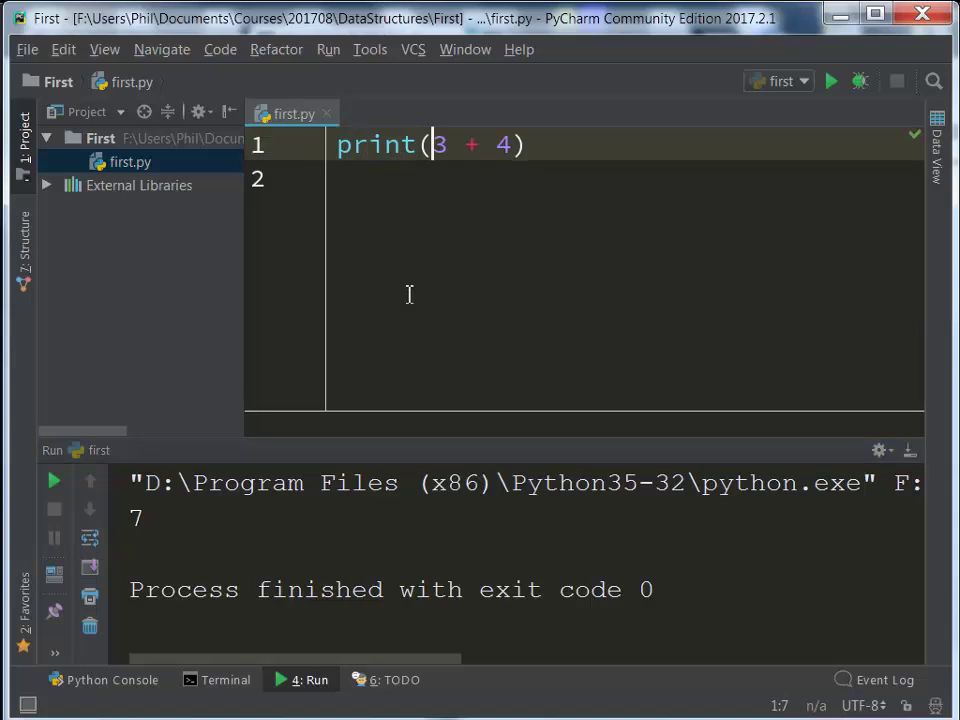
{"action": "type", "text": "'3"}
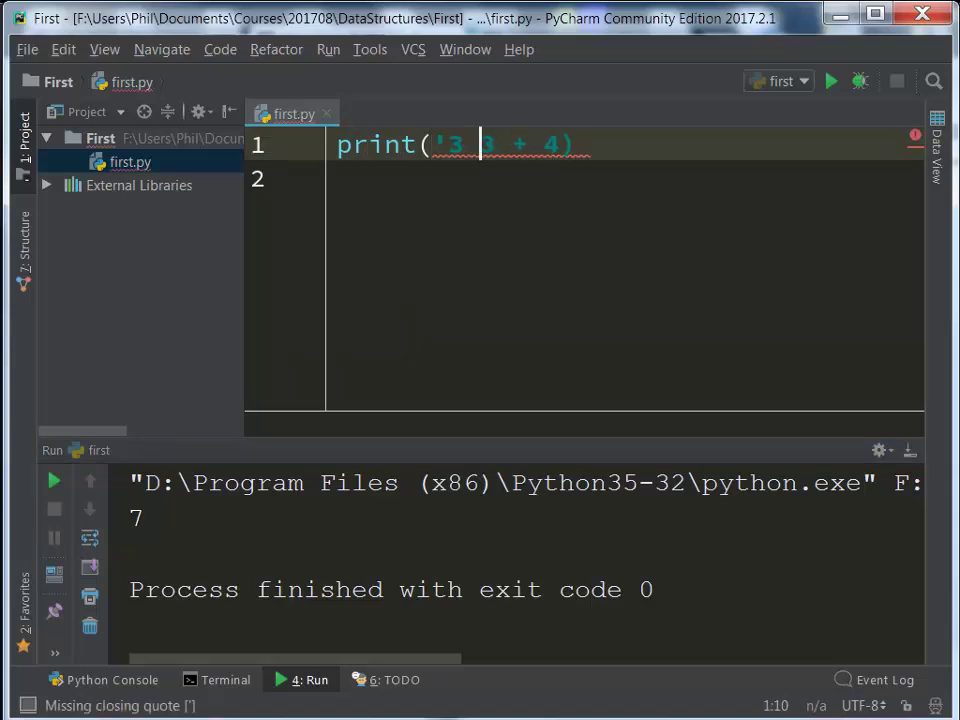
{"action": "type", "text": "+ 4 =',"}
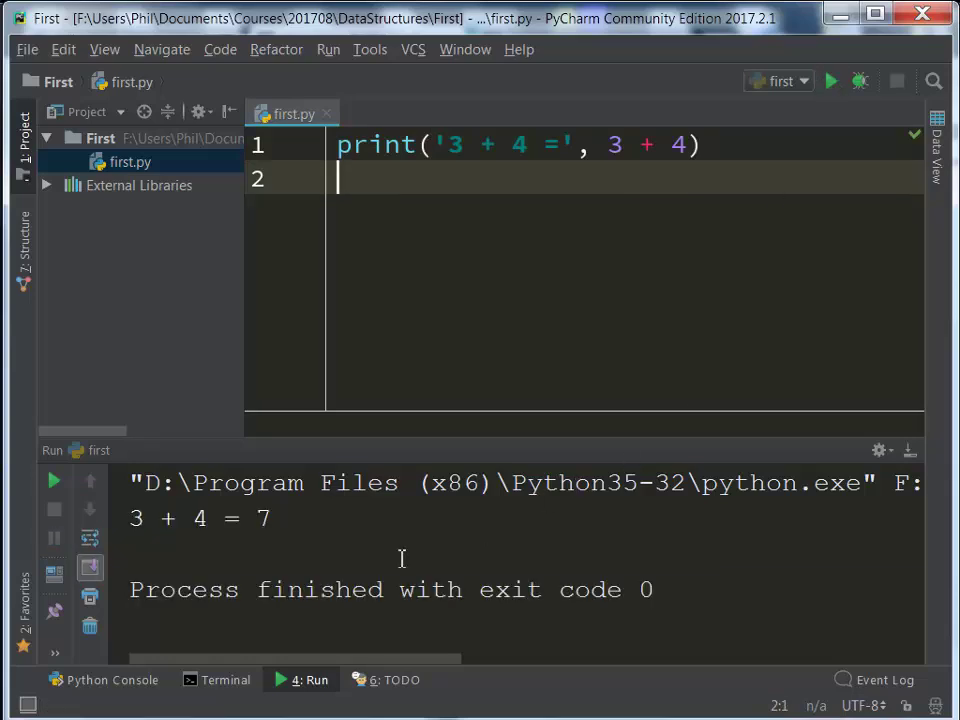
{"action": "mouse_move", "coordinate": [638, 347]}
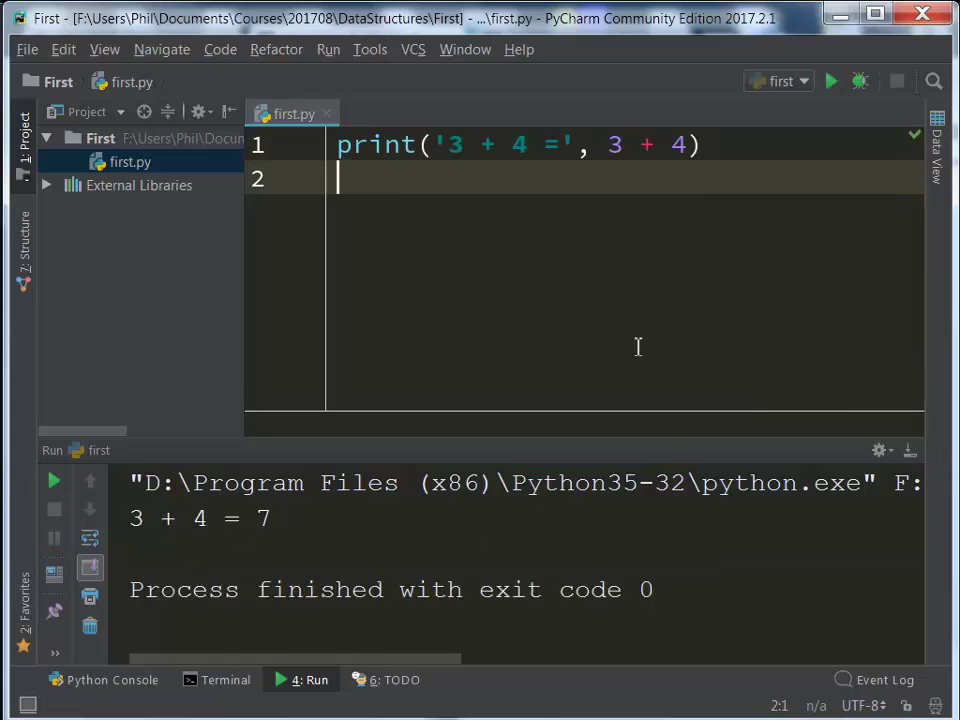
{"action": "mouse_move", "coordinate": [446, 360]}
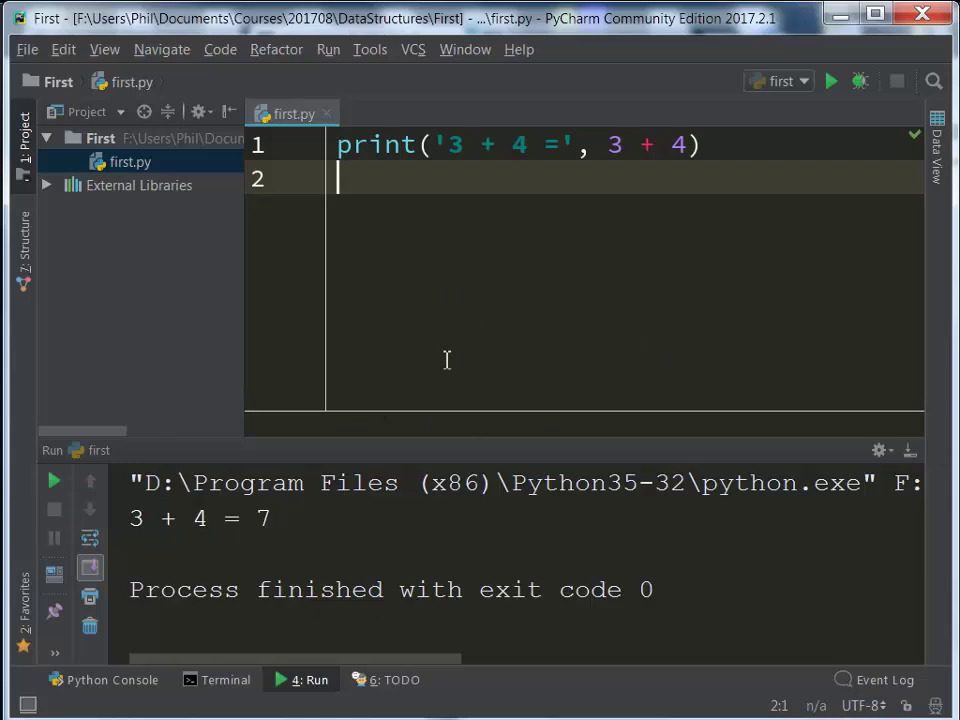
{"action": "mouse_move", "coordinate": [408, 298]}
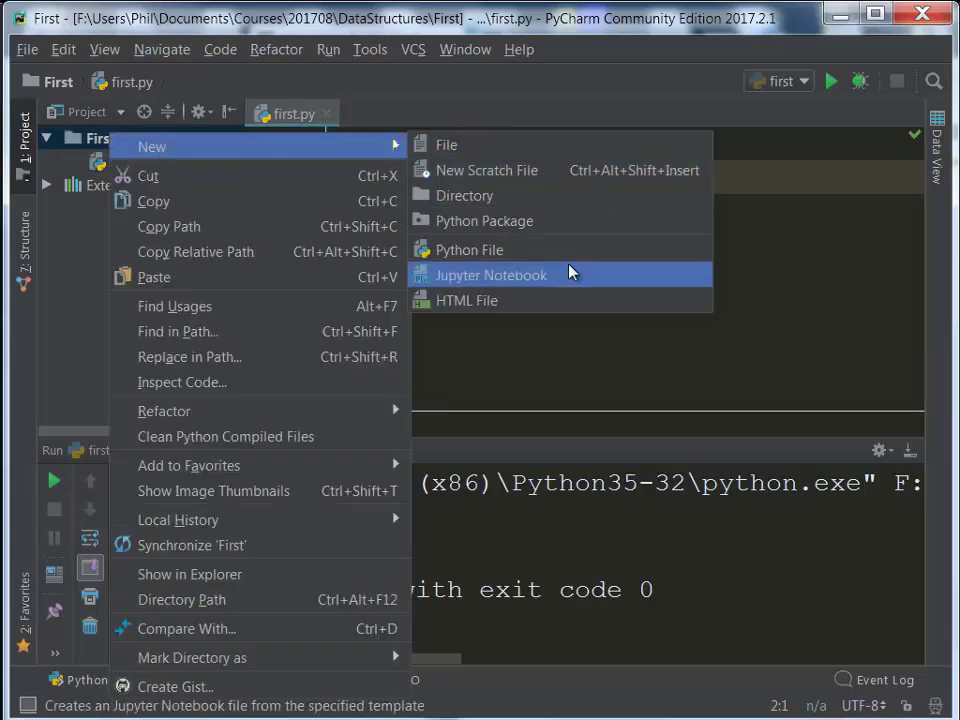
Step: Create other.py in the First project containing print("Hello from other!")
{"action": "left_click", "coordinate": [468, 249]}
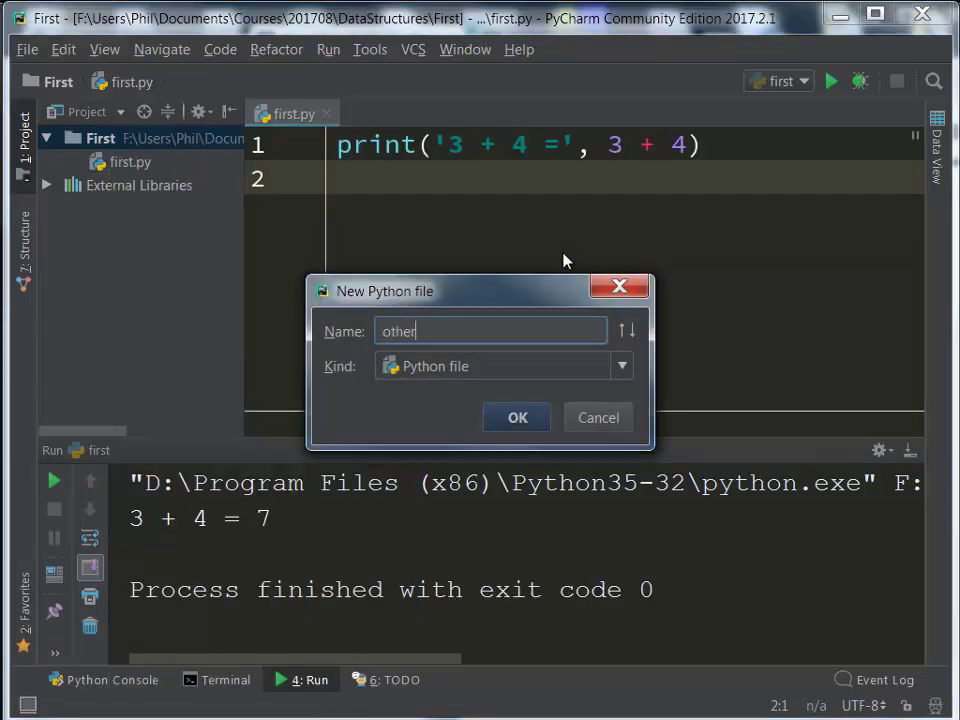
{"action": "left_click", "coordinate": [517, 417]}
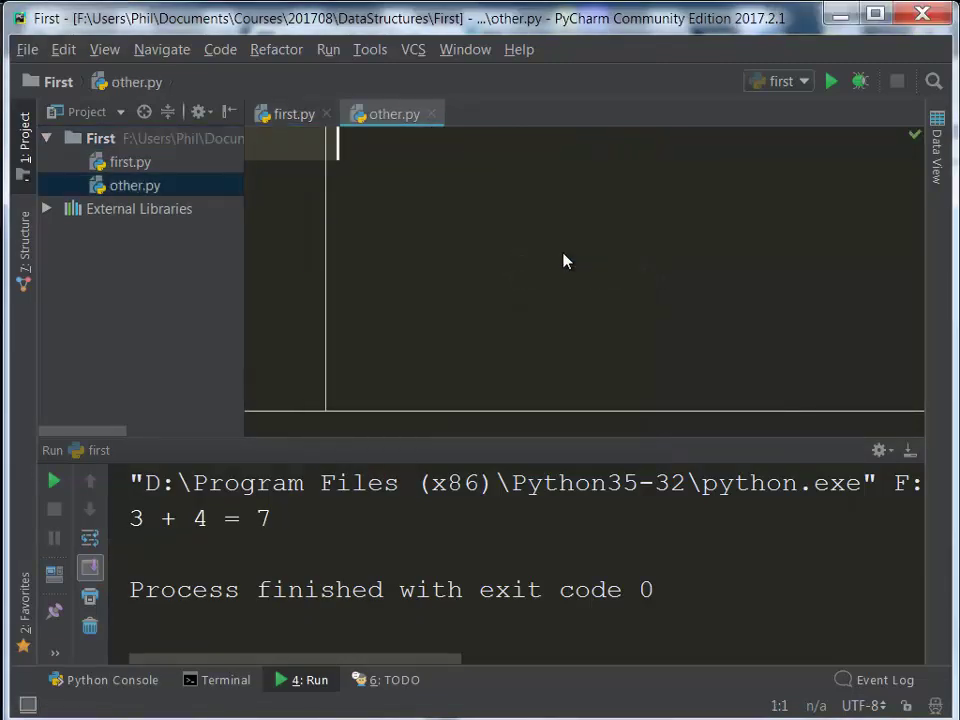
{"action": "type", "text": "print(\"H\")"}
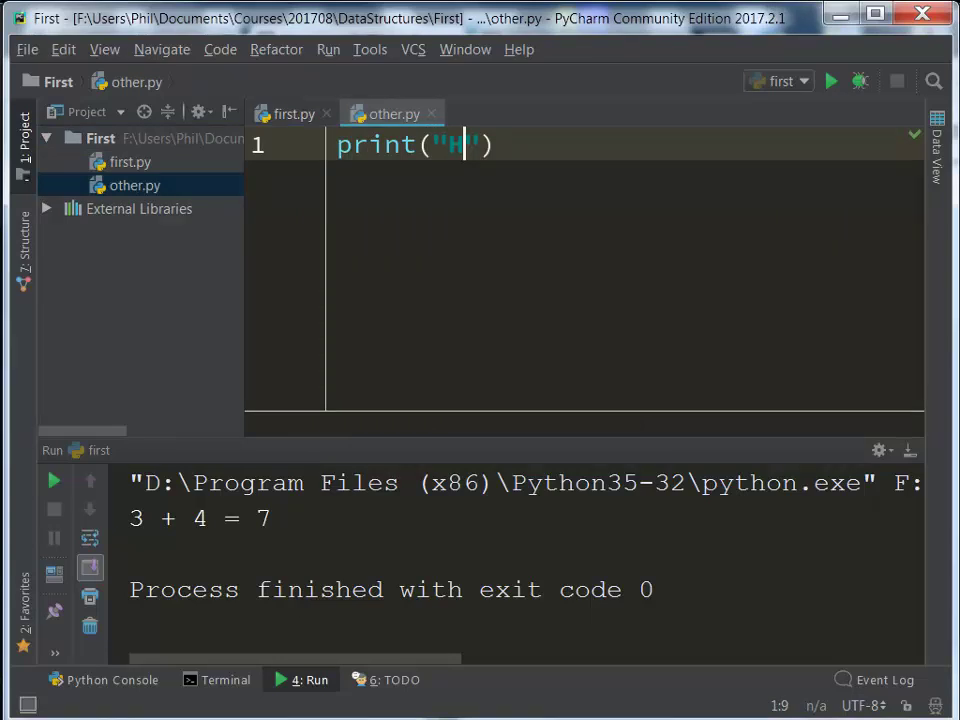
{"action": "type", "text": "ello, fr"}
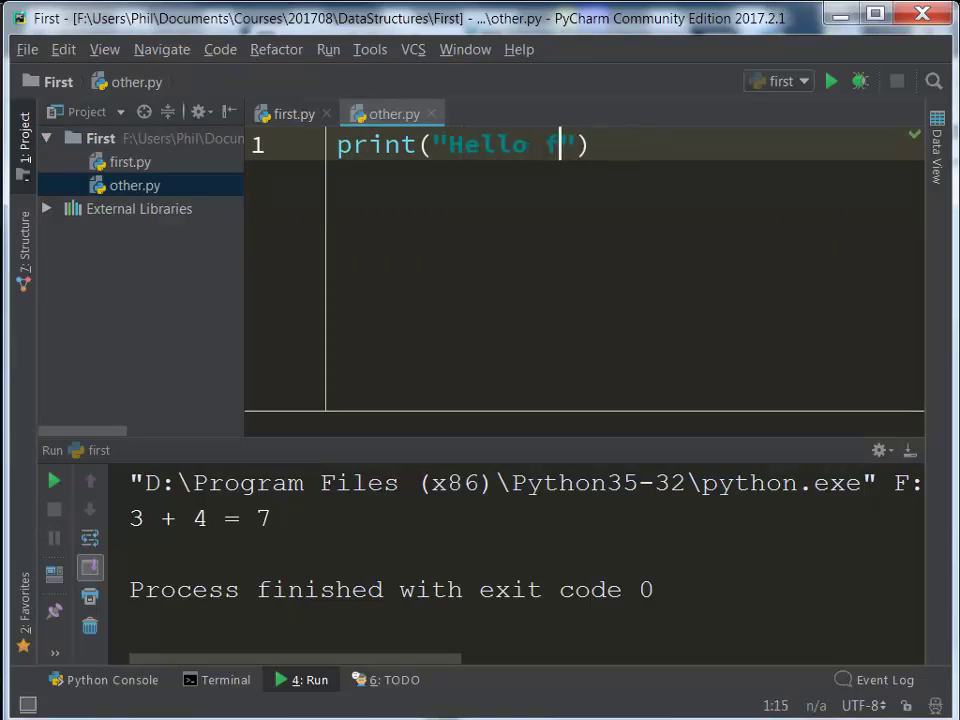
{"action": "type", "text": "rom other!"}
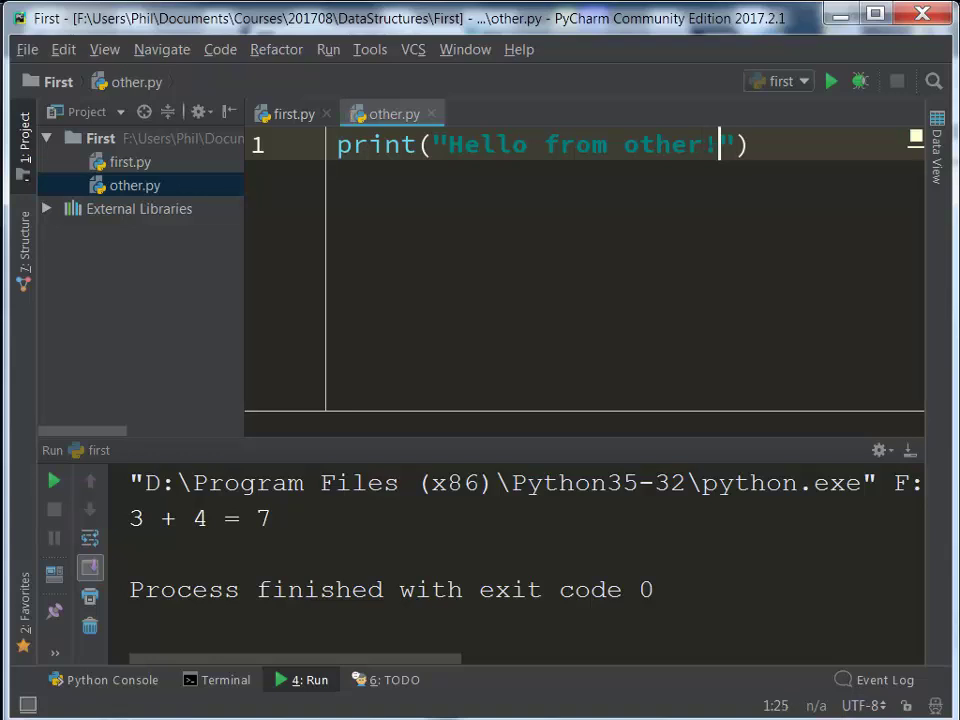
{"action": "mouse_move", "coordinate": [820, 270]}
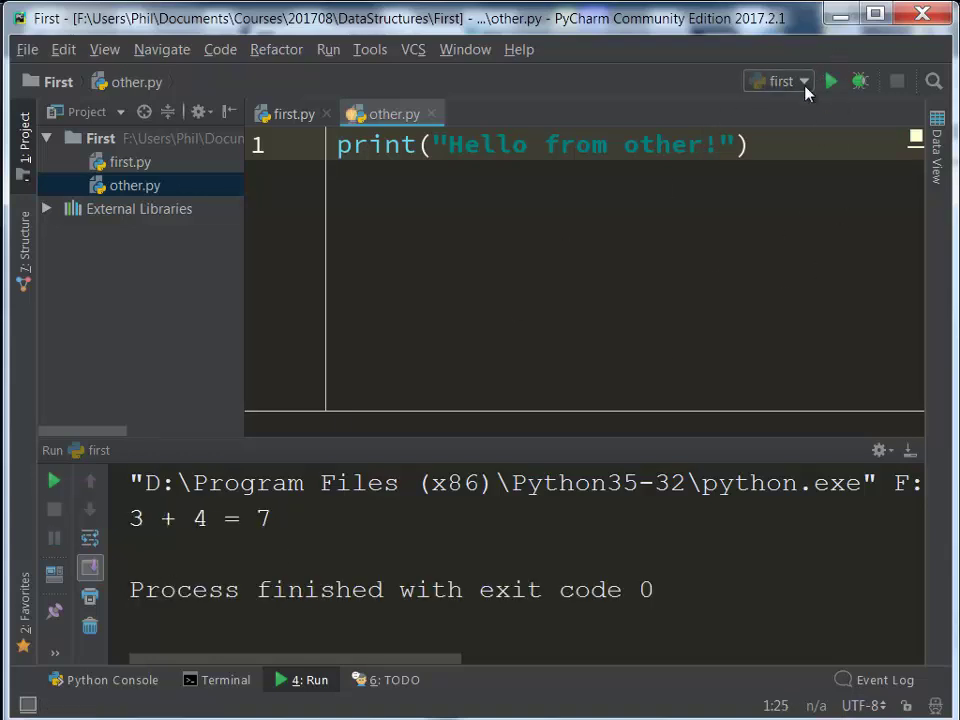
{"action": "left_click", "coordinate": [779, 81]}
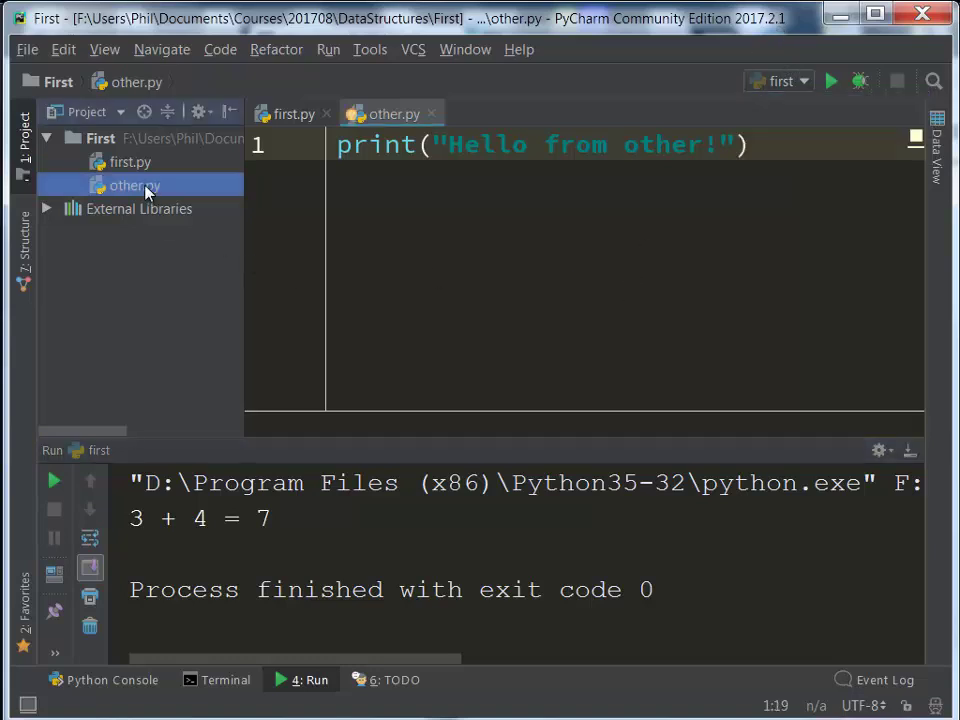
Step: Run 'other' to print Hello from other!, then select and rerun the 'first' configuration
{"action": "right_click", "coordinate": [131, 185]}
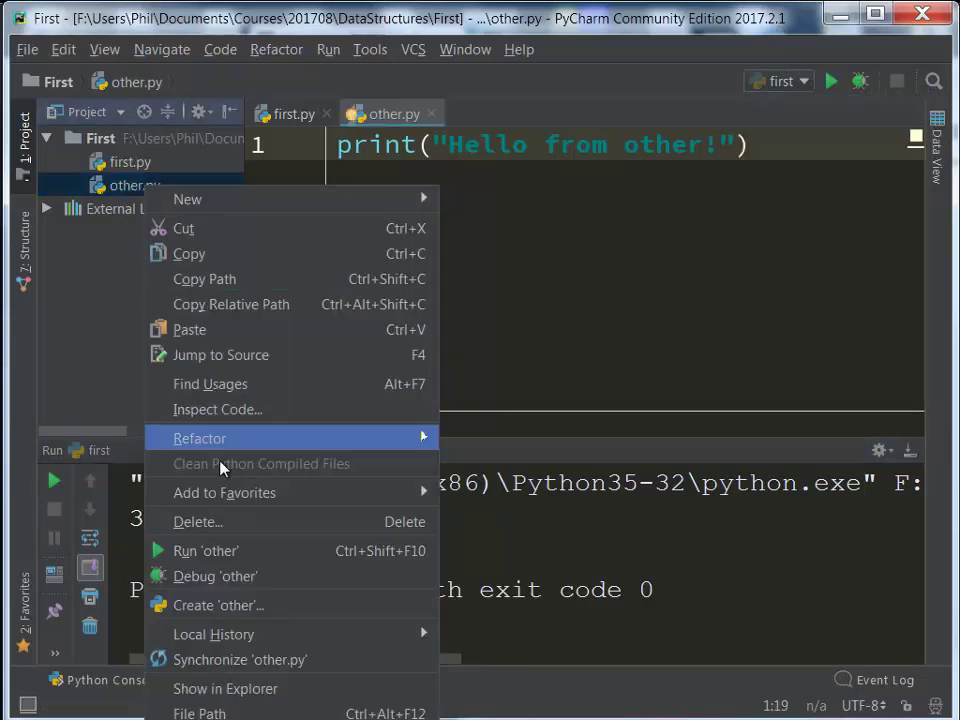
{"action": "left_click", "coordinate": [206, 550]}
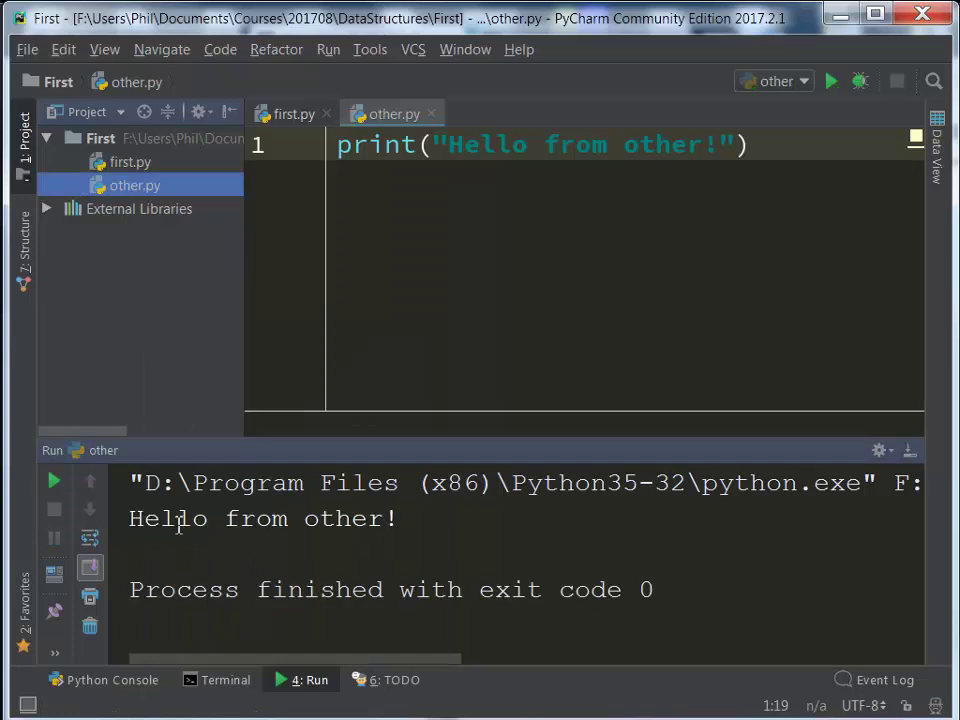
{"action": "mouse_move", "coordinate": [831, 81]}
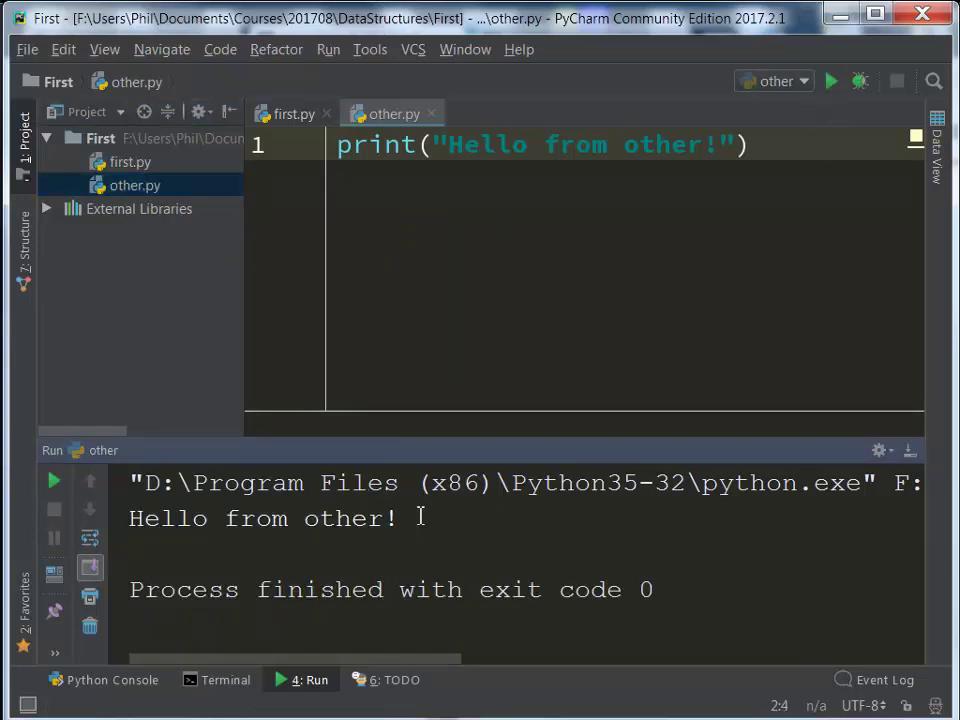
{"action": "left_click", "coordinate": [775, 81]}
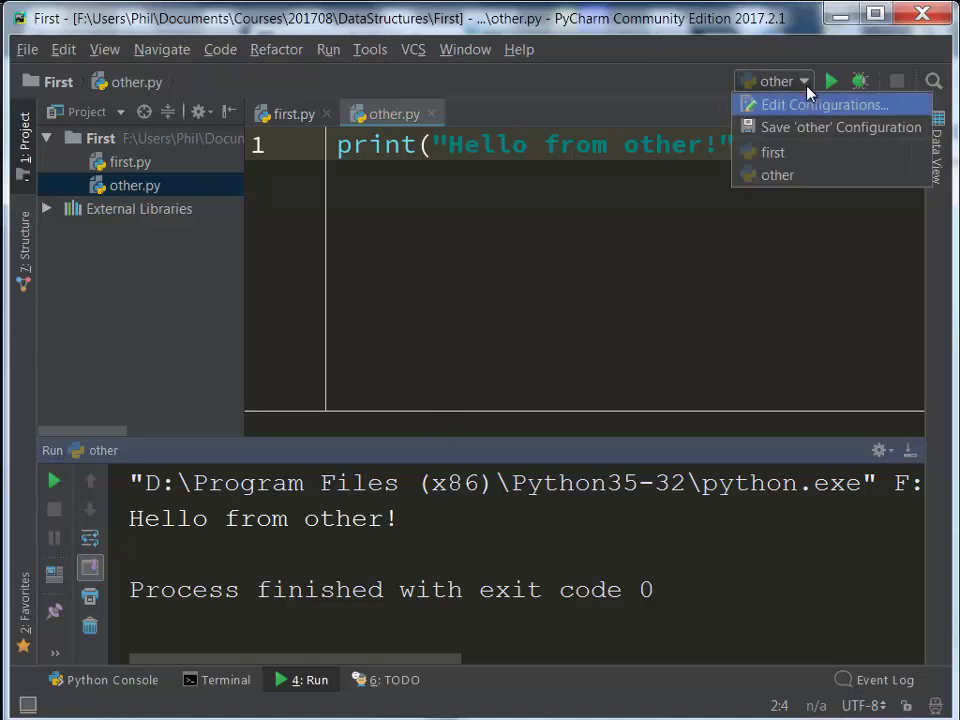
{"action": "left_click", "coordinate": [772, 152]}
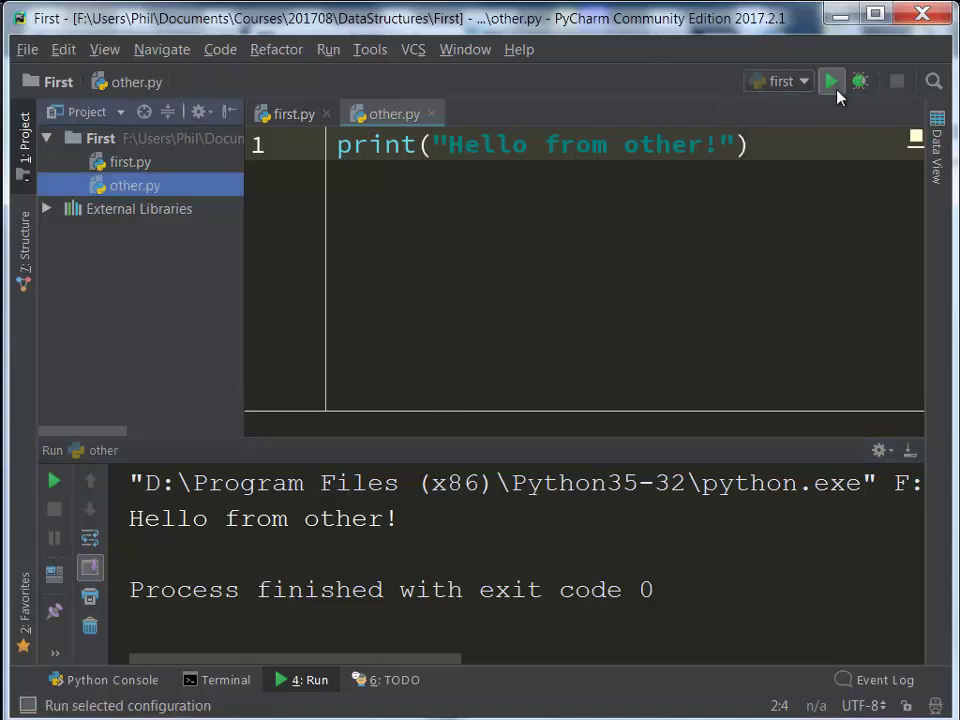
{"action": "left_click", "coordinate": [831, 81]}
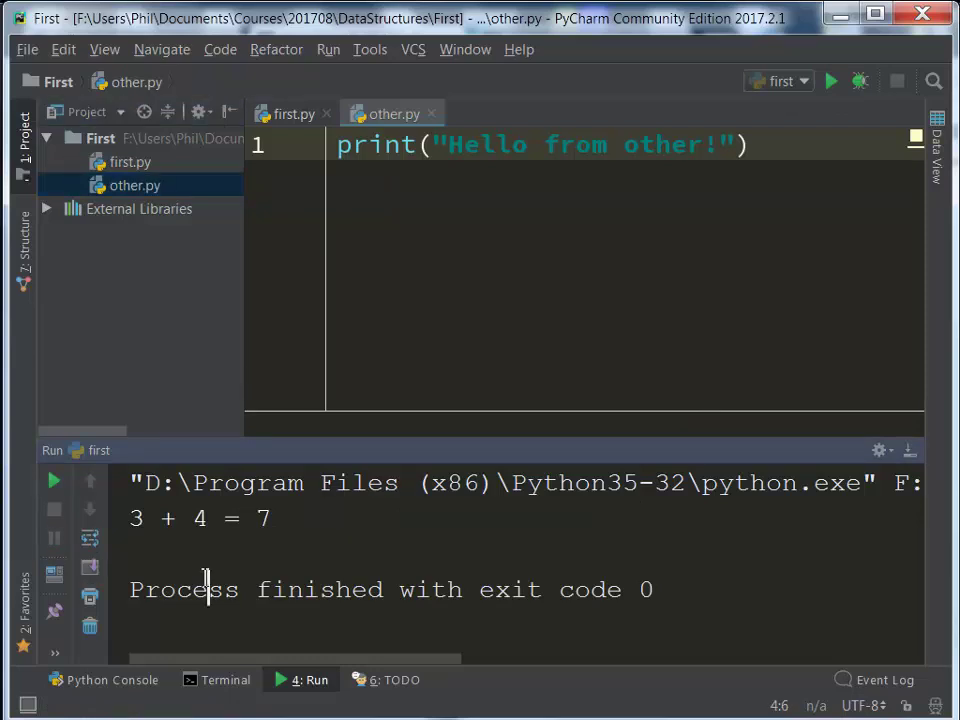
{"action": "mouse_move", "coordinate": [290, 438]}
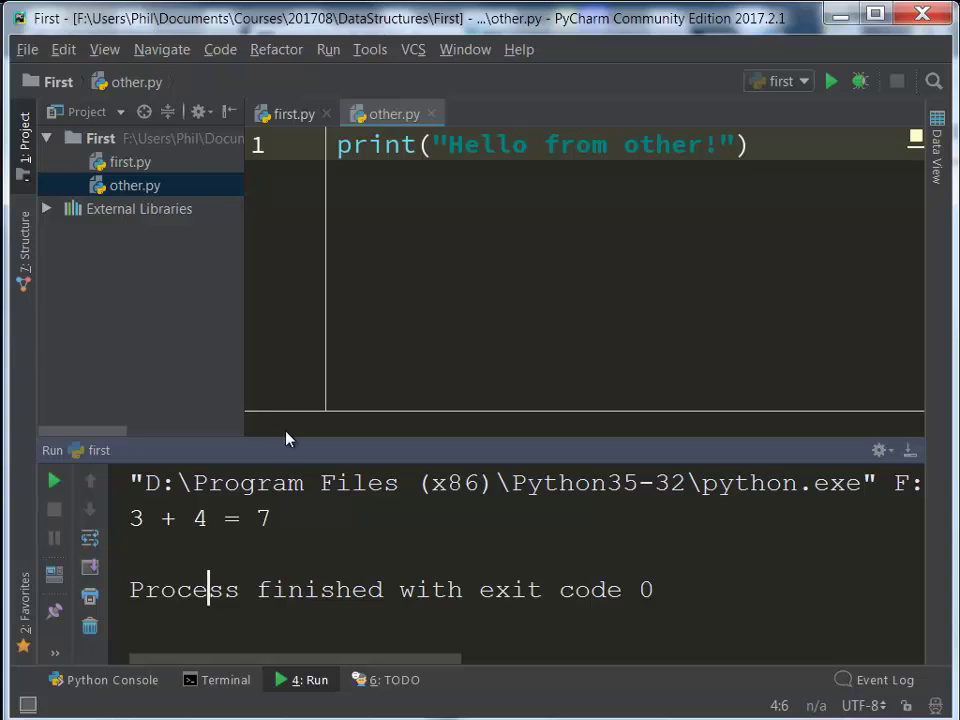
Step: Show first.py in the editor and bring the Python Console tool window back up
{"action": "left_click", "coordinate": [290, 113]}
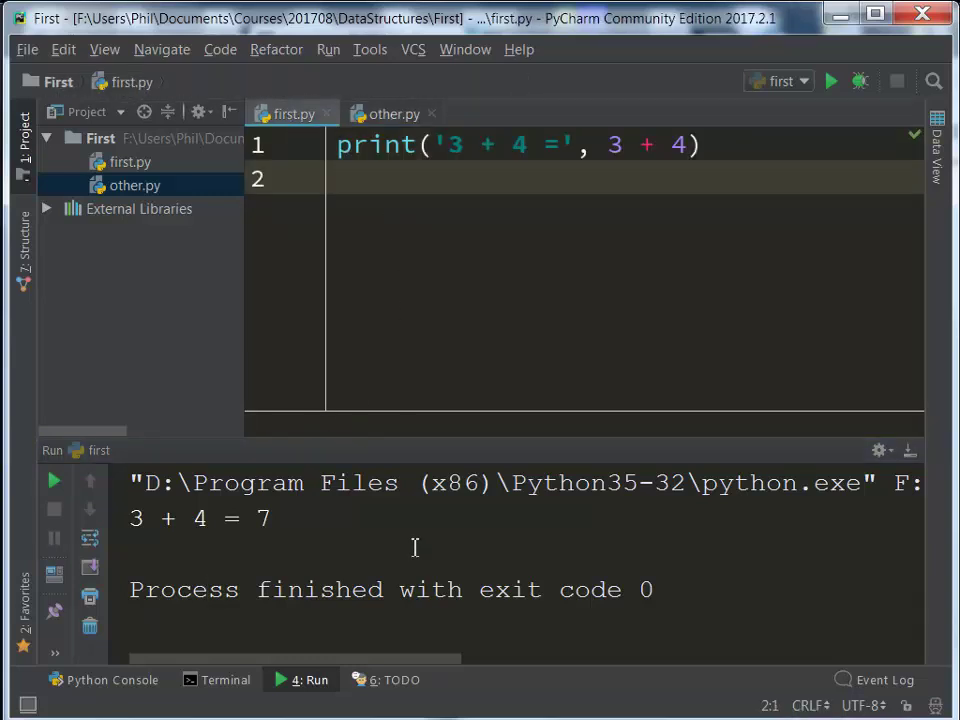
{"action": "left_click", "coordinate": [103, 680]}
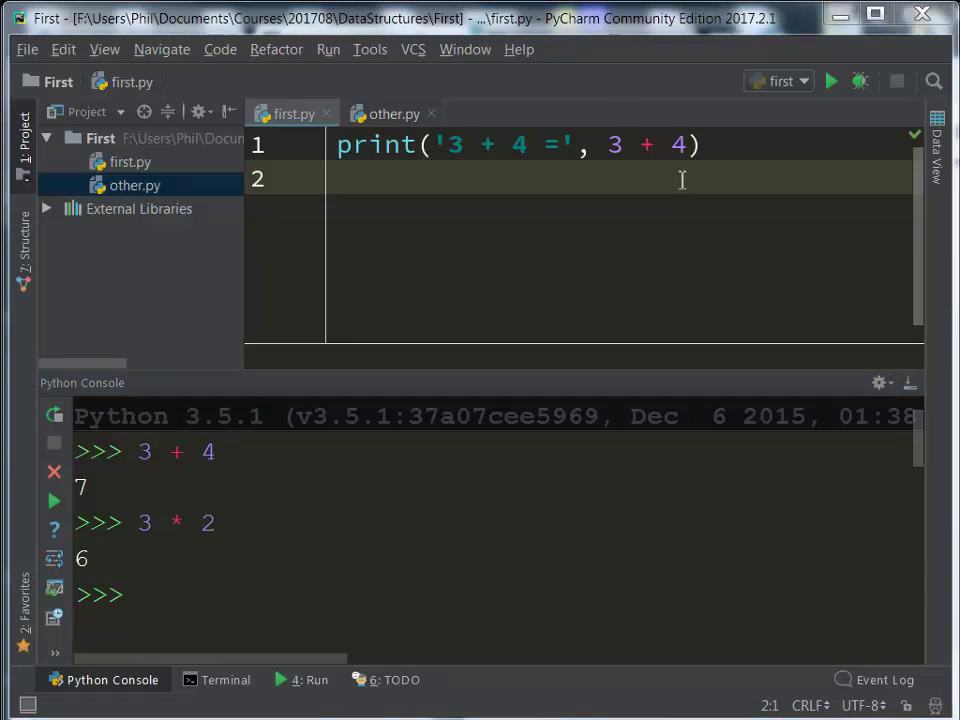
{"action": "mouse_move", "coordinate": [590, 369]}
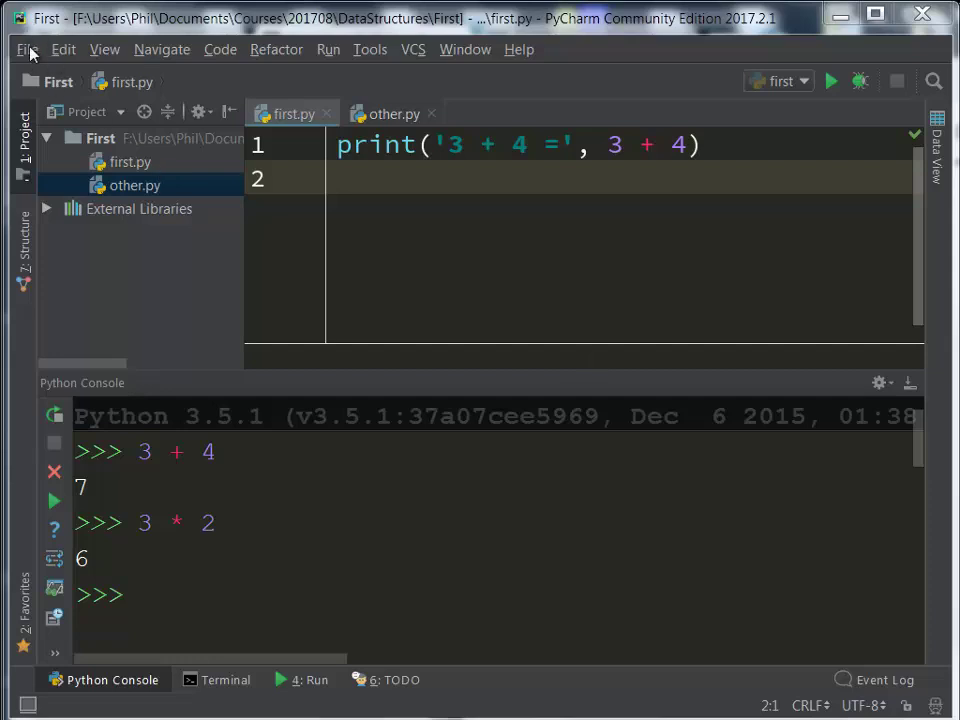
{"action": "left_click", "coordinate": [27, 49]}
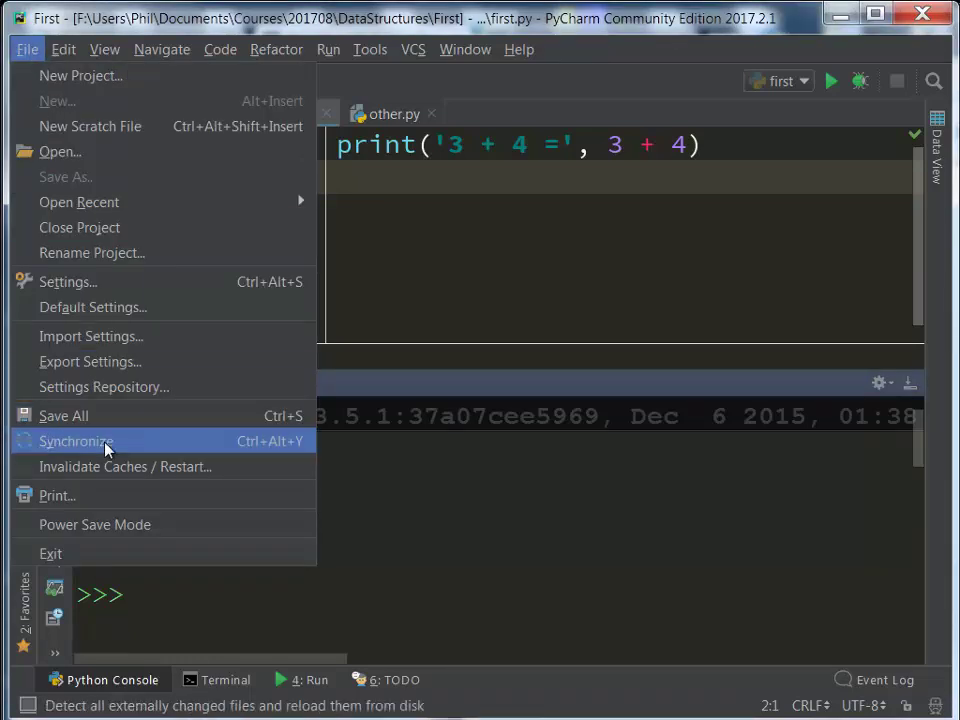
{"action": "mouse_move", "coordinate": [79, 227]}
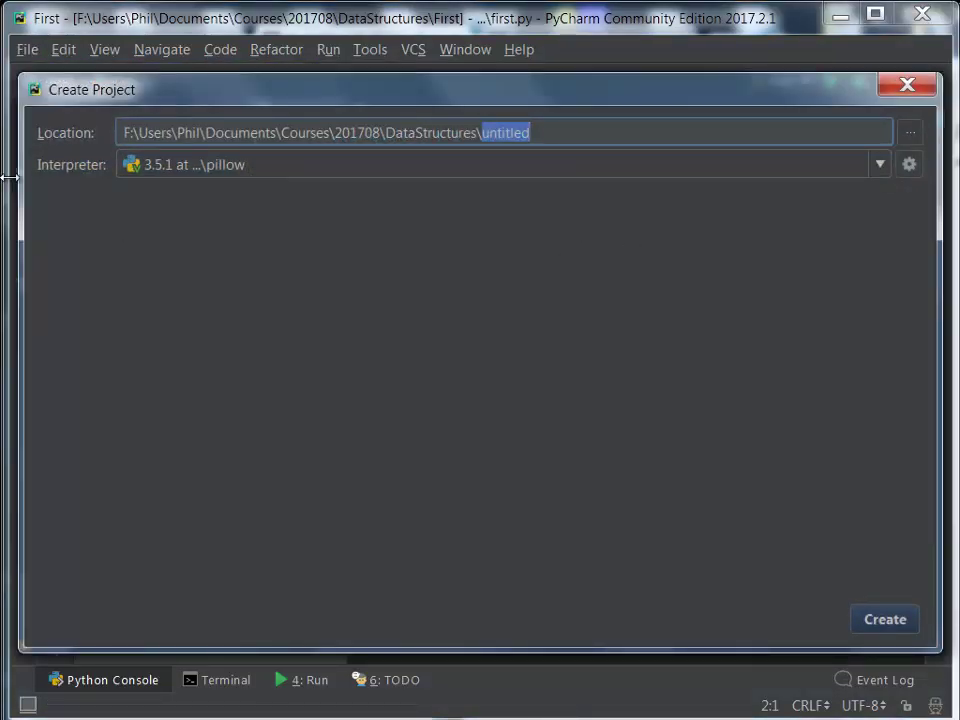
{"action": "mouse_move", "coordinate": [155, 165]}
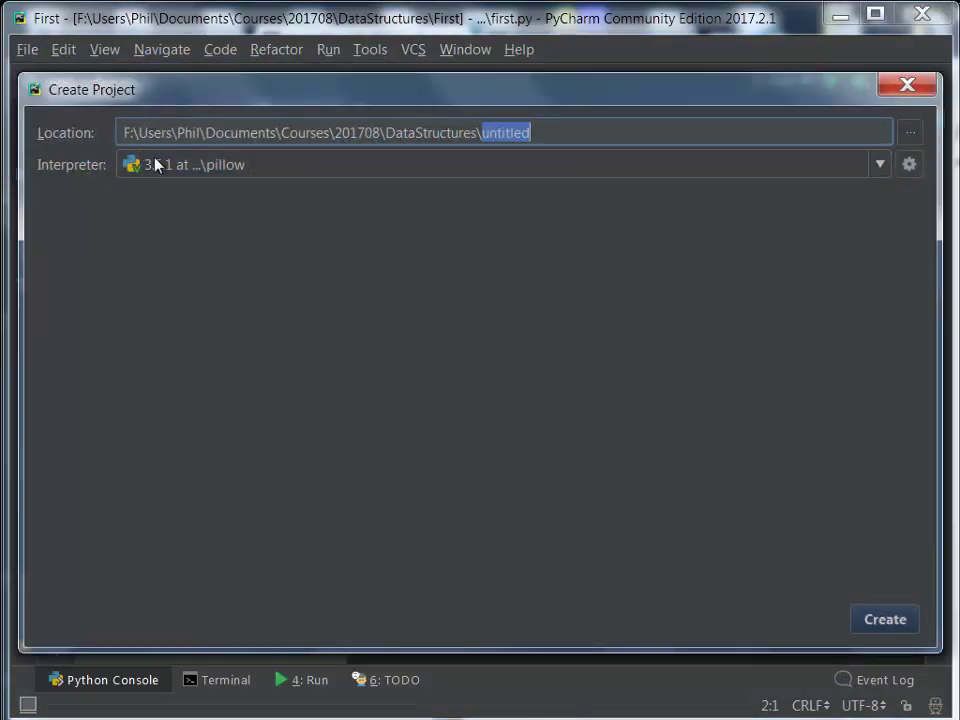
{"action": "mouse_move", "coordinate": [908, 85]}
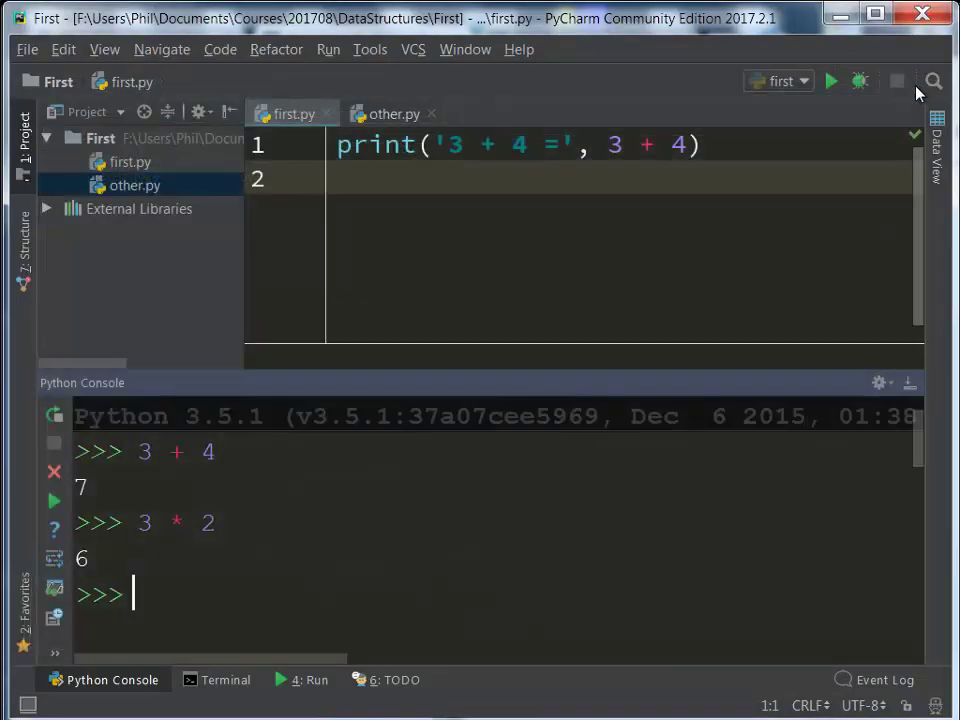
{"action": "mouse_move", "coordinate": [420, 600]}
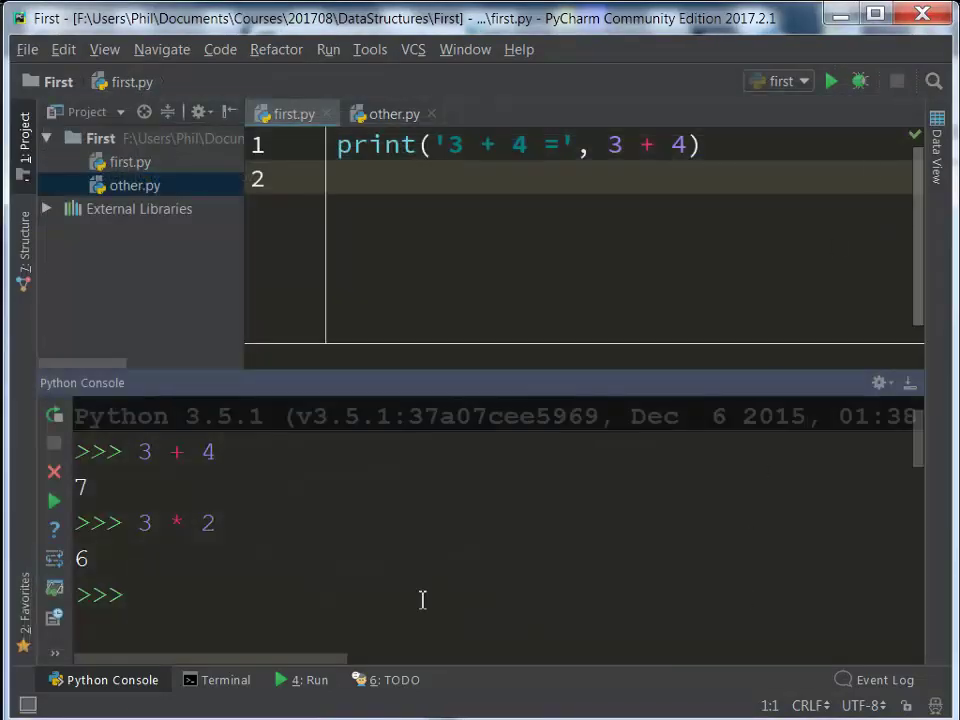